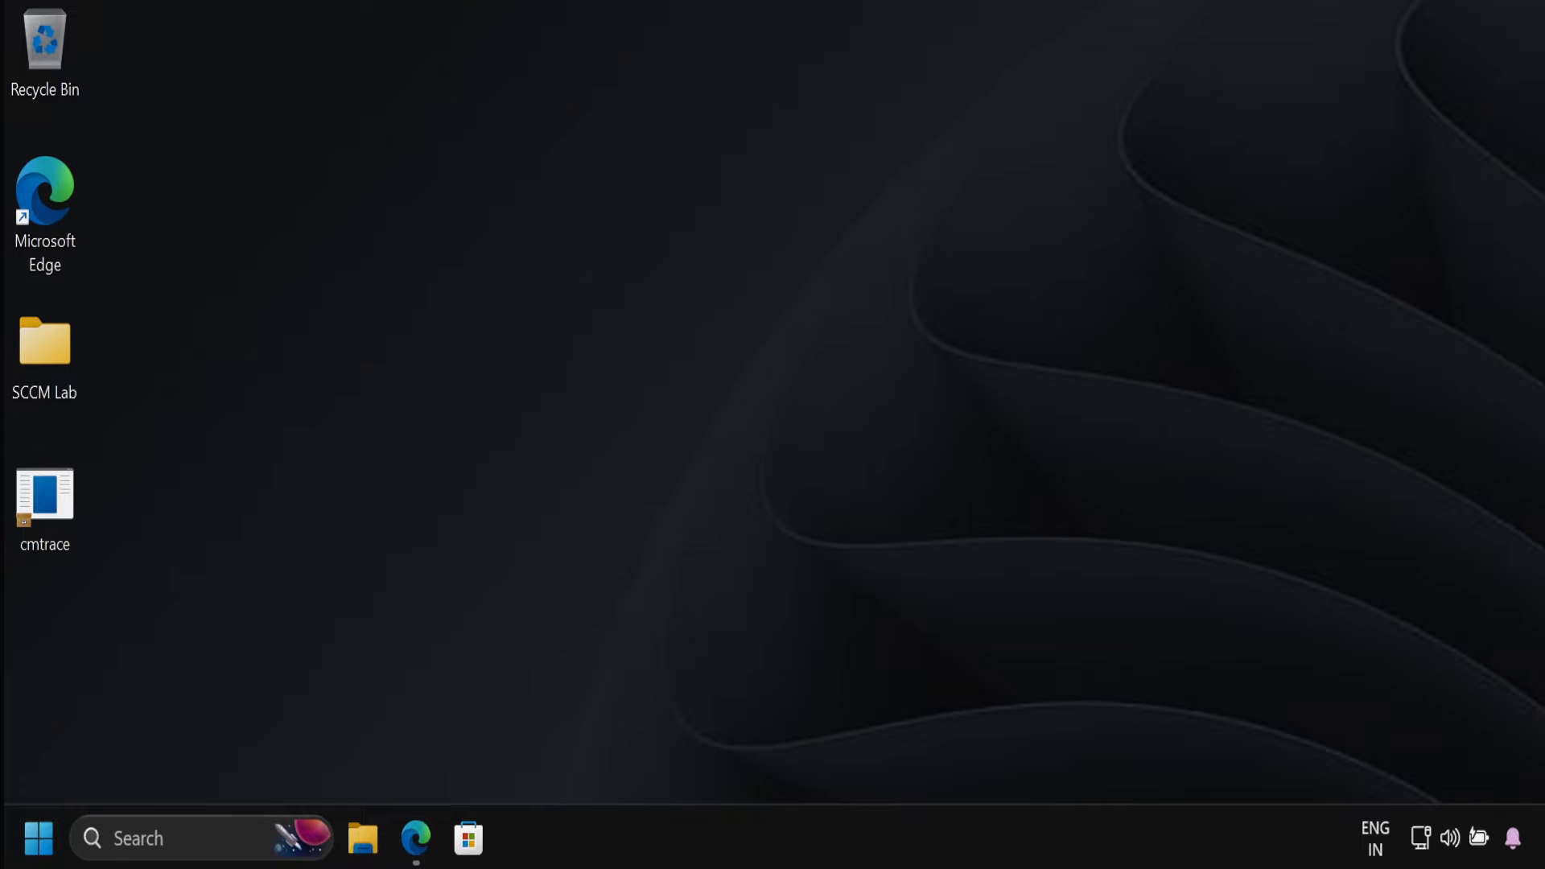
# - Bring up Intune admin center in Edge and go to Tenant administration
pyautogui.click(416, 839)
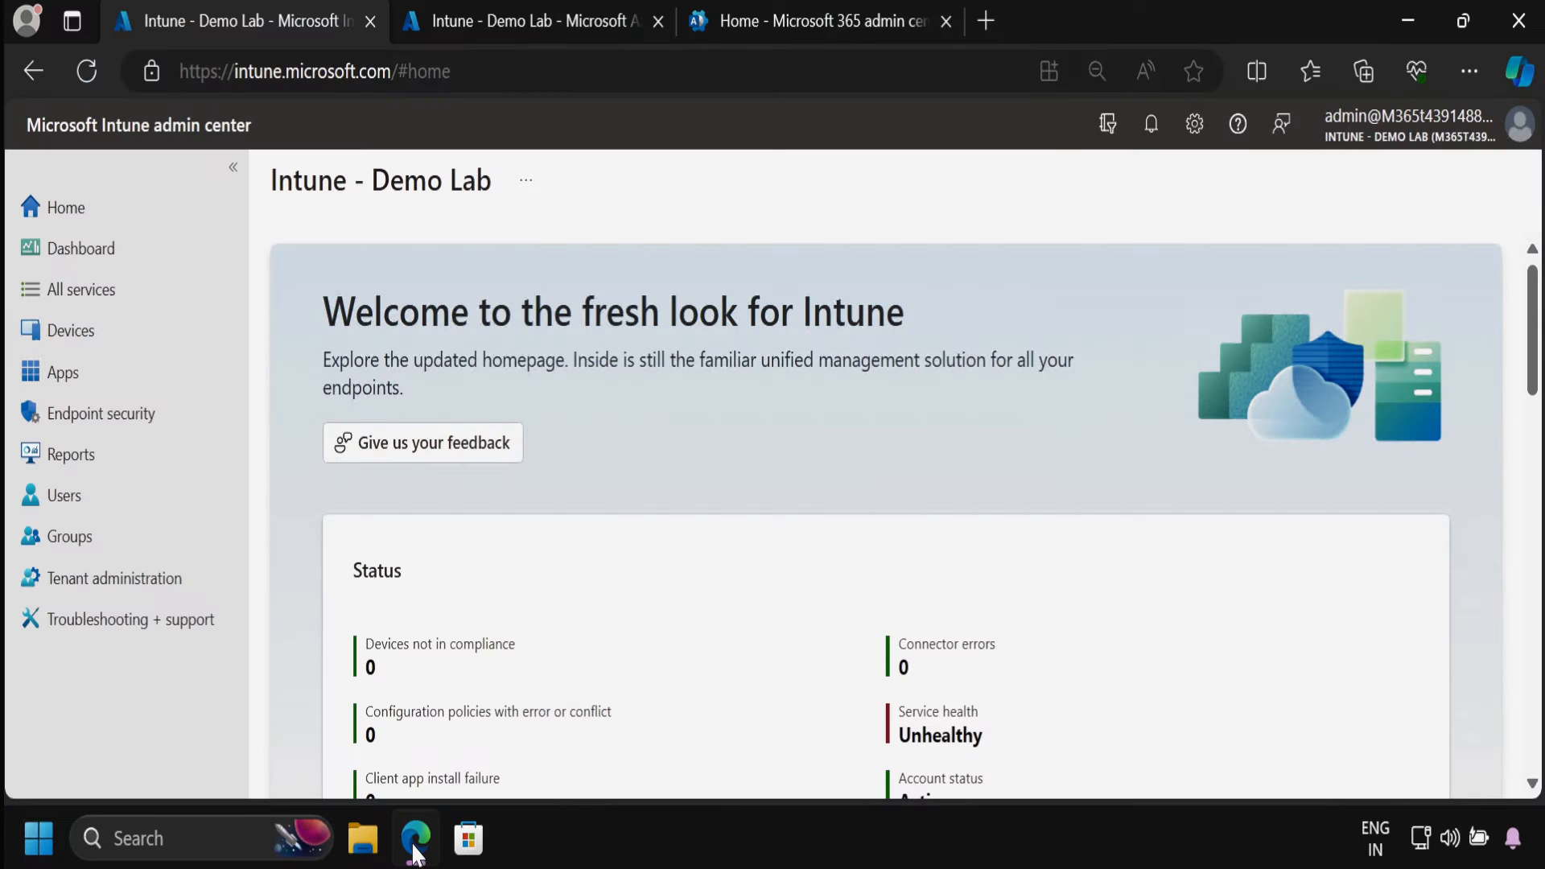
pyautogui.moveTo(69, 536)
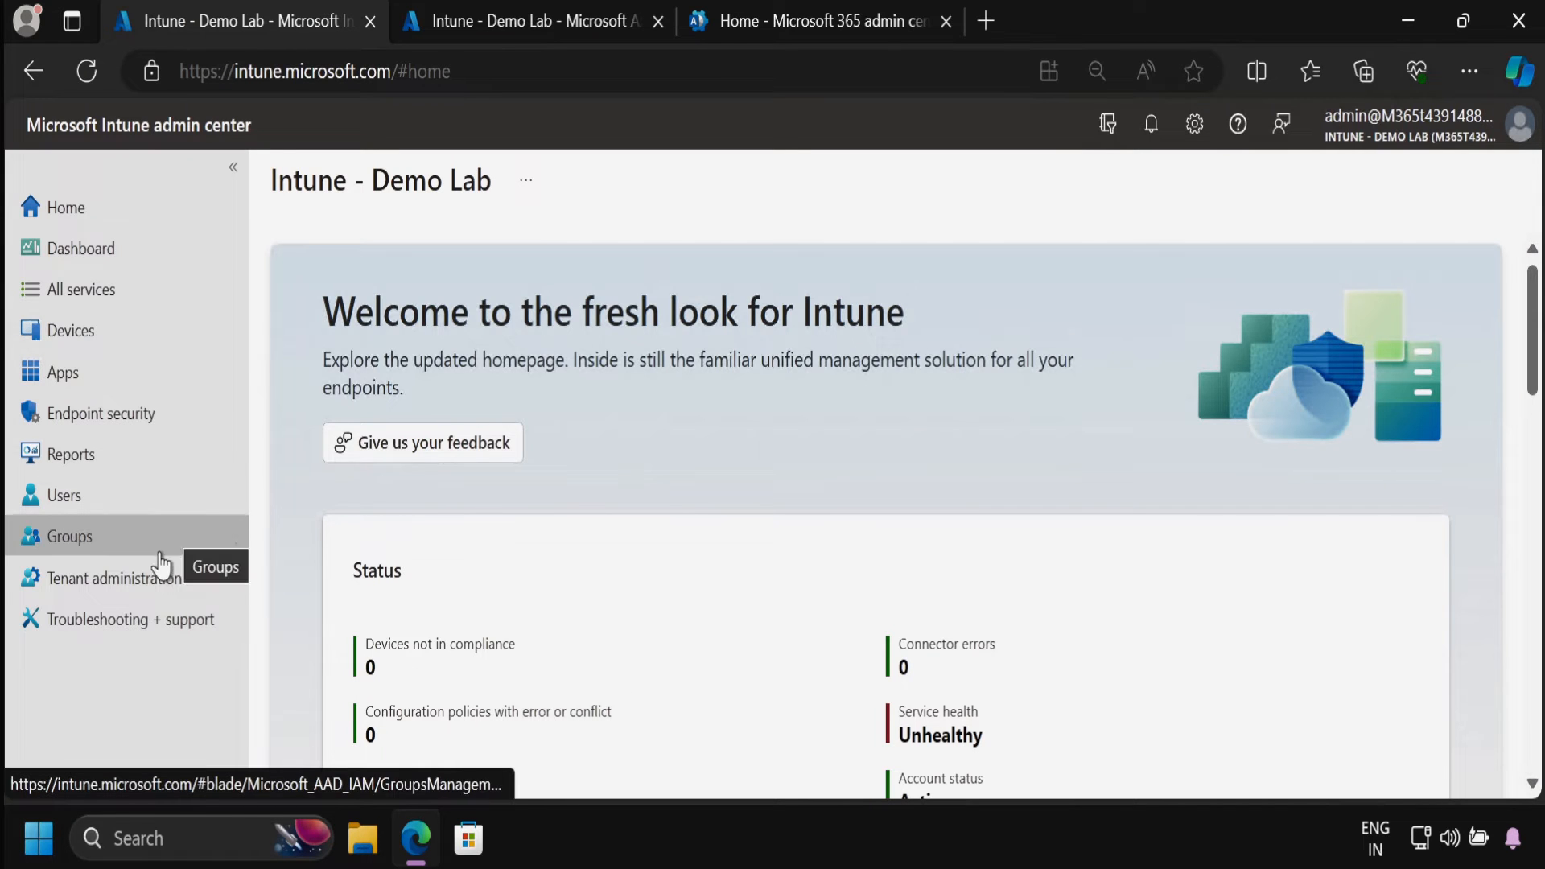
pyautogui.moveTo(114, 578)
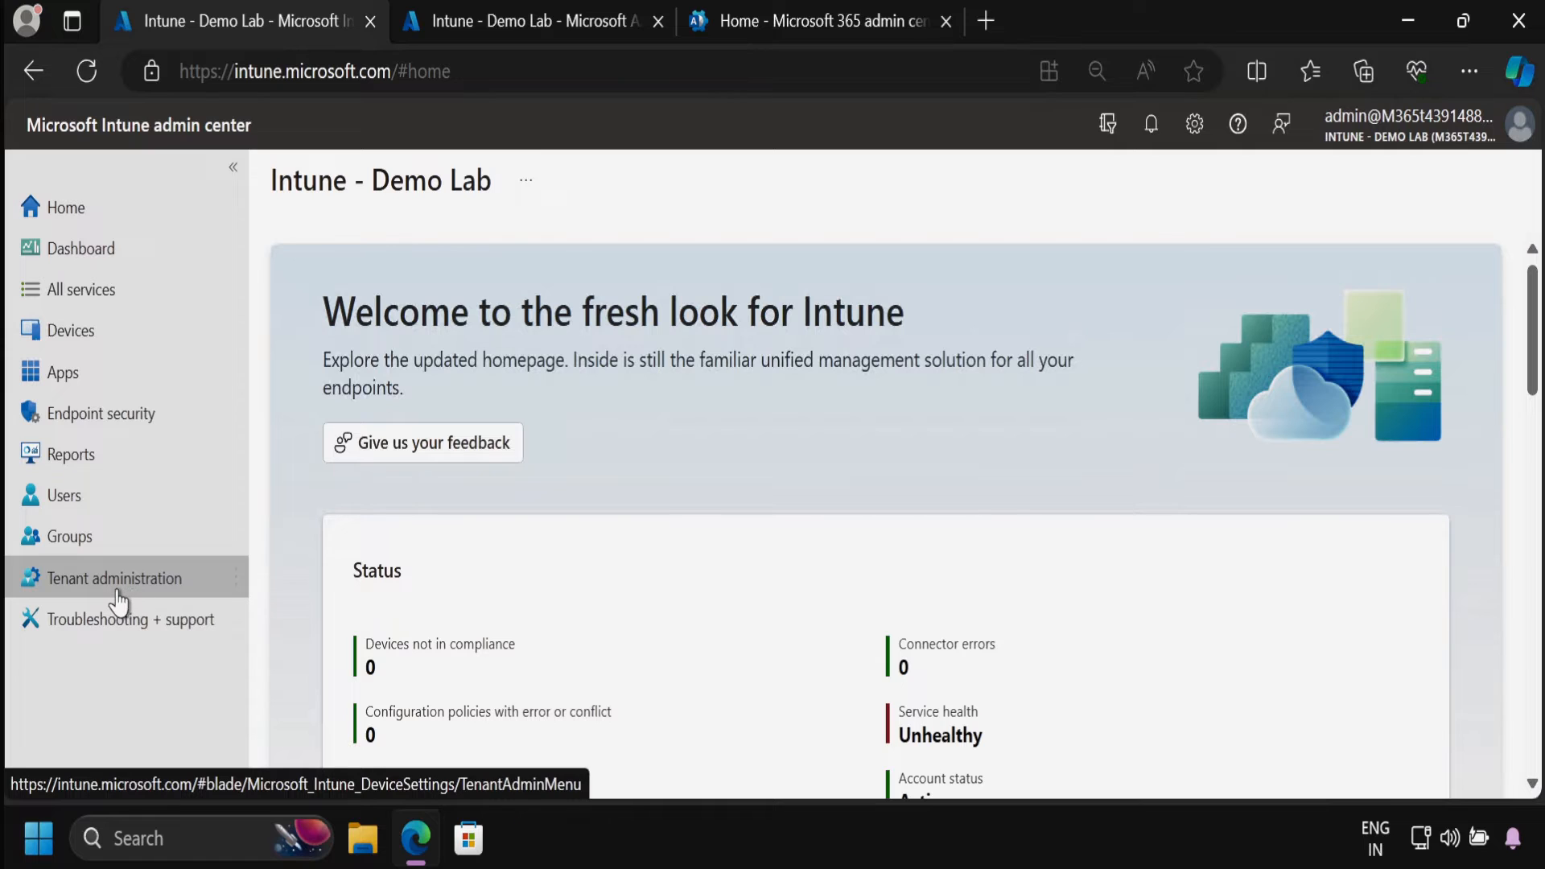
pyautogui.click(113, 579)
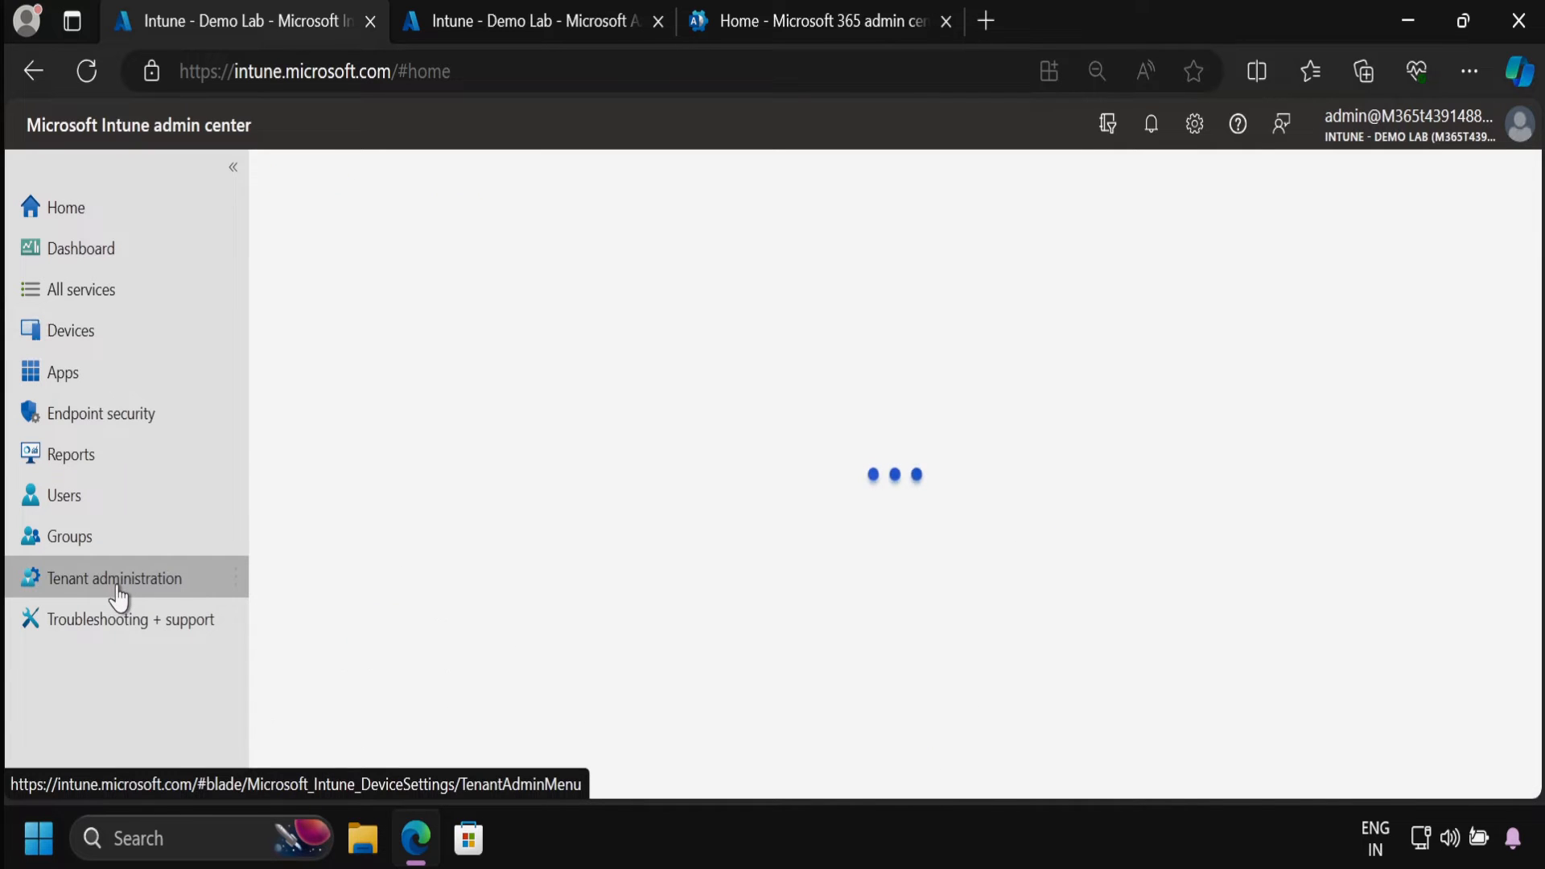
# - Show Your add-ons under Intune add-ons, listing the active Microsoft Intune Suite Trial with 20 licenses
pyautogui.click(114, 579)
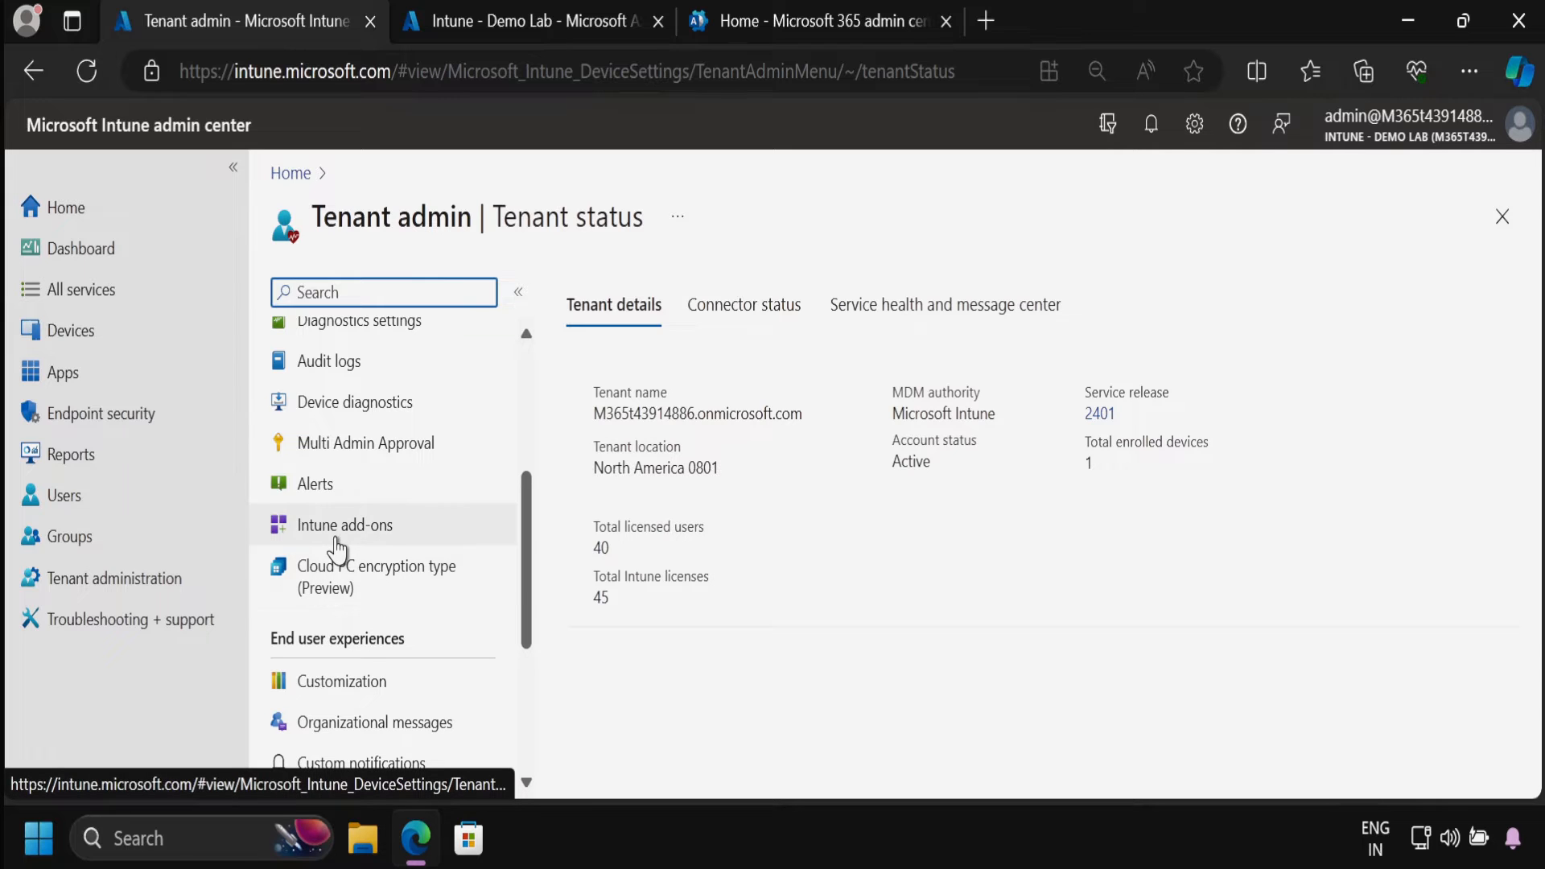
pyautogui.click(344, 524)
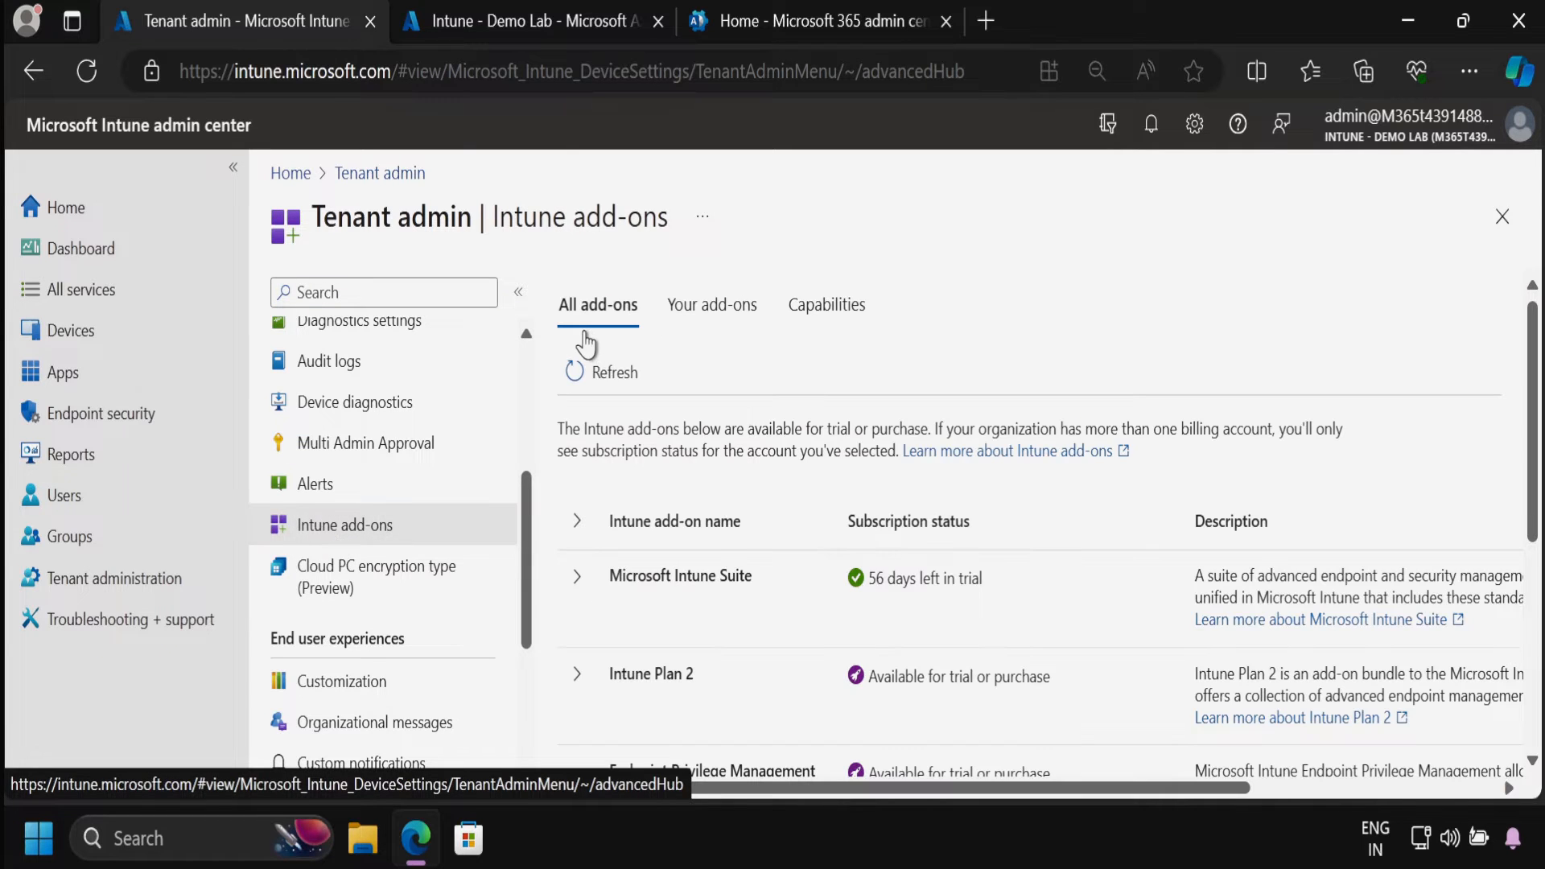
pyautogui.moveTo(619, 605)
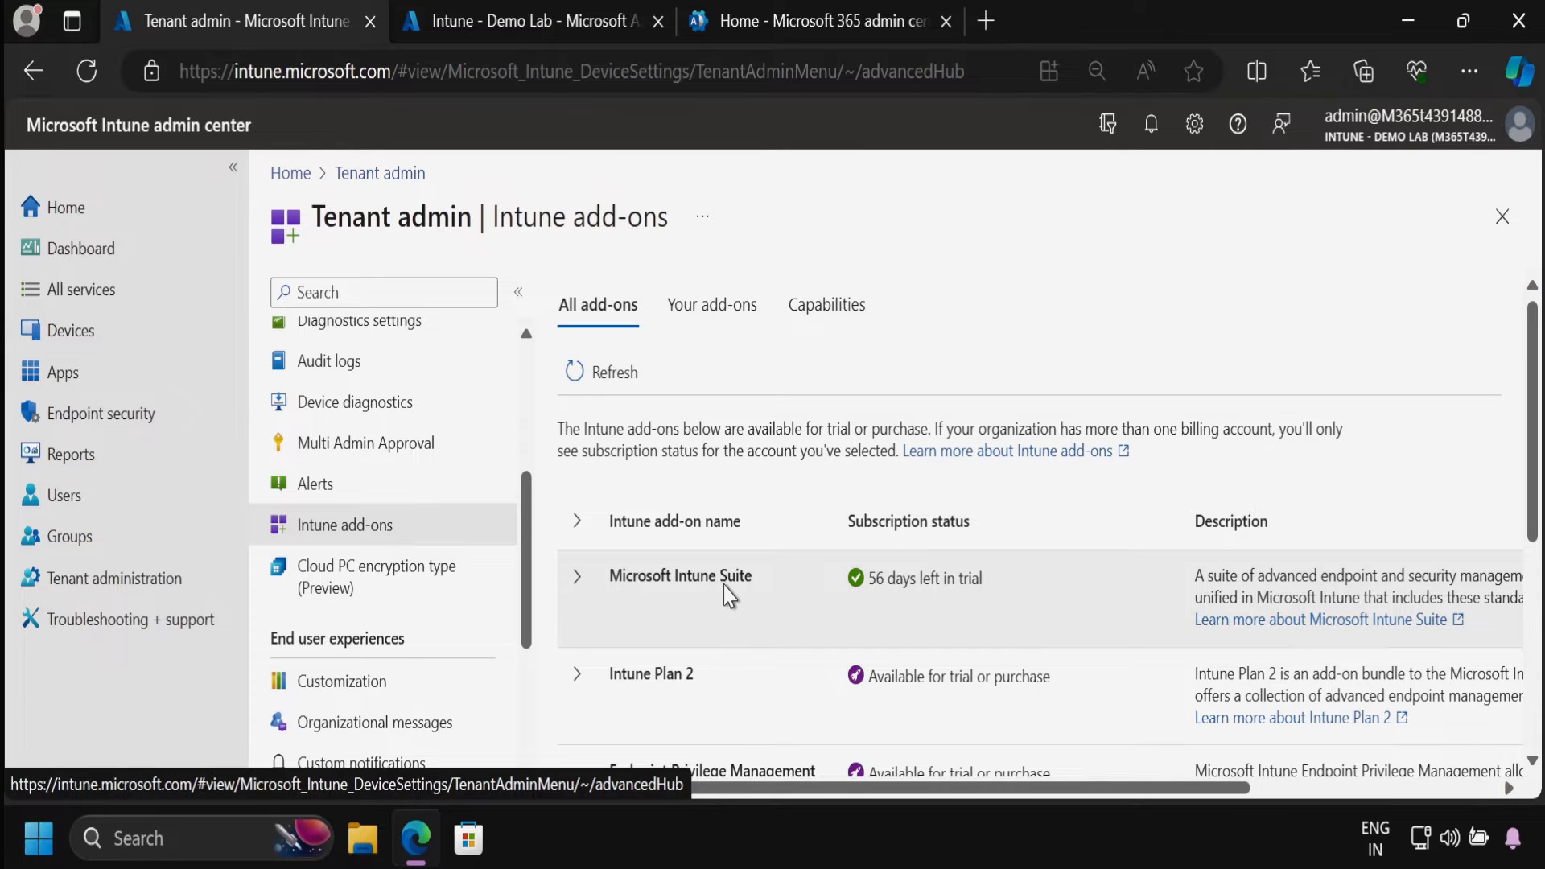
pyautogui.moveTo(879, 598)
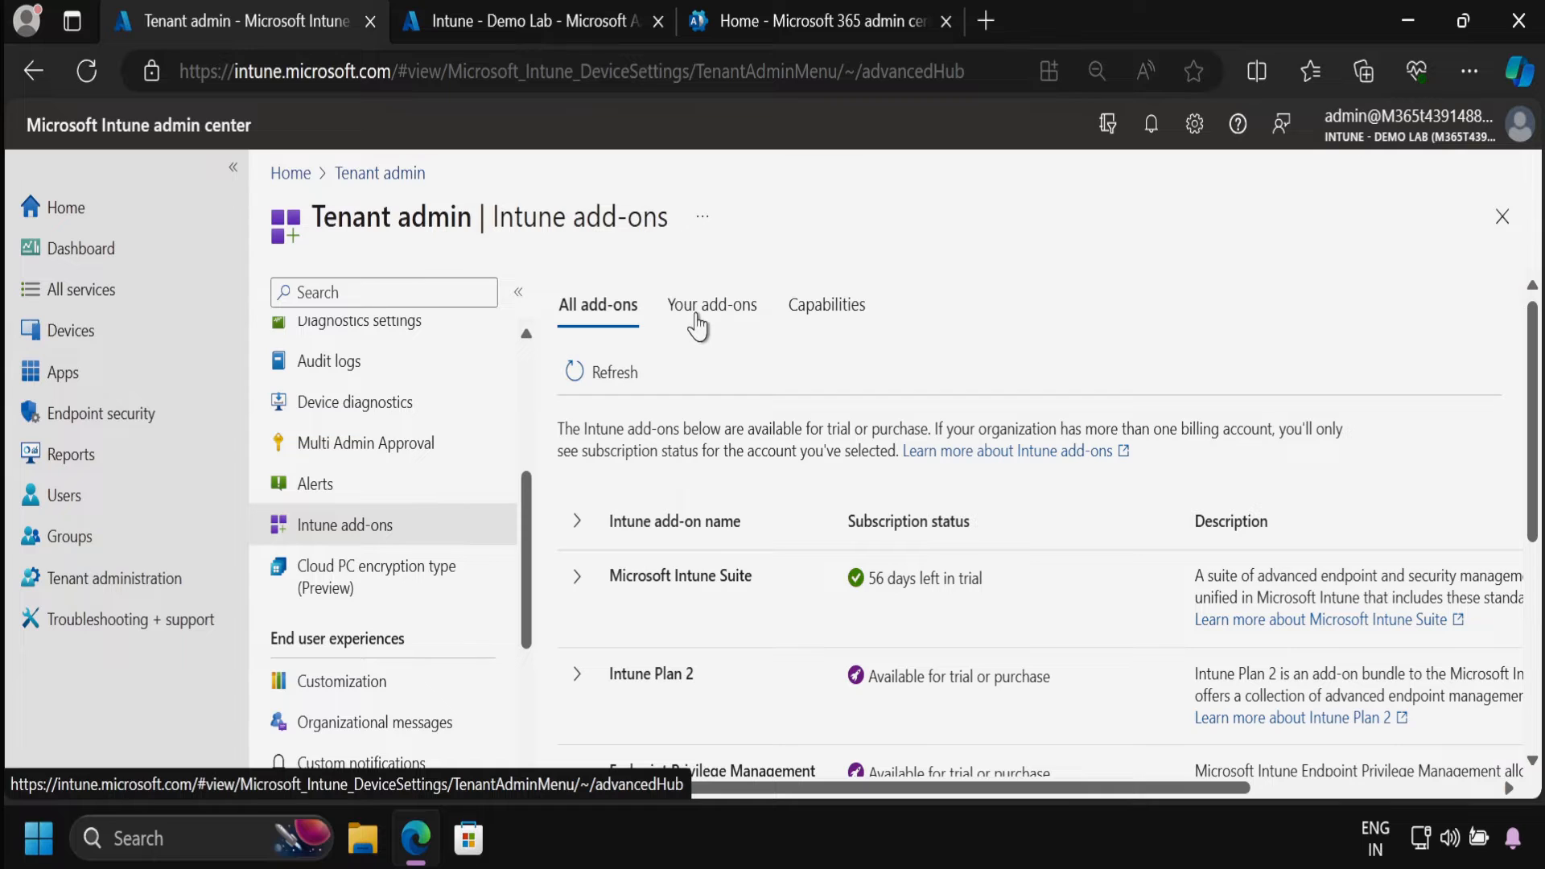
pyautogui.click(711, 304)
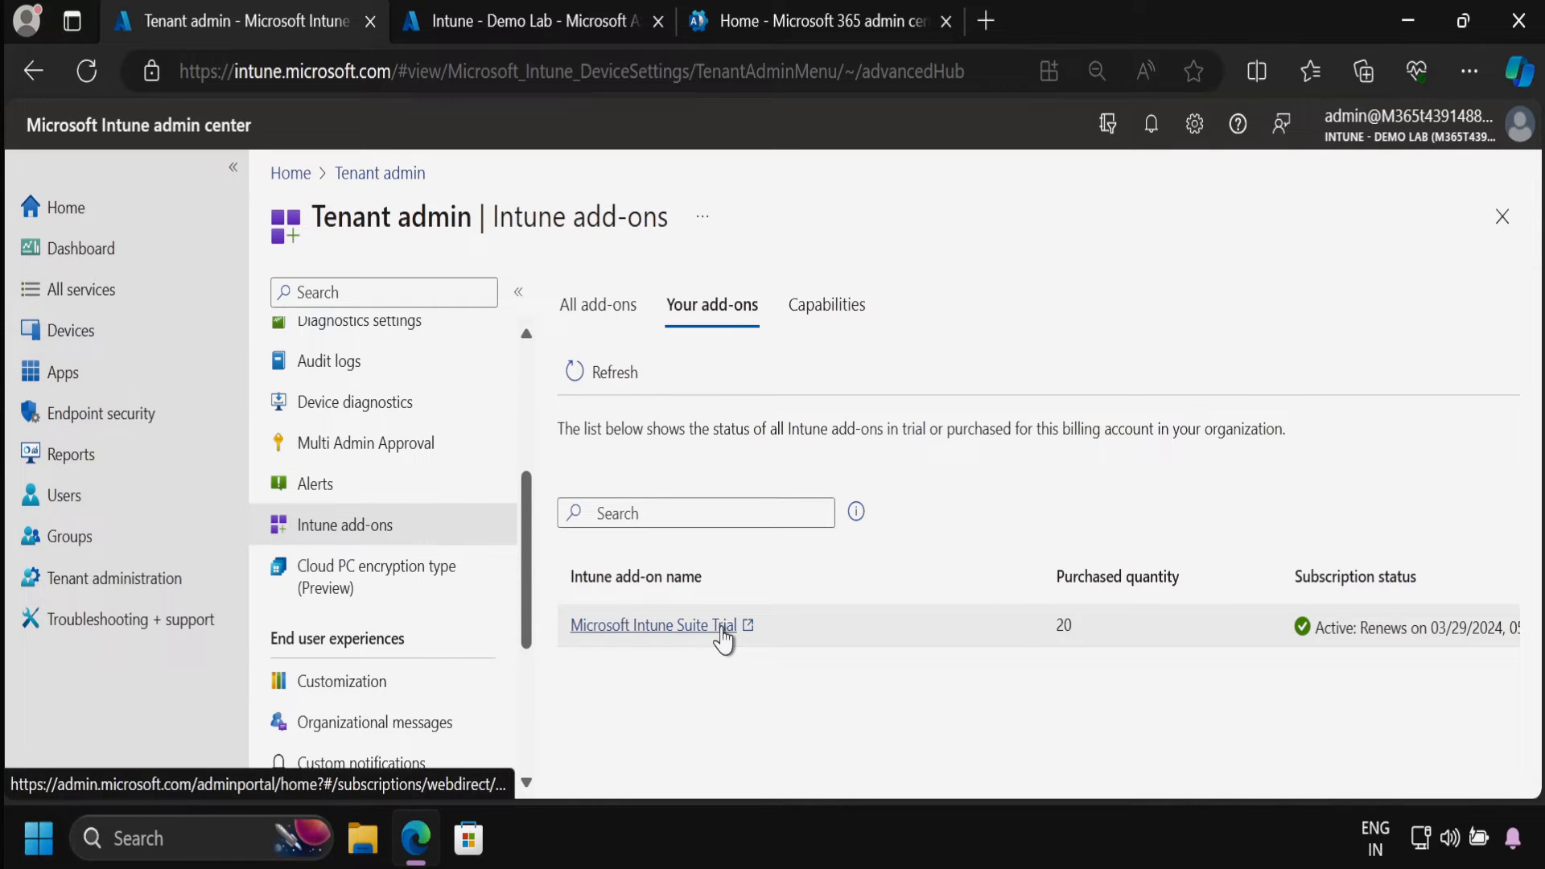
pyautogui.moveTo(707, 655)
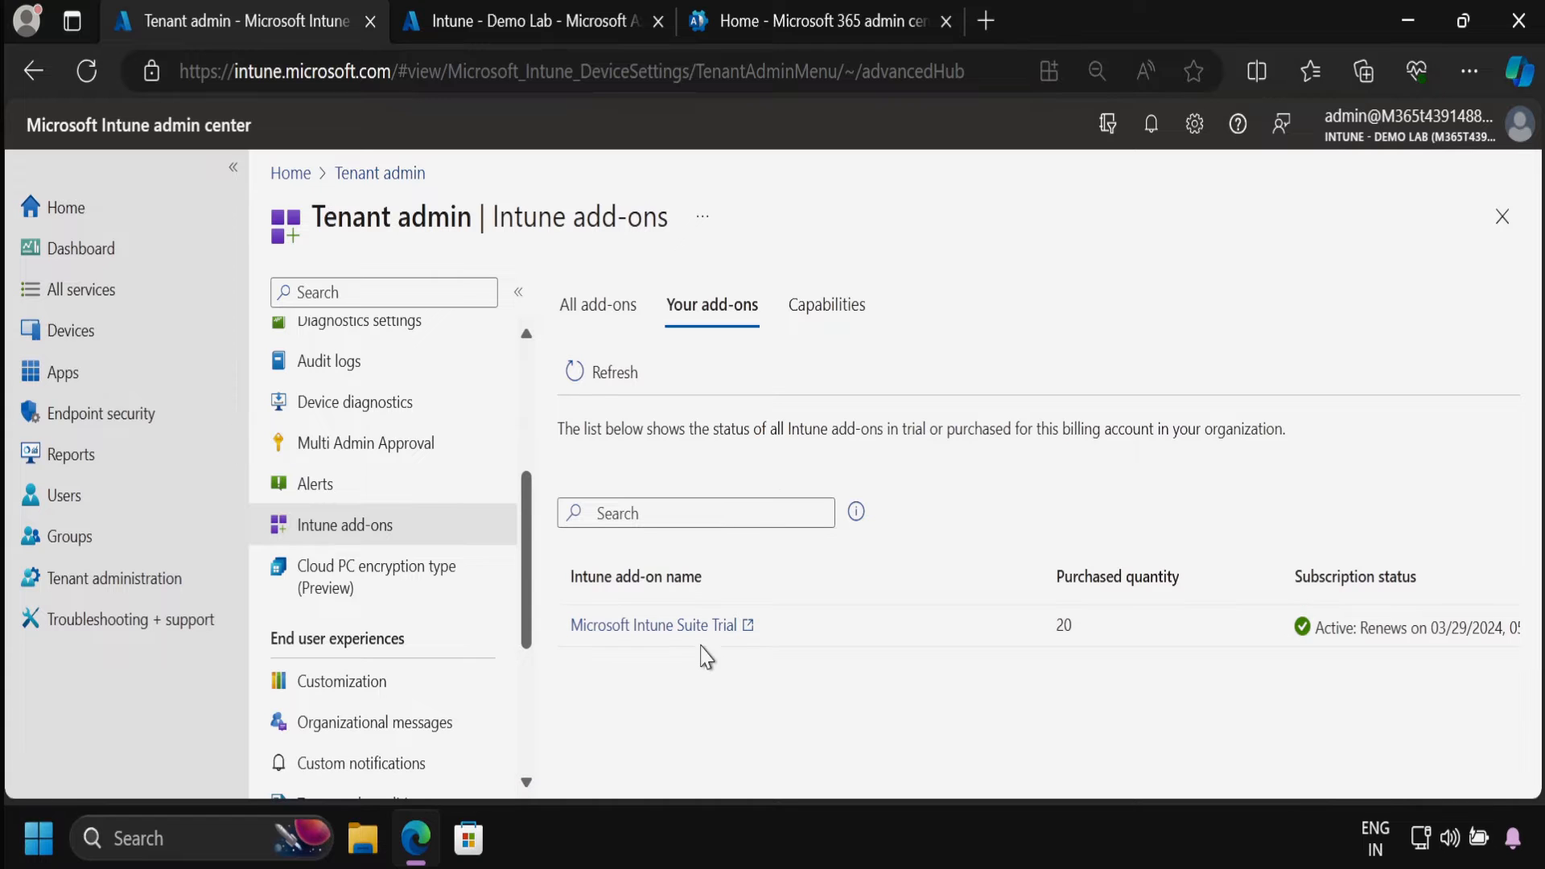
# - Review the Capabilities list down to Enterprise App Management, then switch to Microsoft 365 admin center
pyautogui.click(825, 304)
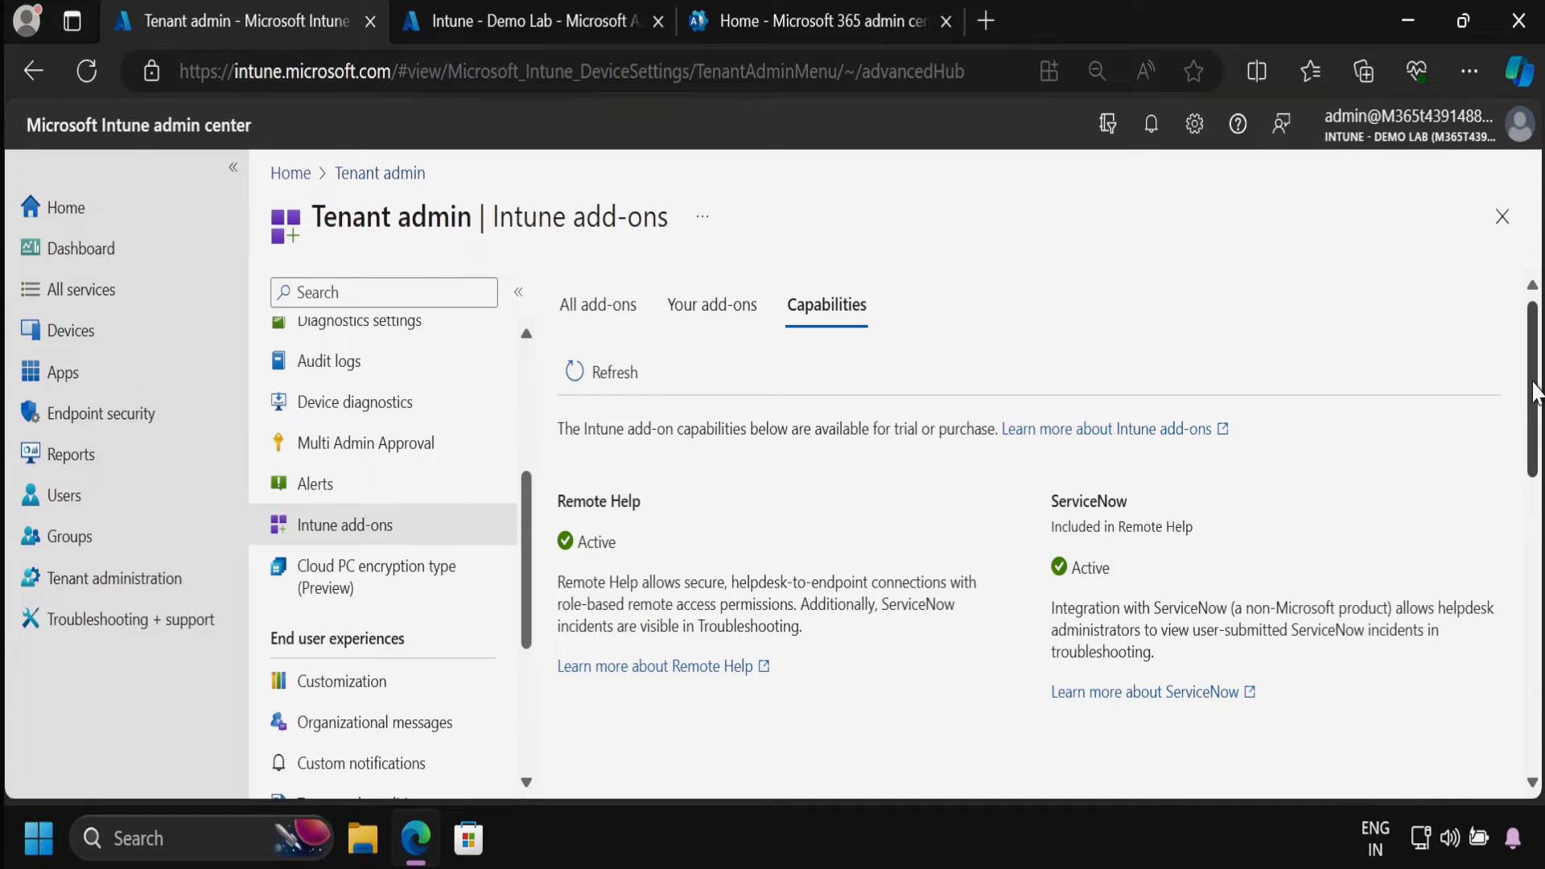
pyautogui.scroll(-3)
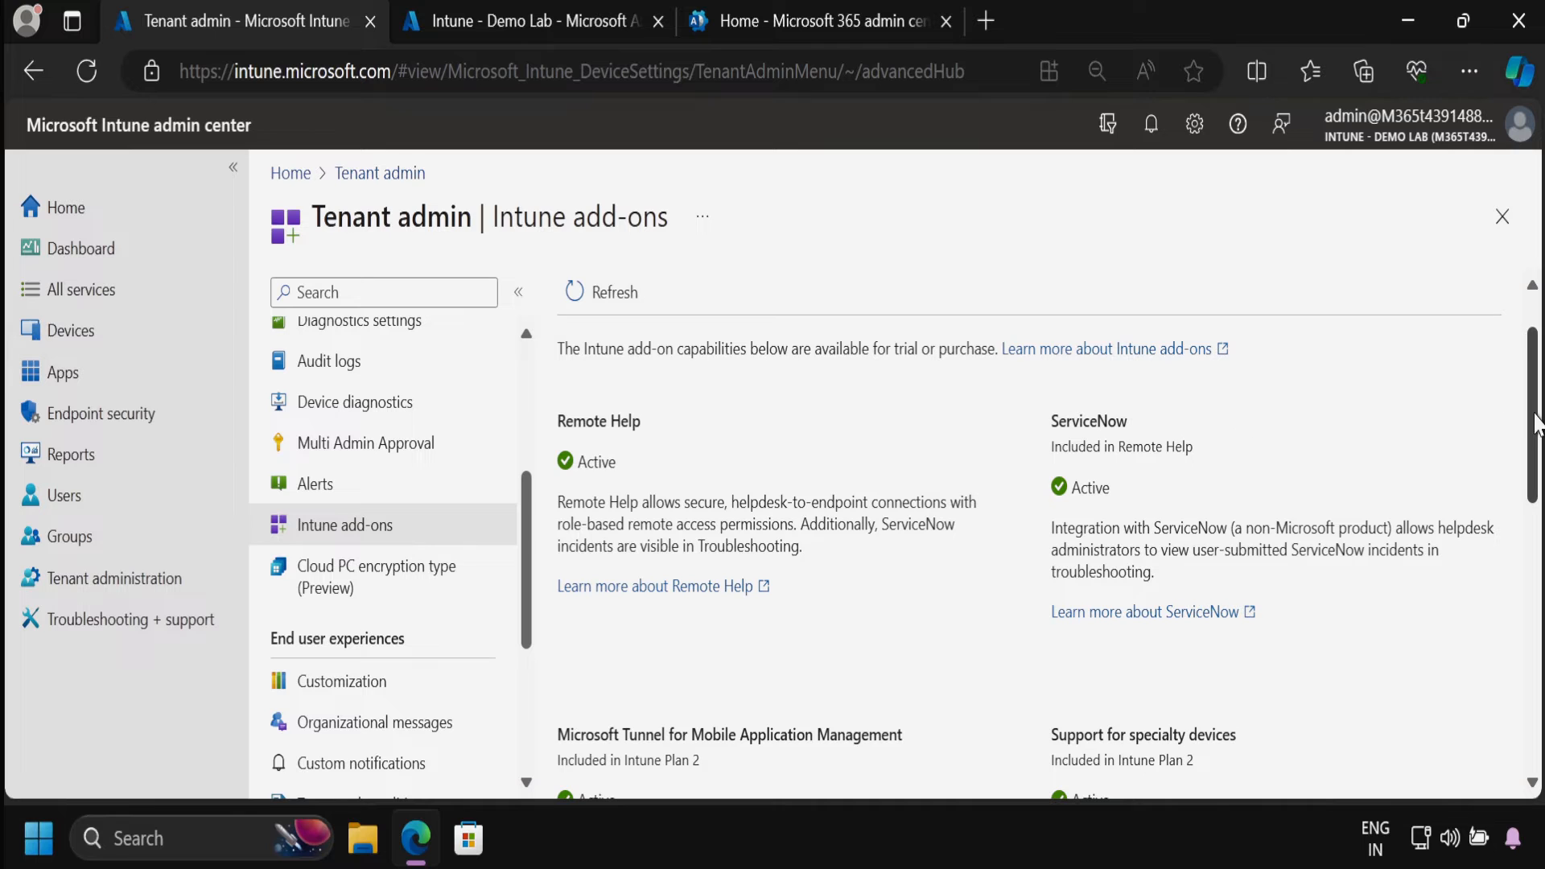
pyautogui.scroll(-3)
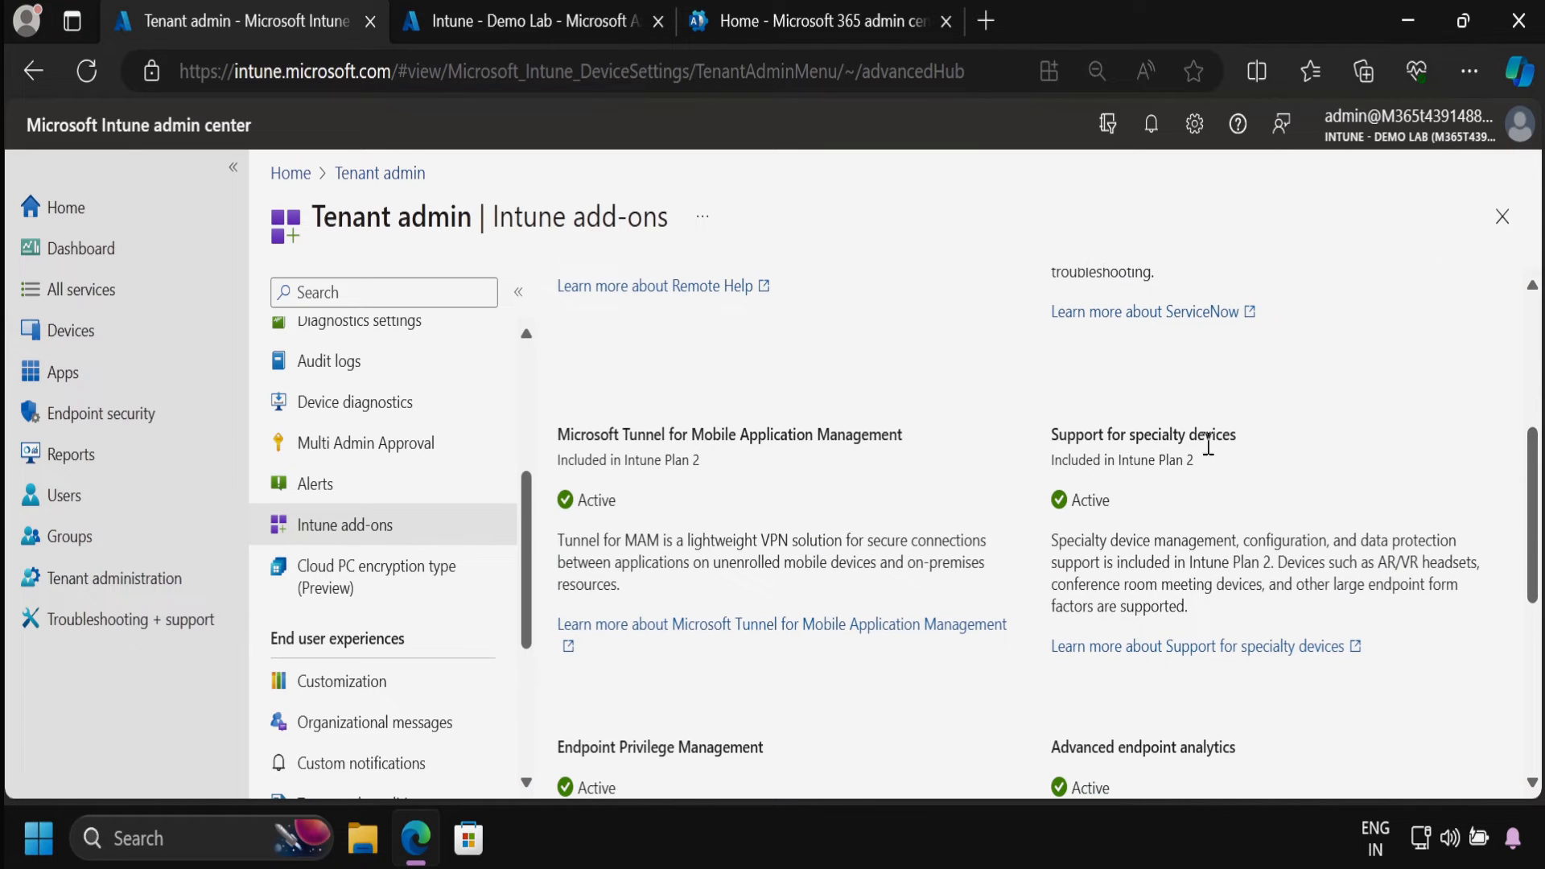
pyautogui.scroll(-3)
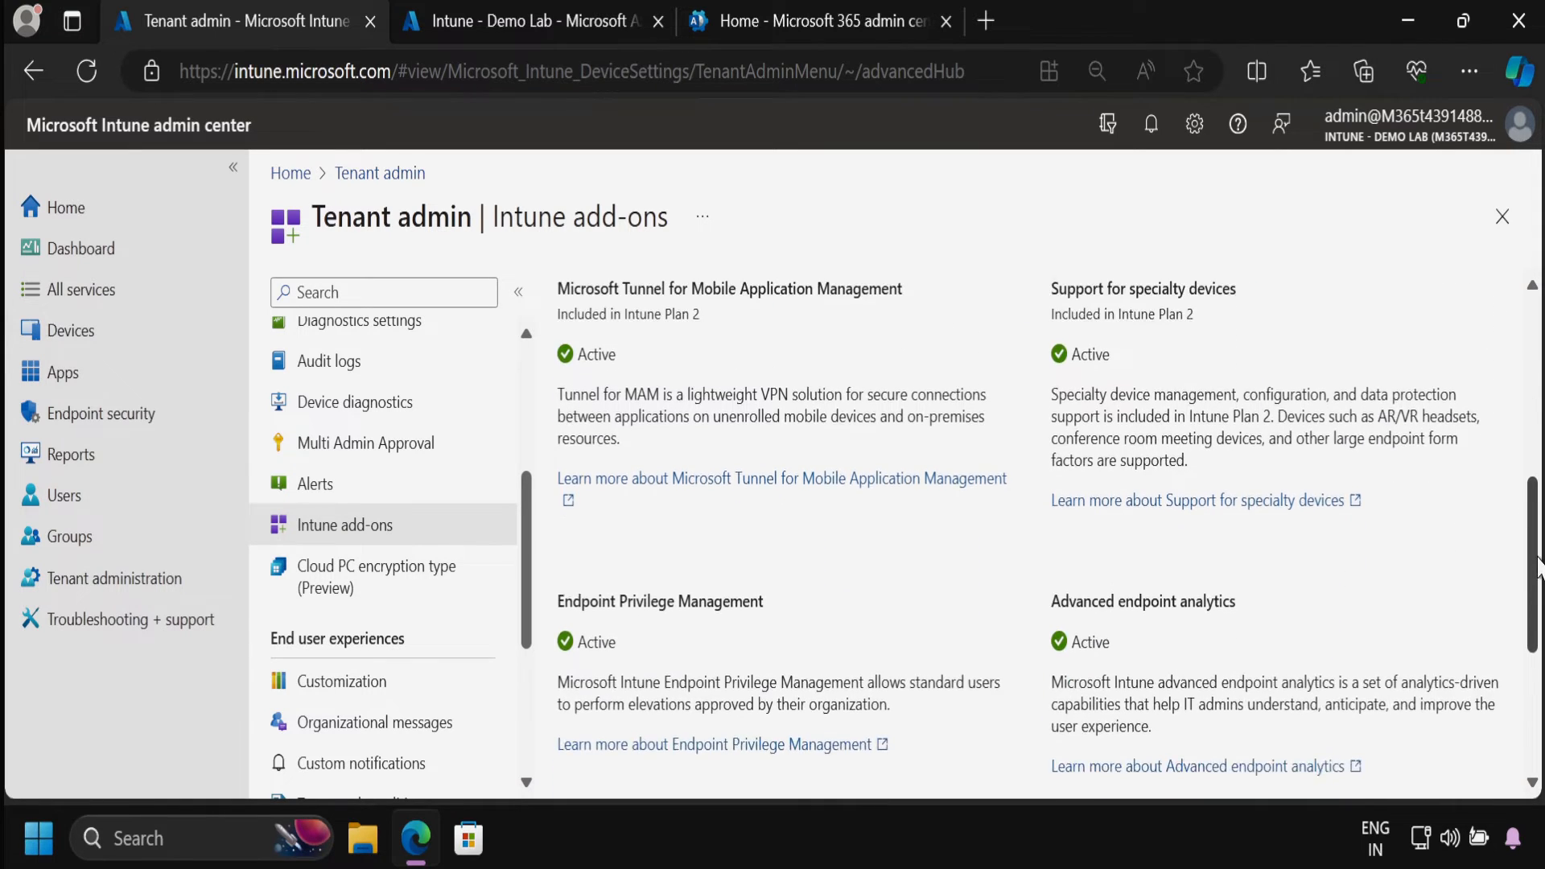
pyautogui.scroll(-3)
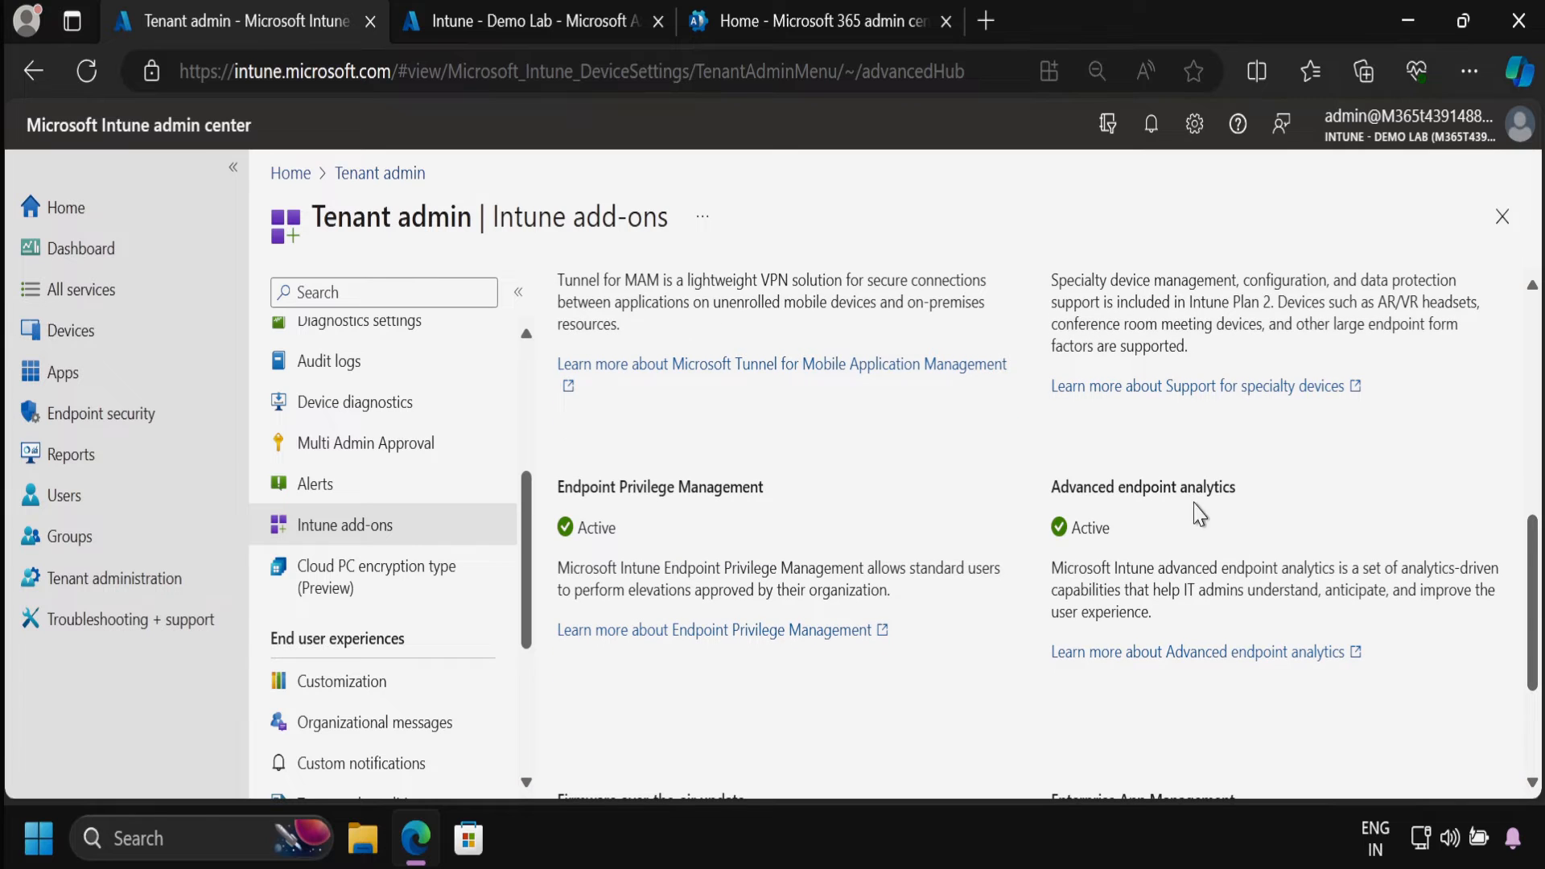
pyautogui.scroll(-3)
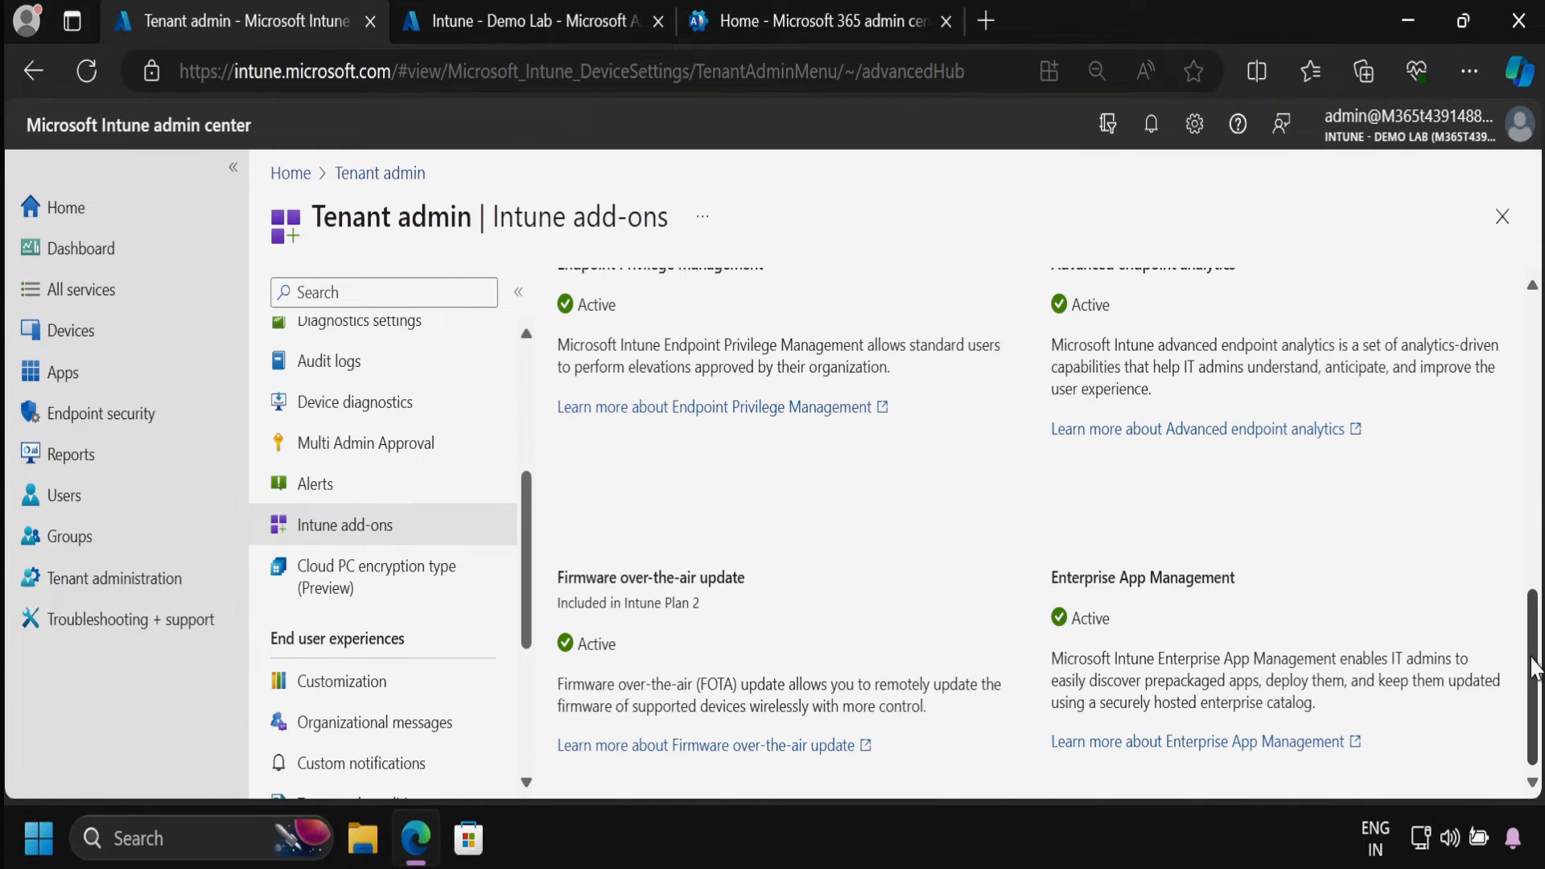
pyautogui.doubleClick(1141, 578)
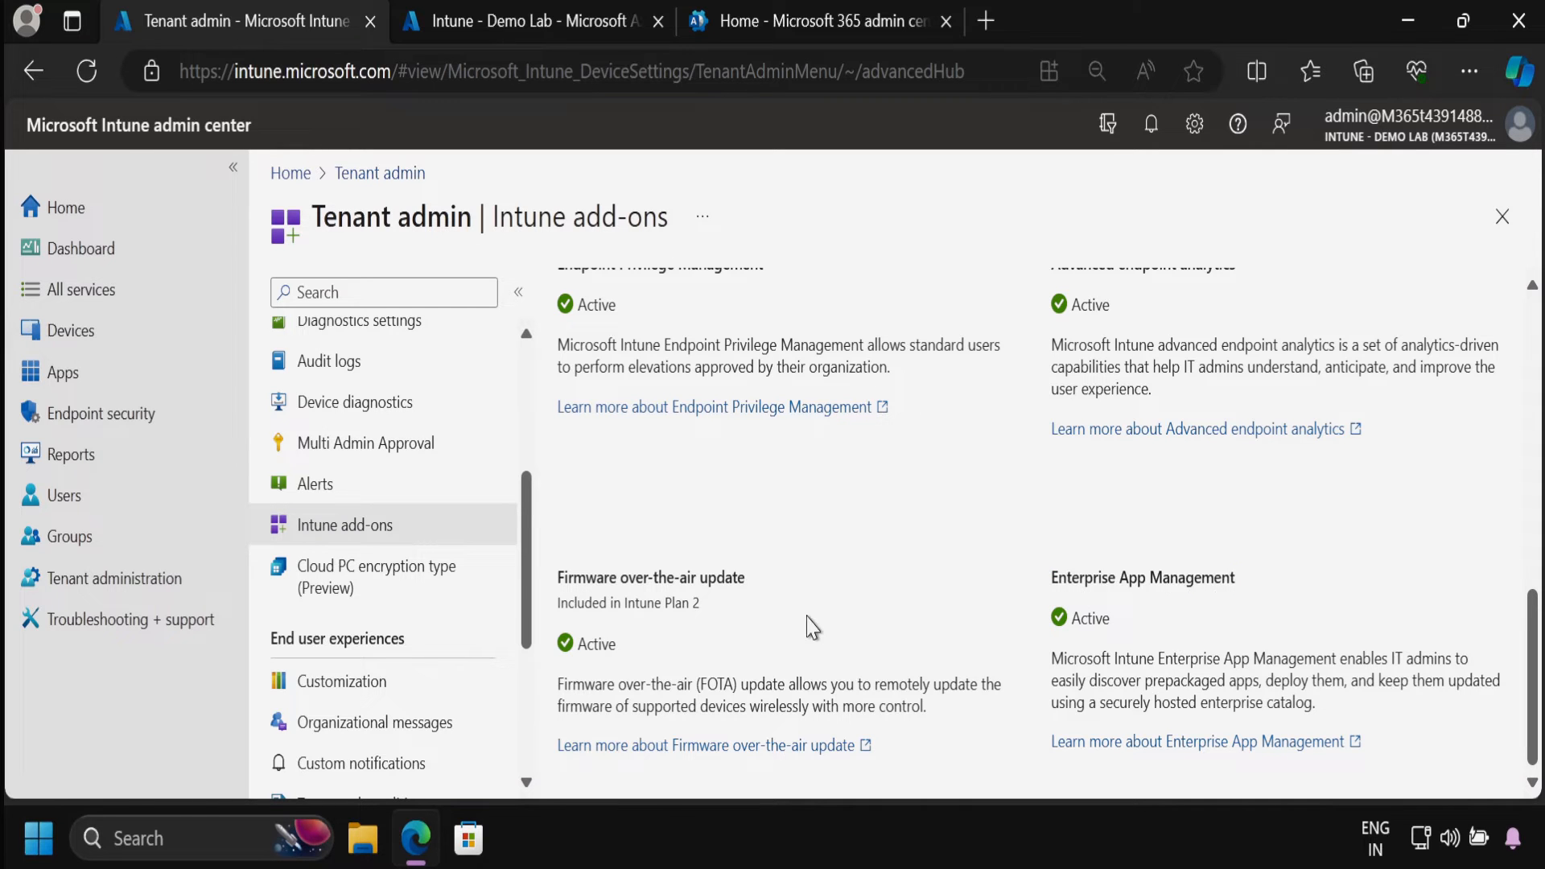
pyautogui.click(818, 21)
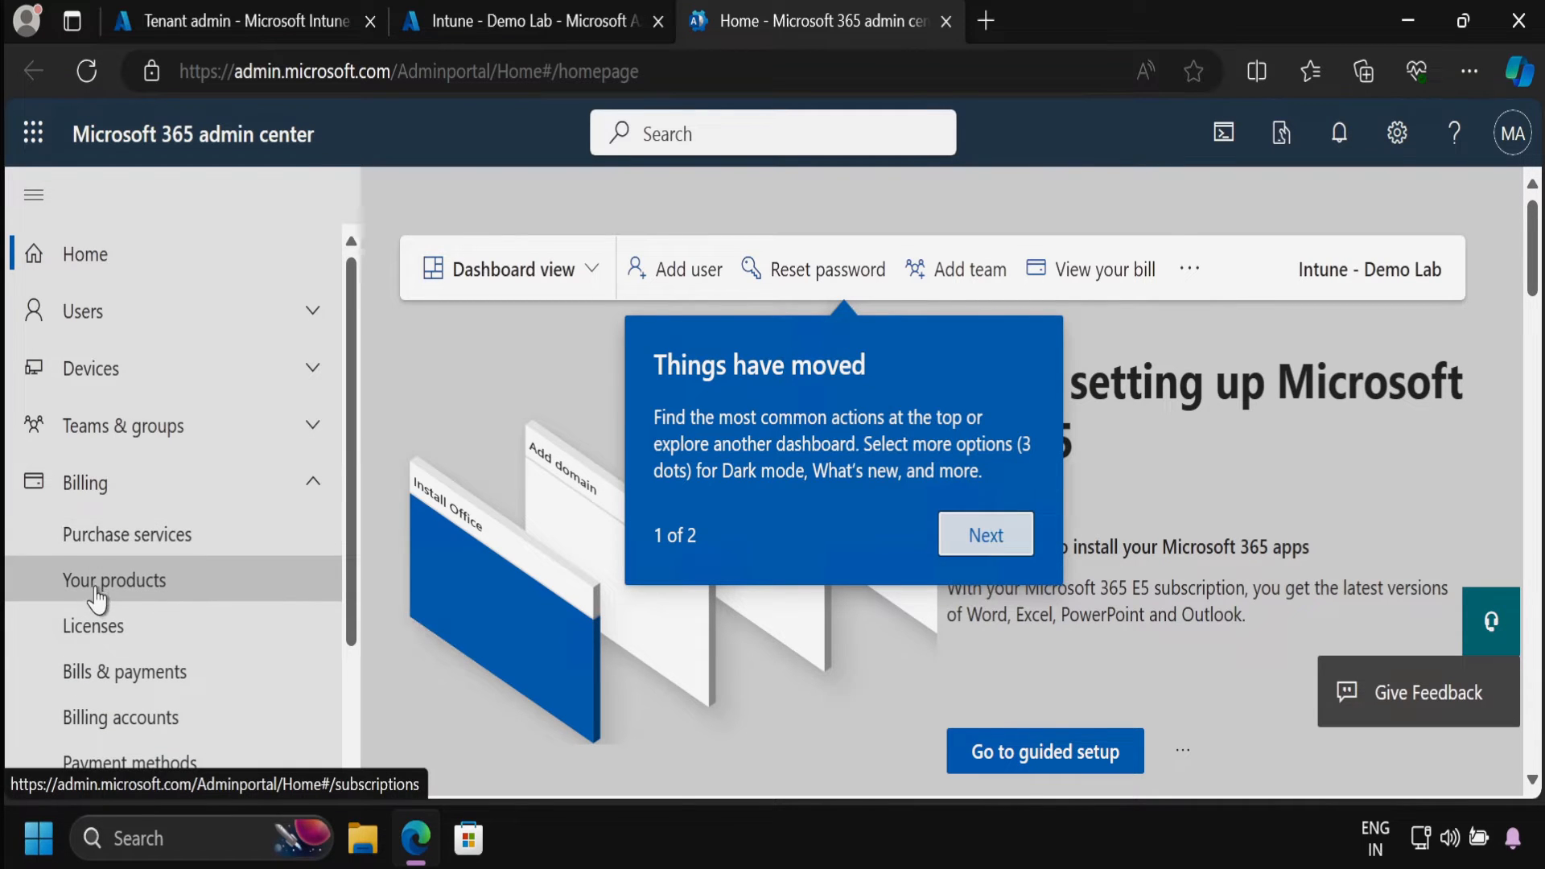
# - Search Purchase services for 'Microsoft Intune Suite' and select its listing at $10.00 licenses/month
pyautogui.click(126, 535)
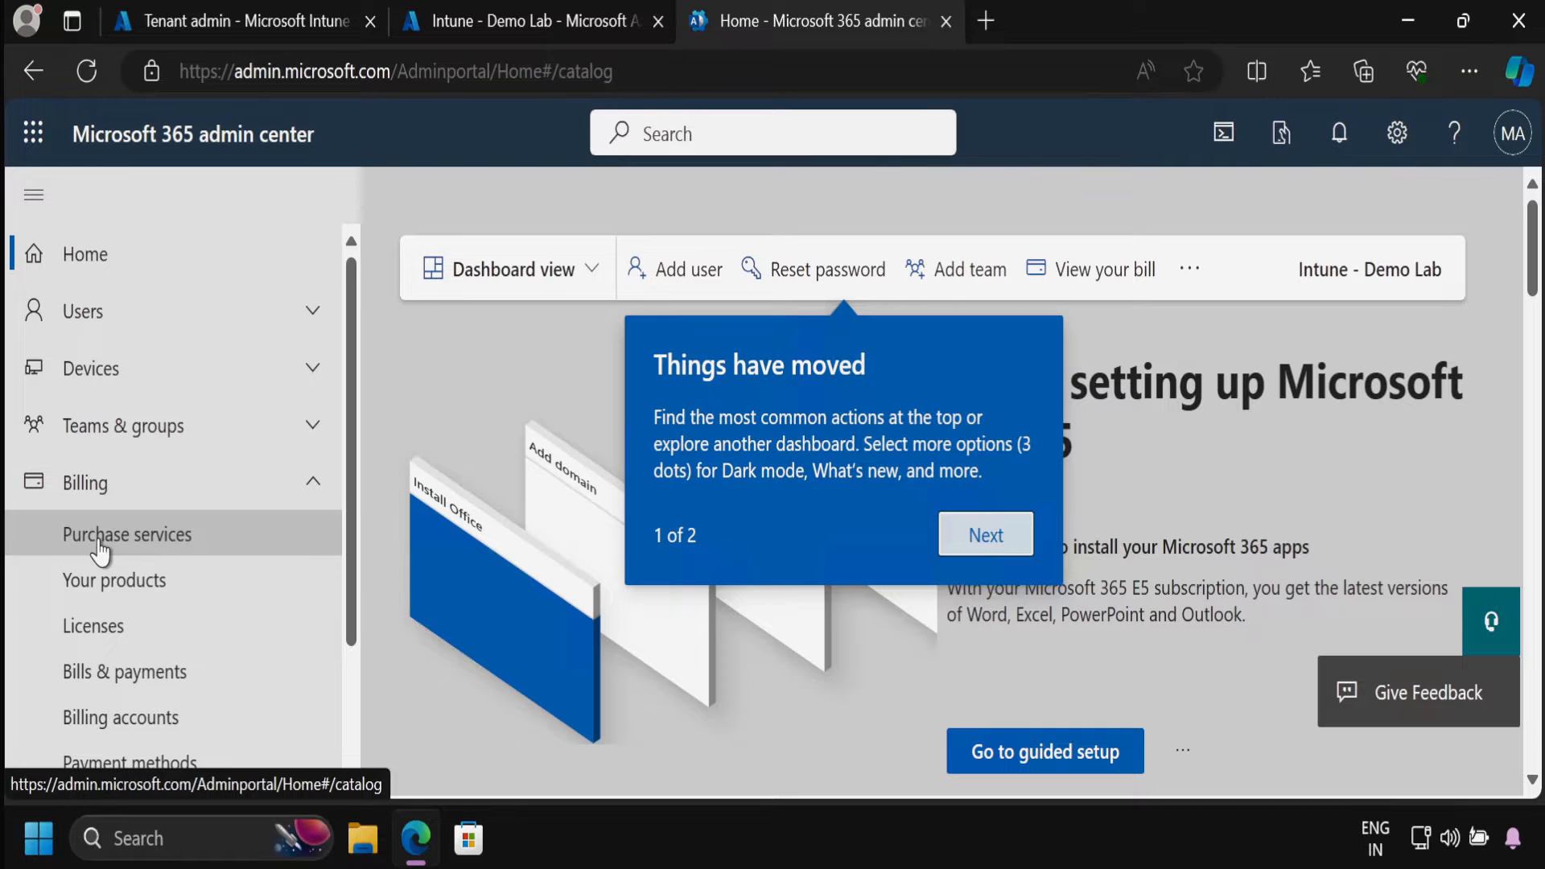
pyautogui.click(126, 535)
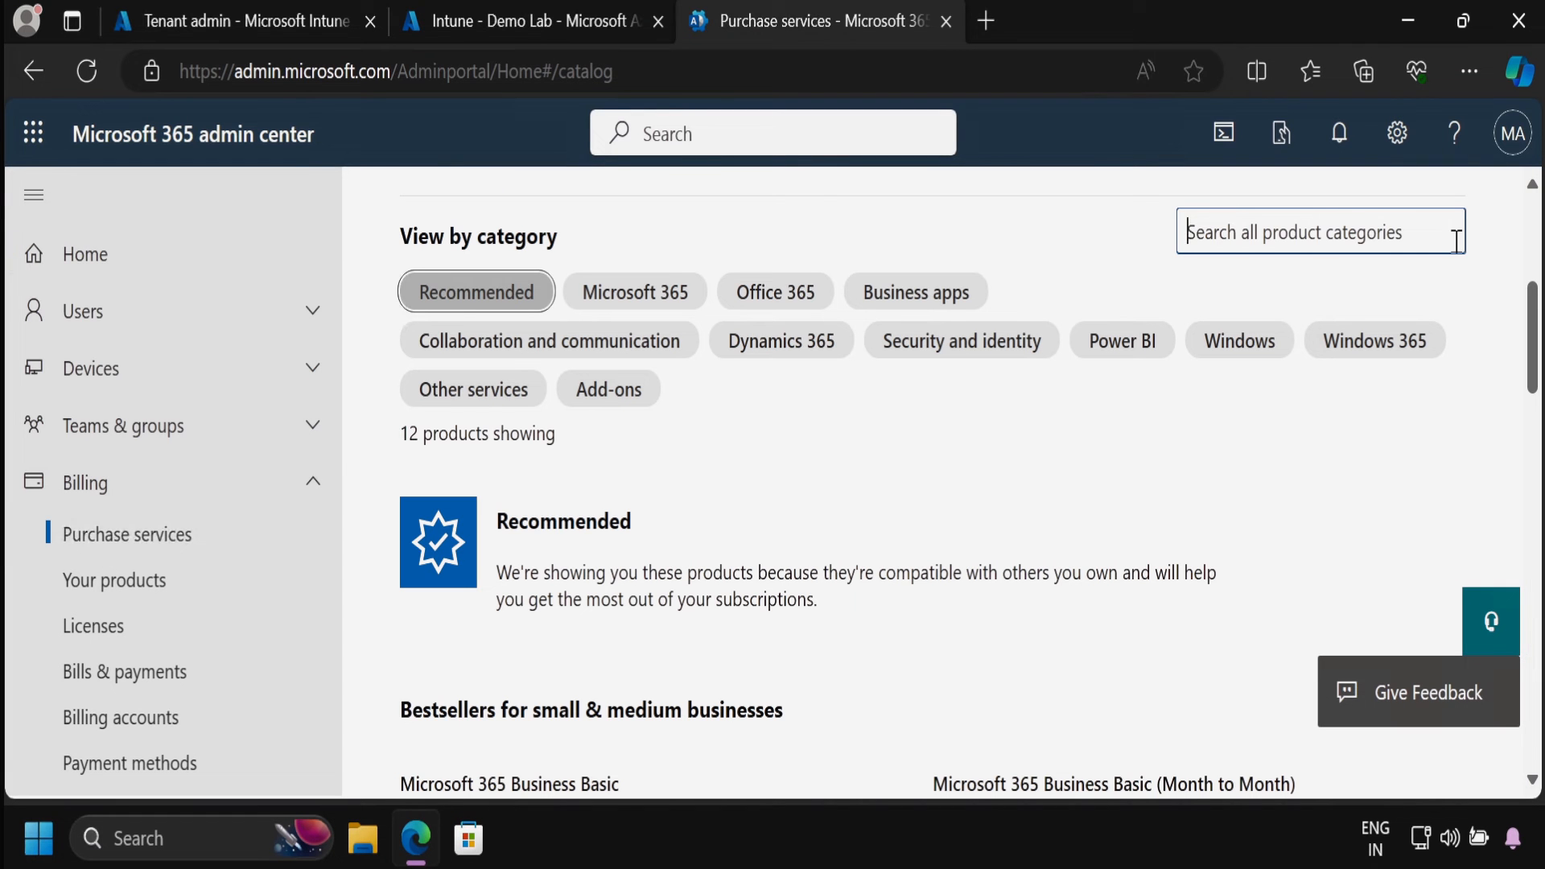
pyautogui.write('Microsoft Intune Suite')
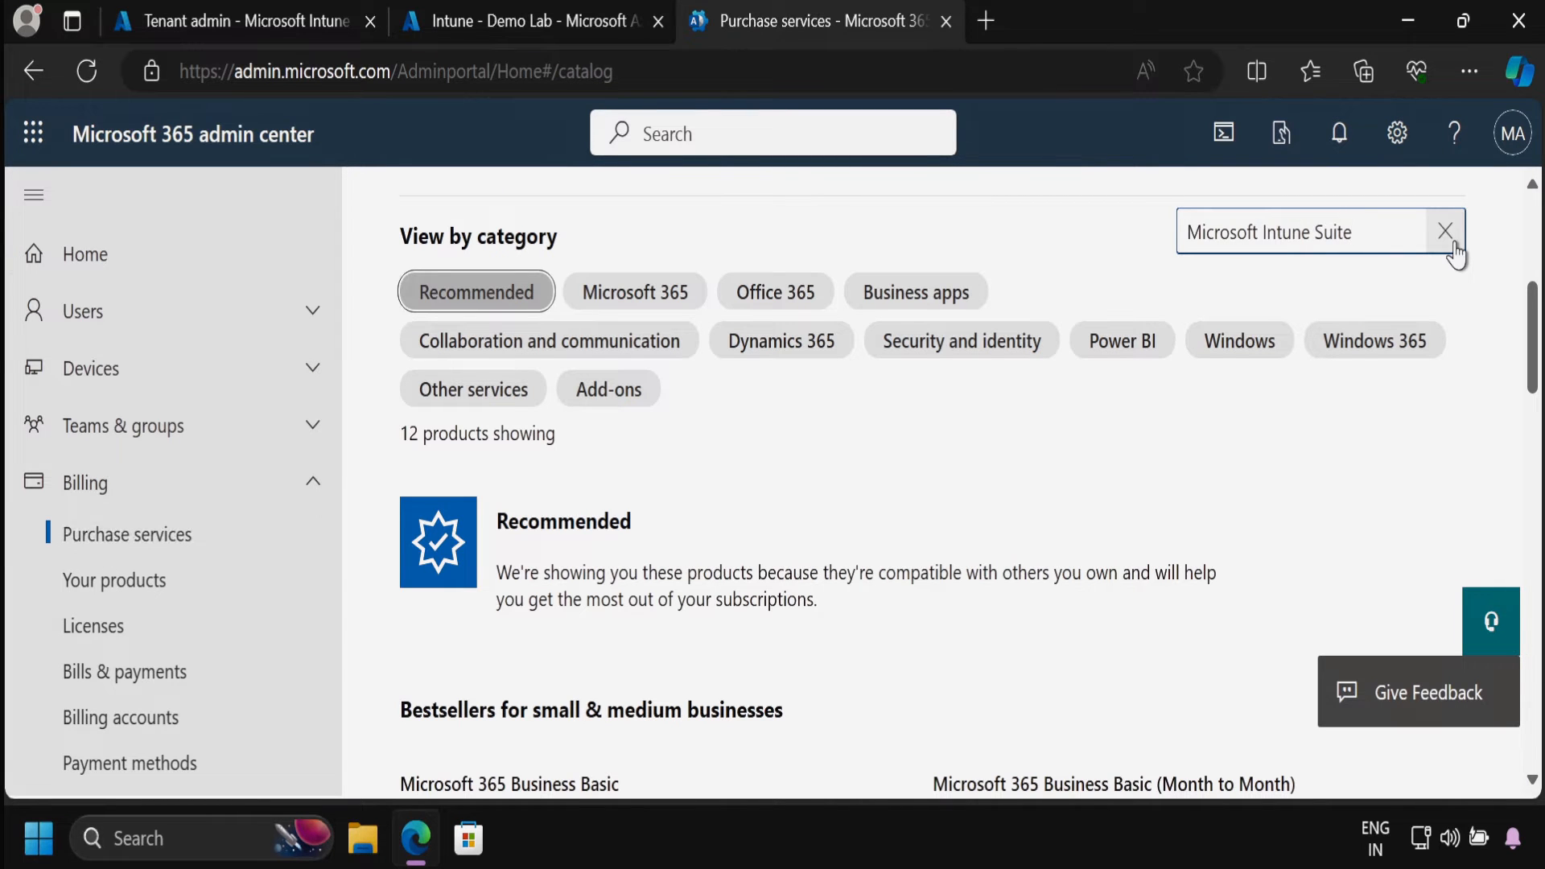
pyautogui.click(1446, 232)
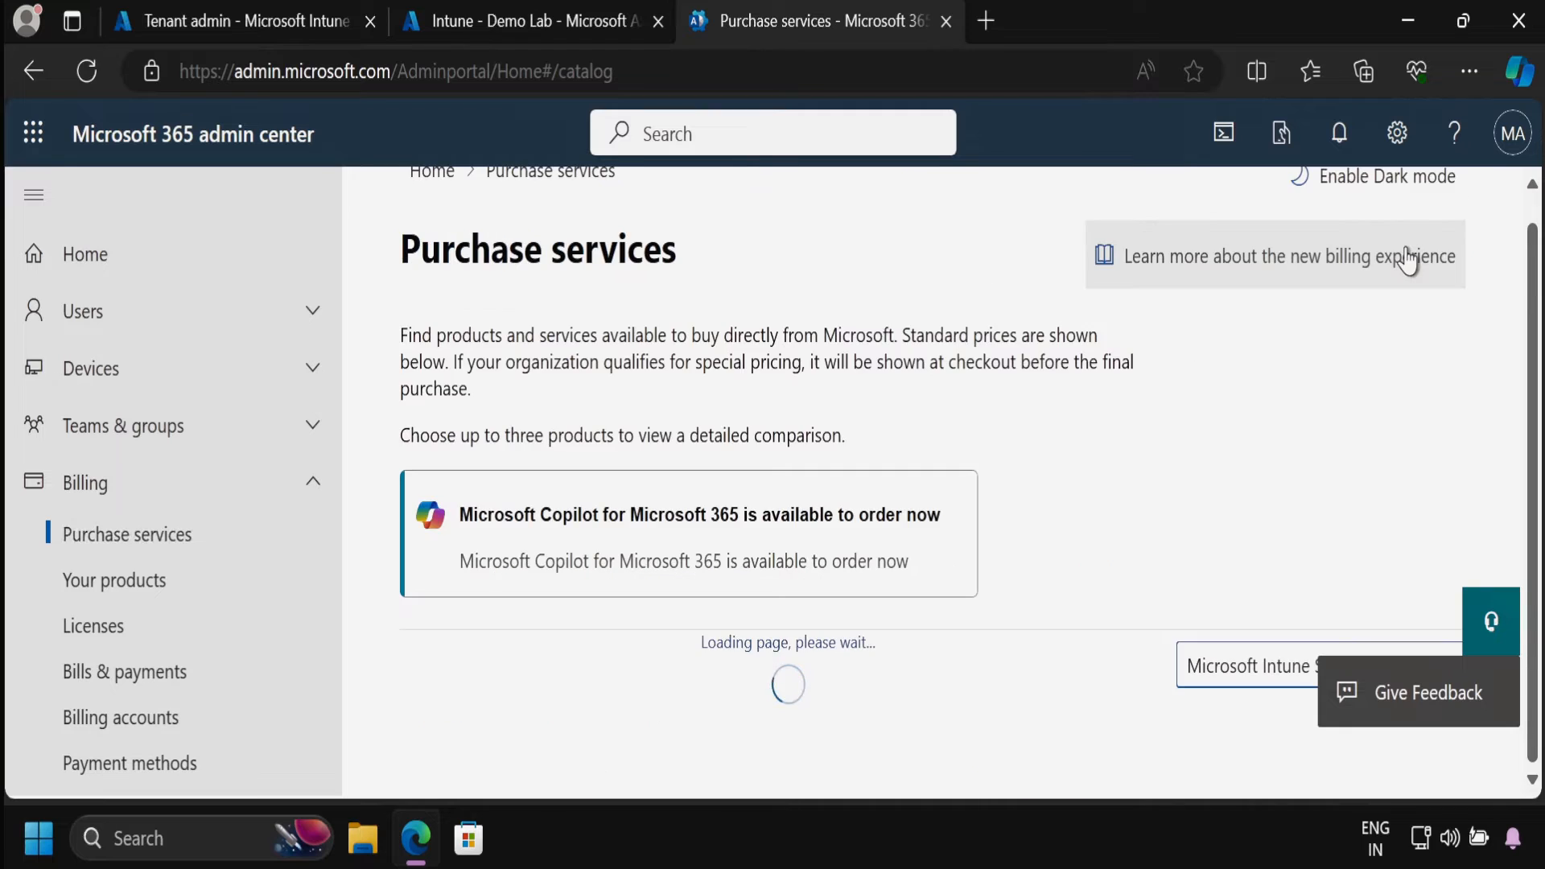
pyautogui.write('Microsoft Intune Suite')
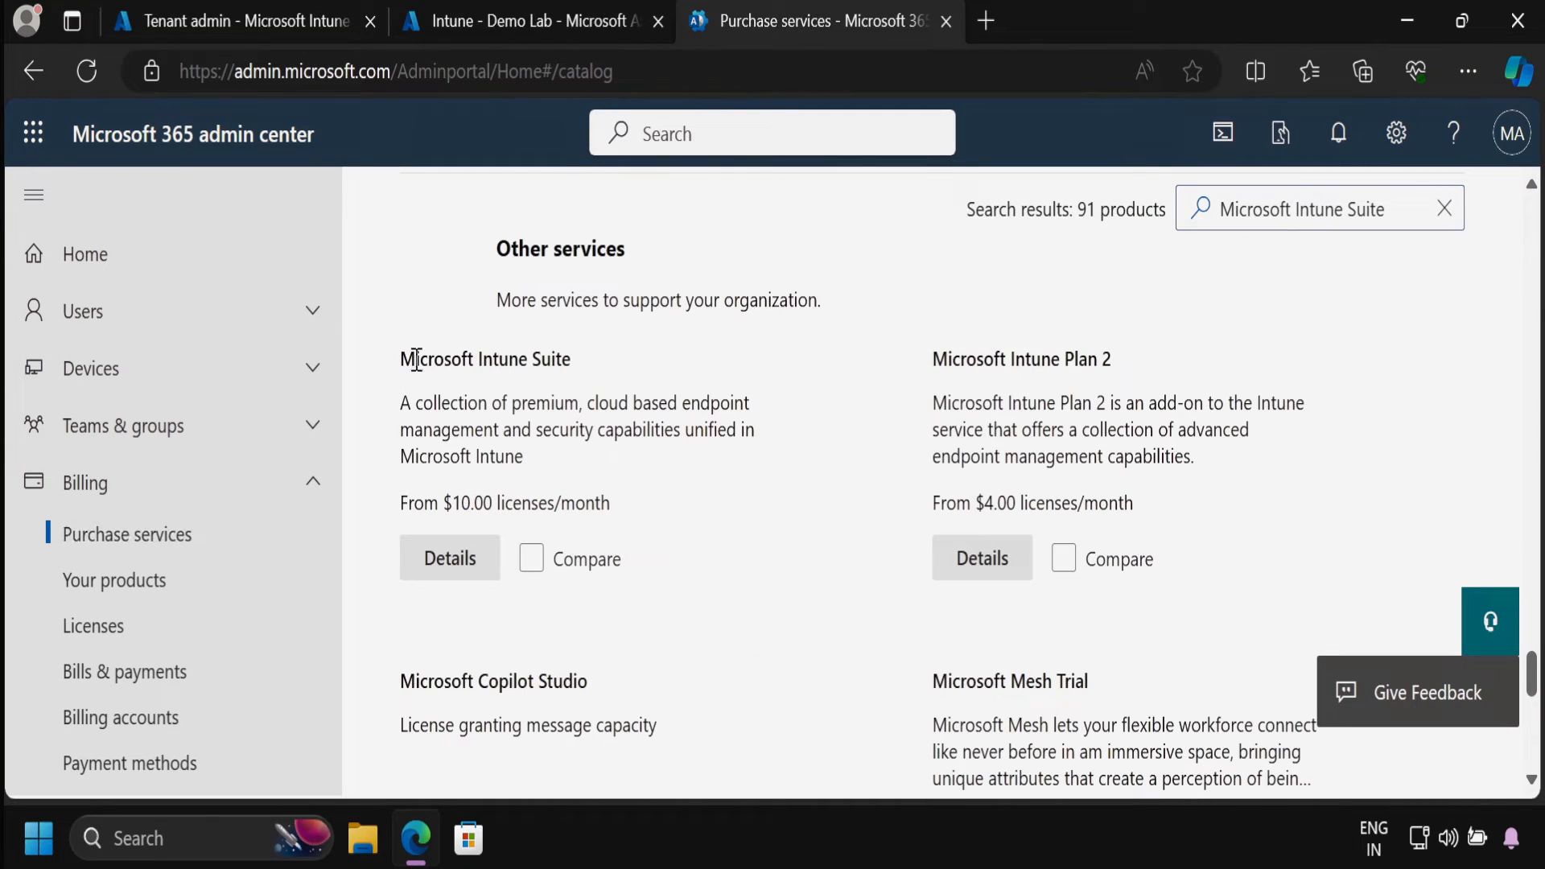
pyautogui.doubleClick(485, 359)
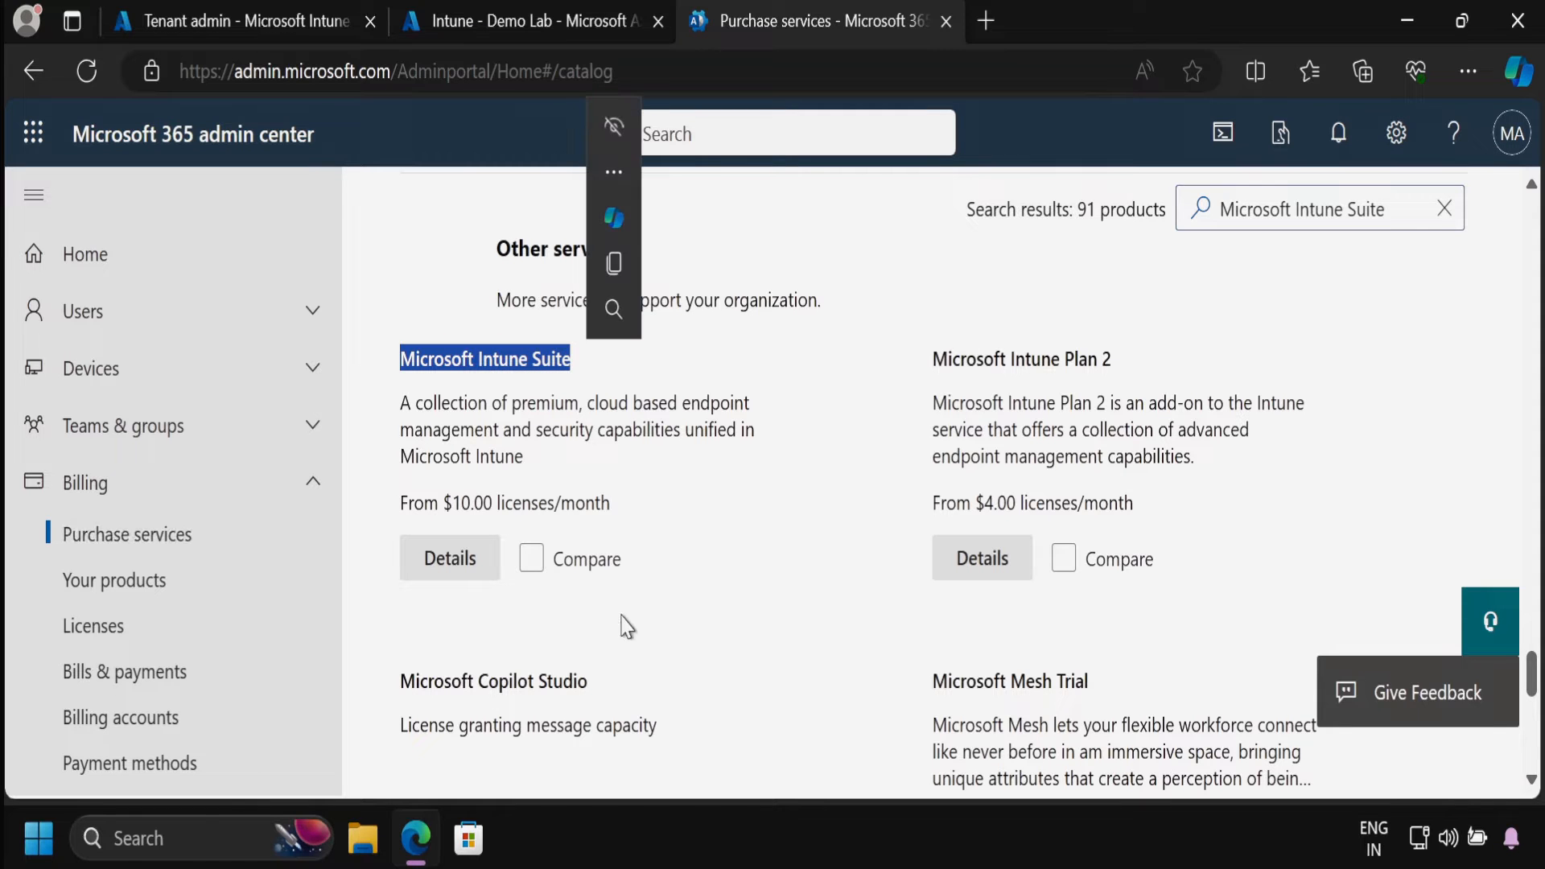
# - Show the Microsoft Intune Suite offer details, owned at $10.00 per license monthly
pyautogui.click(449, 558)
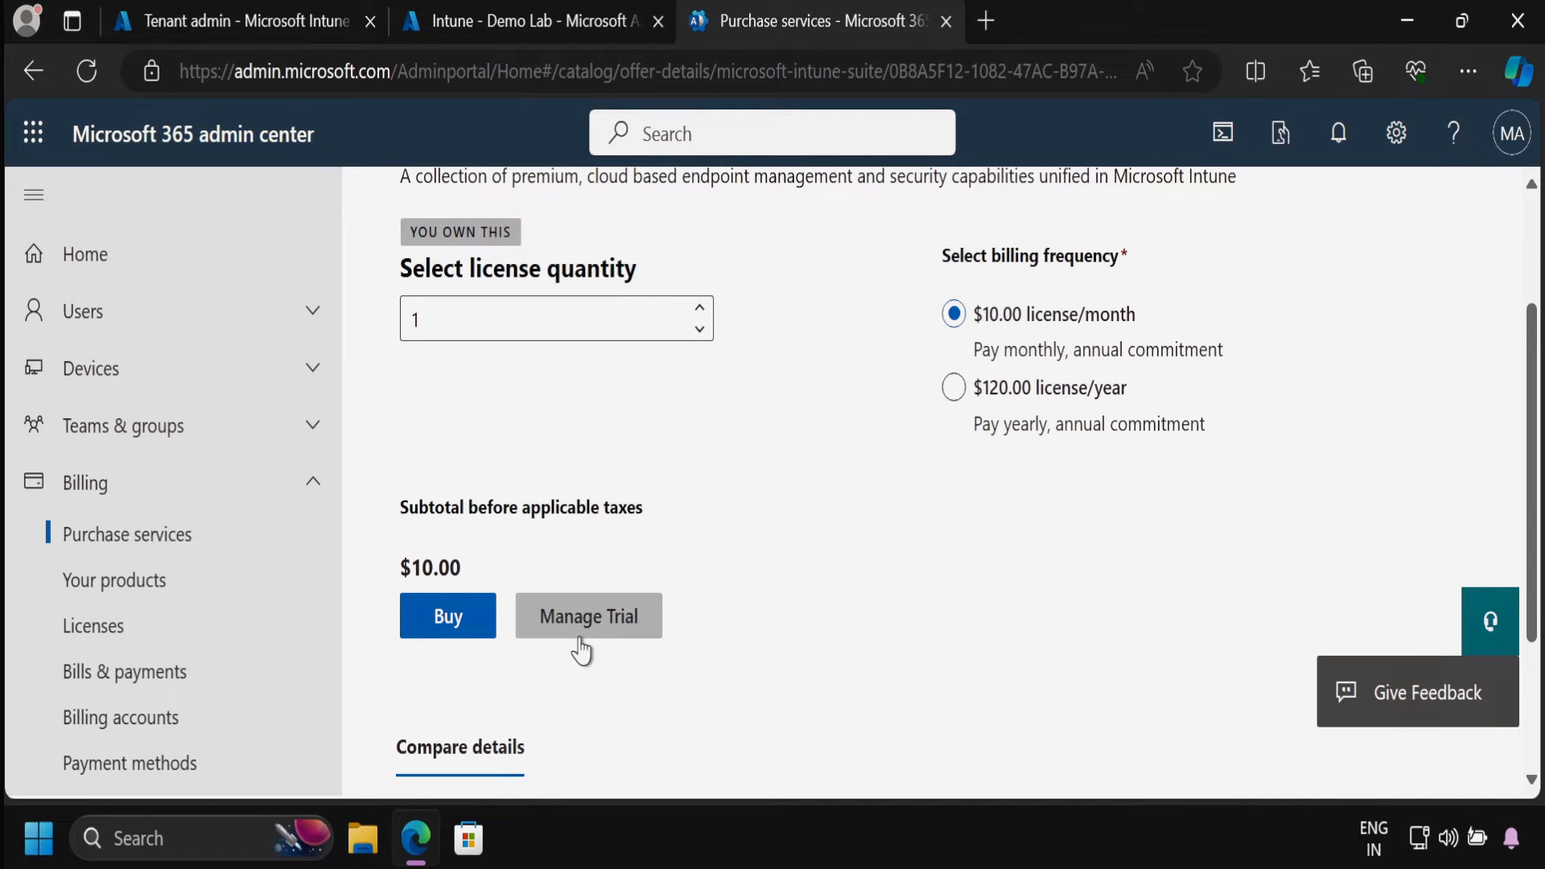
pyautogui.moveTo(413, 249)
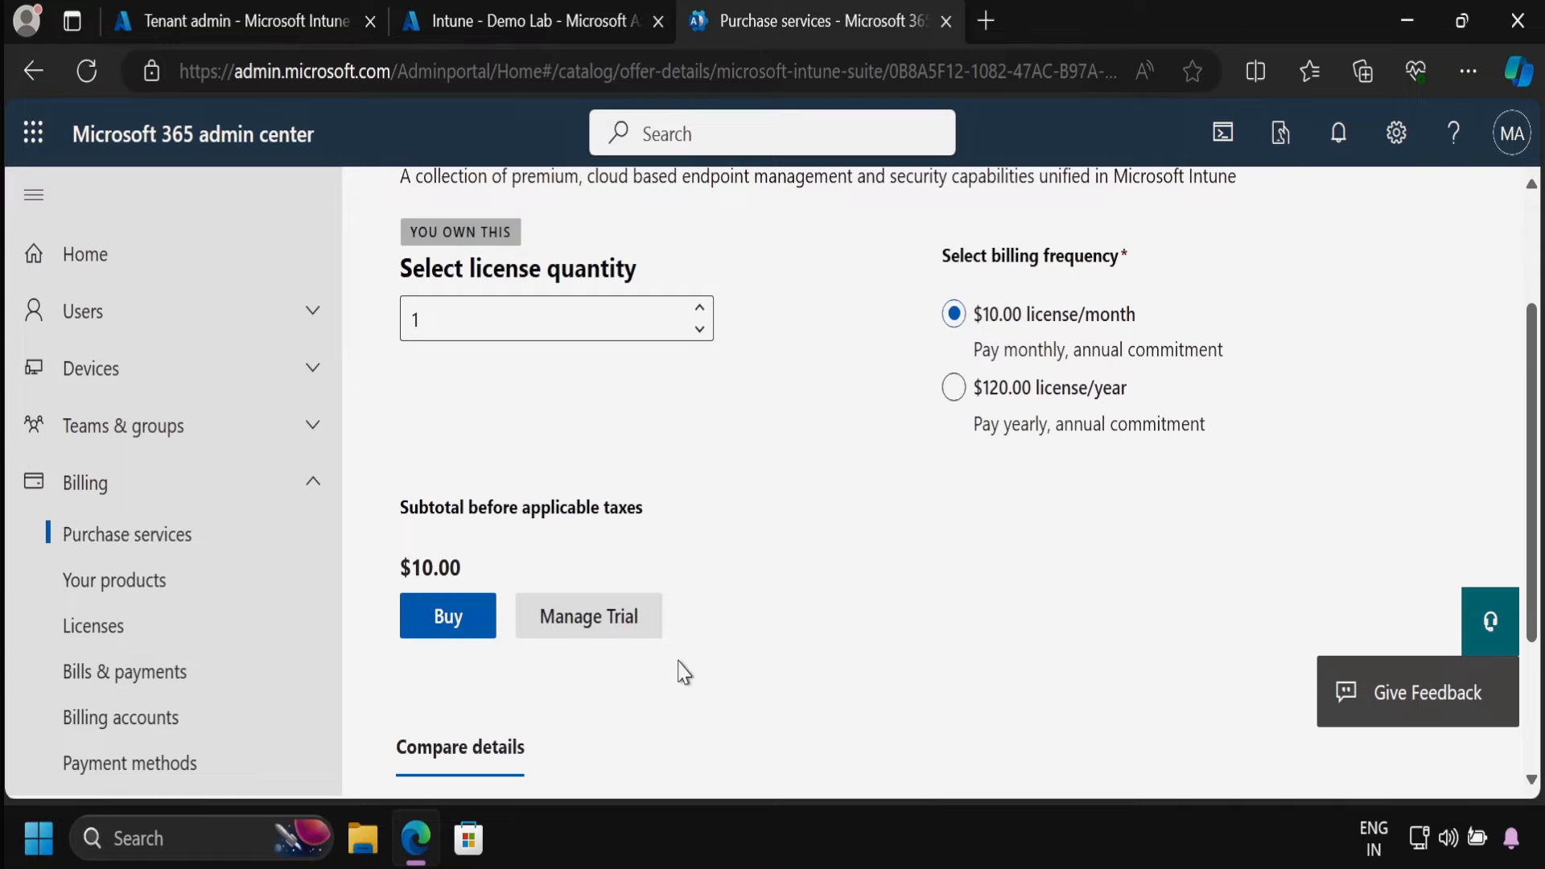
pyautogui.moveTo(641, 670)
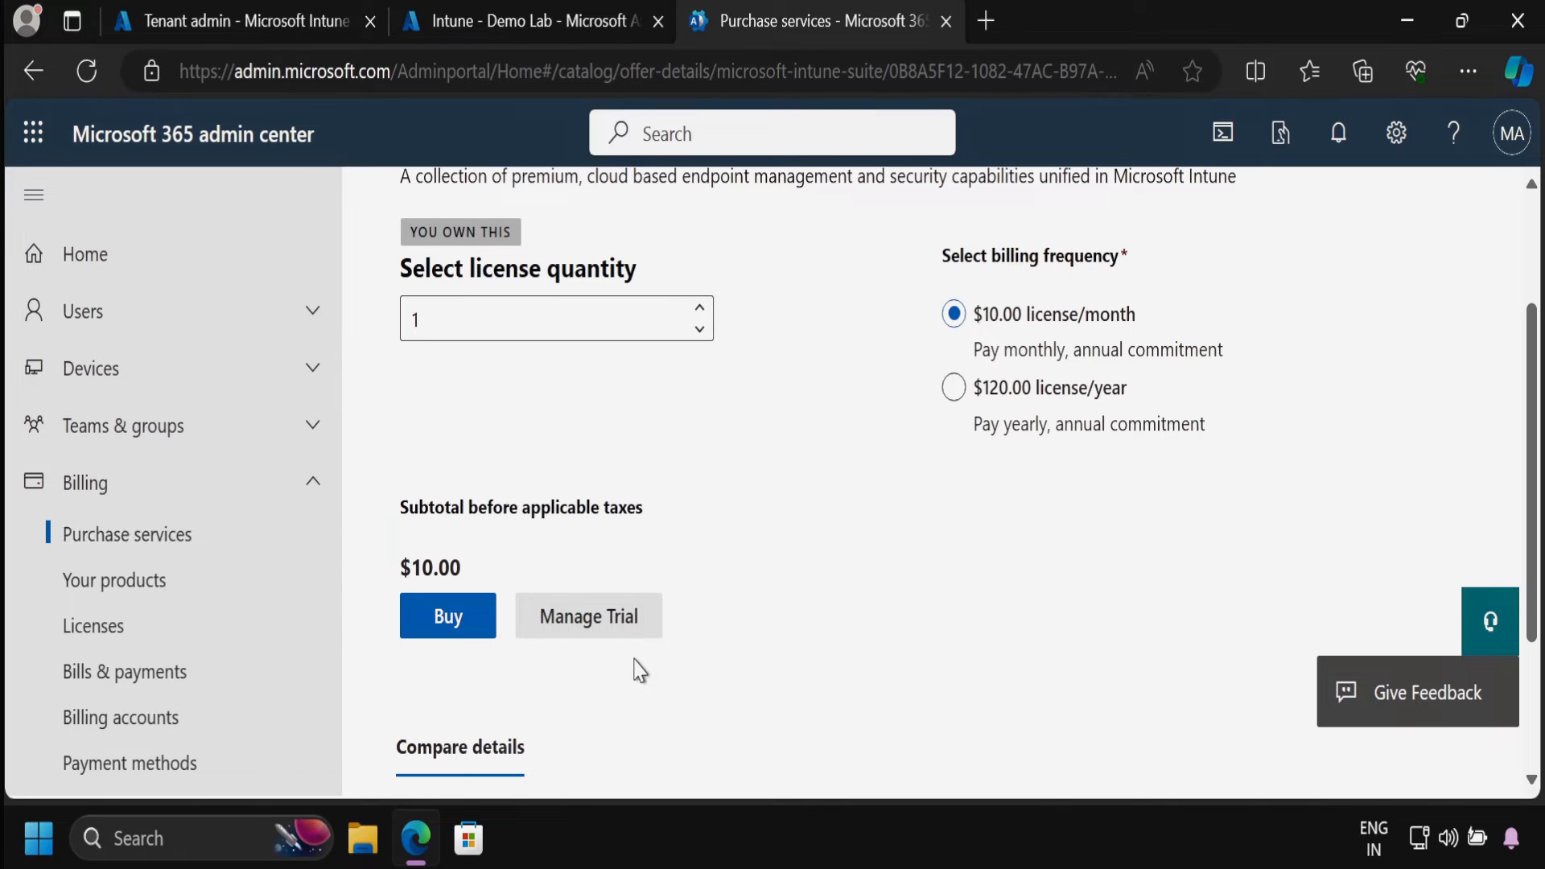
pyautogui.moveTo(782, 478)
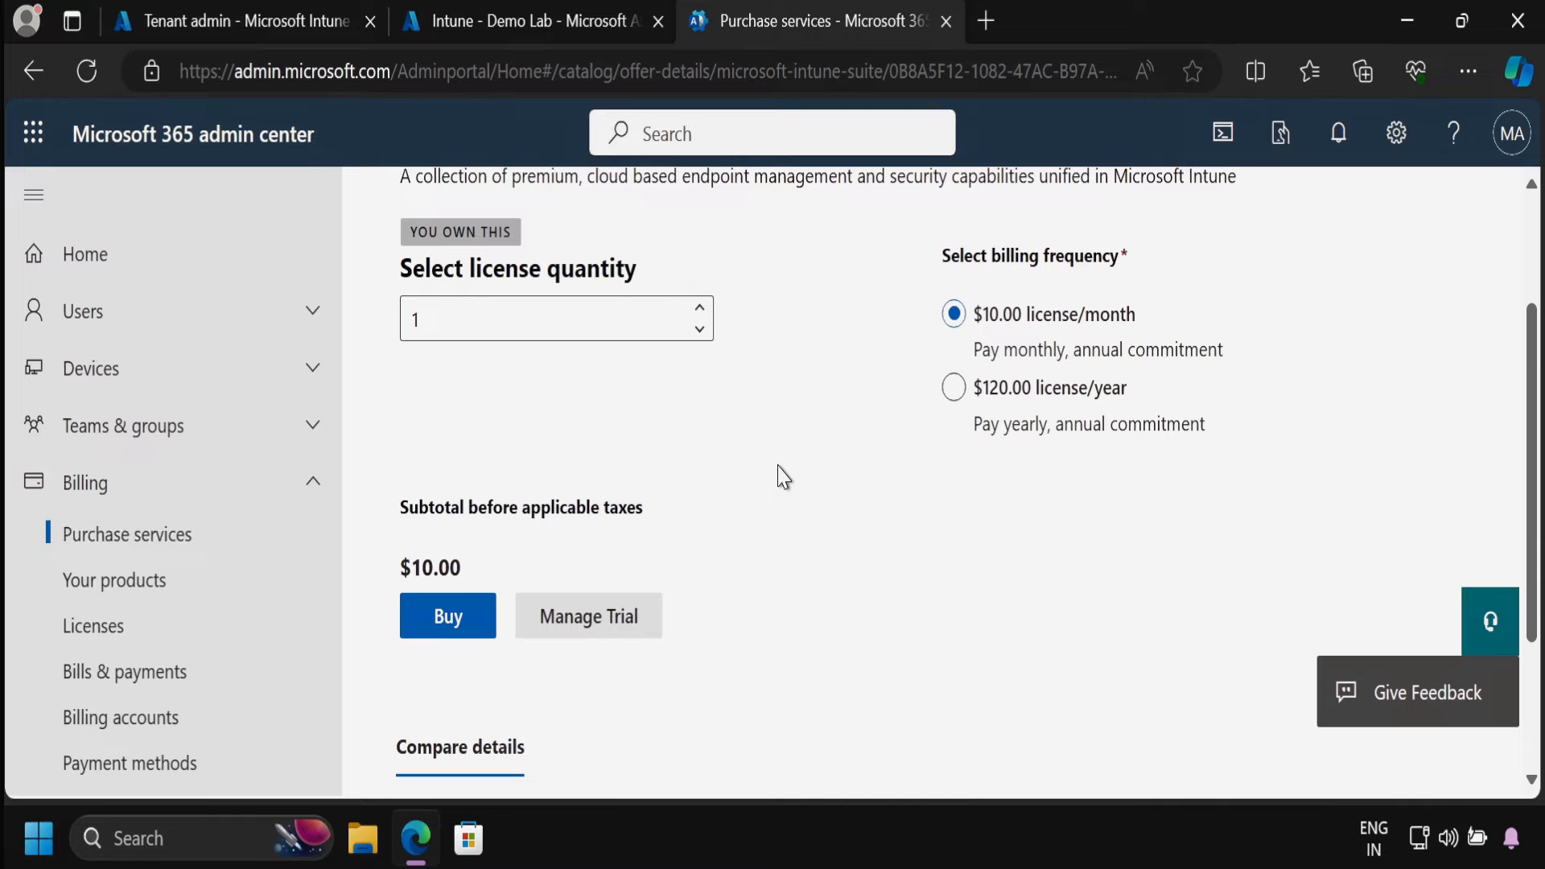
# - Find the ADMIN user in Intune and show MOD Administrator's licenses with Microsoft Intune Suite active
pyautogui.click(236, 21)
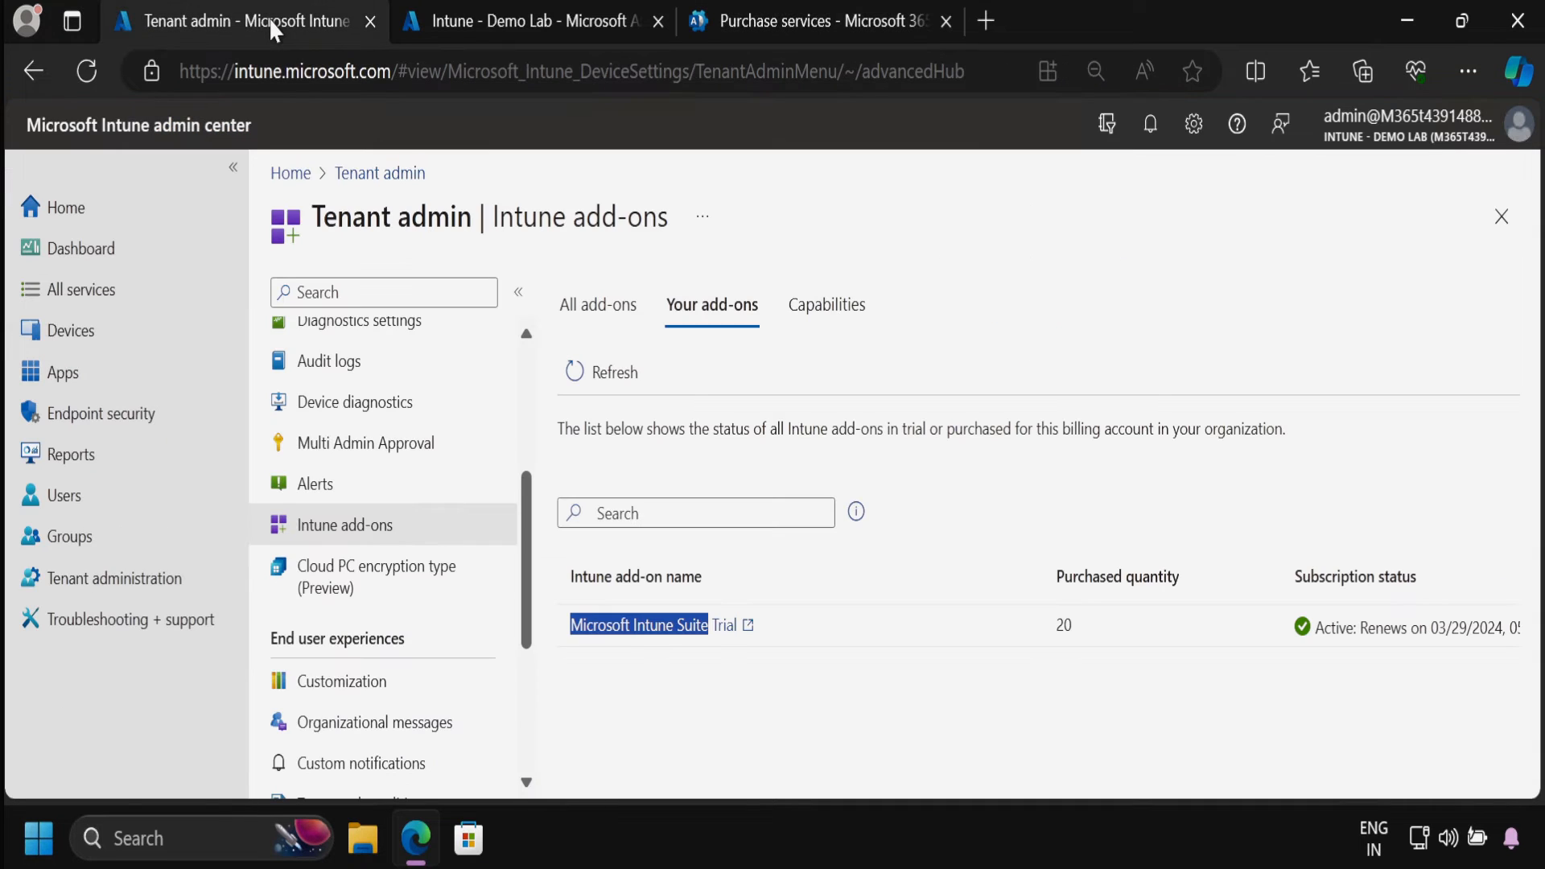
pyautogui.click(63, 495)
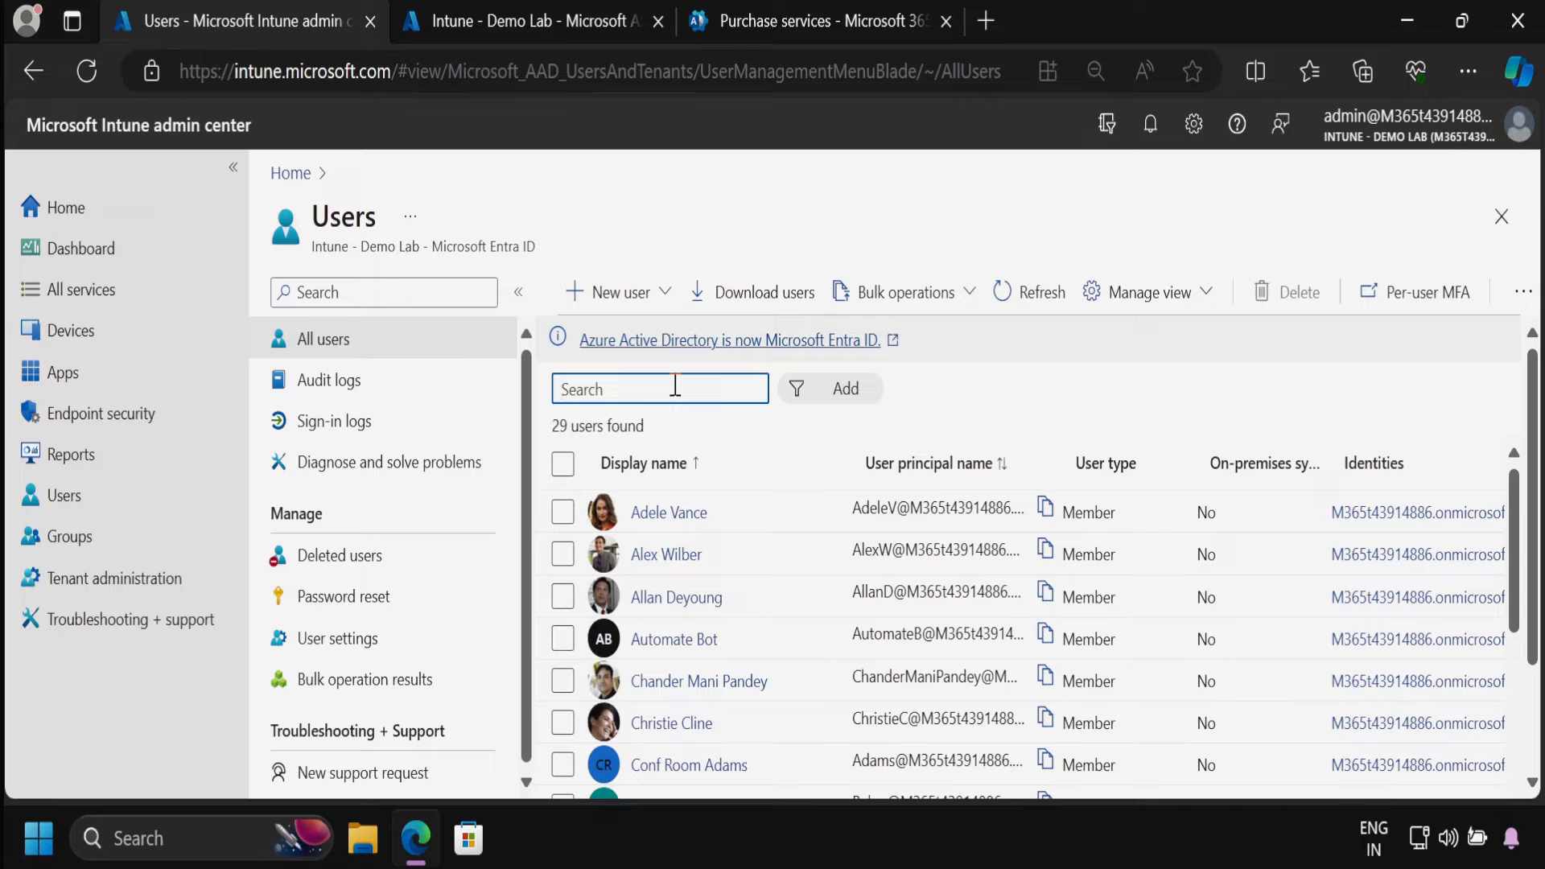
pyautogui.write('ADMIN')
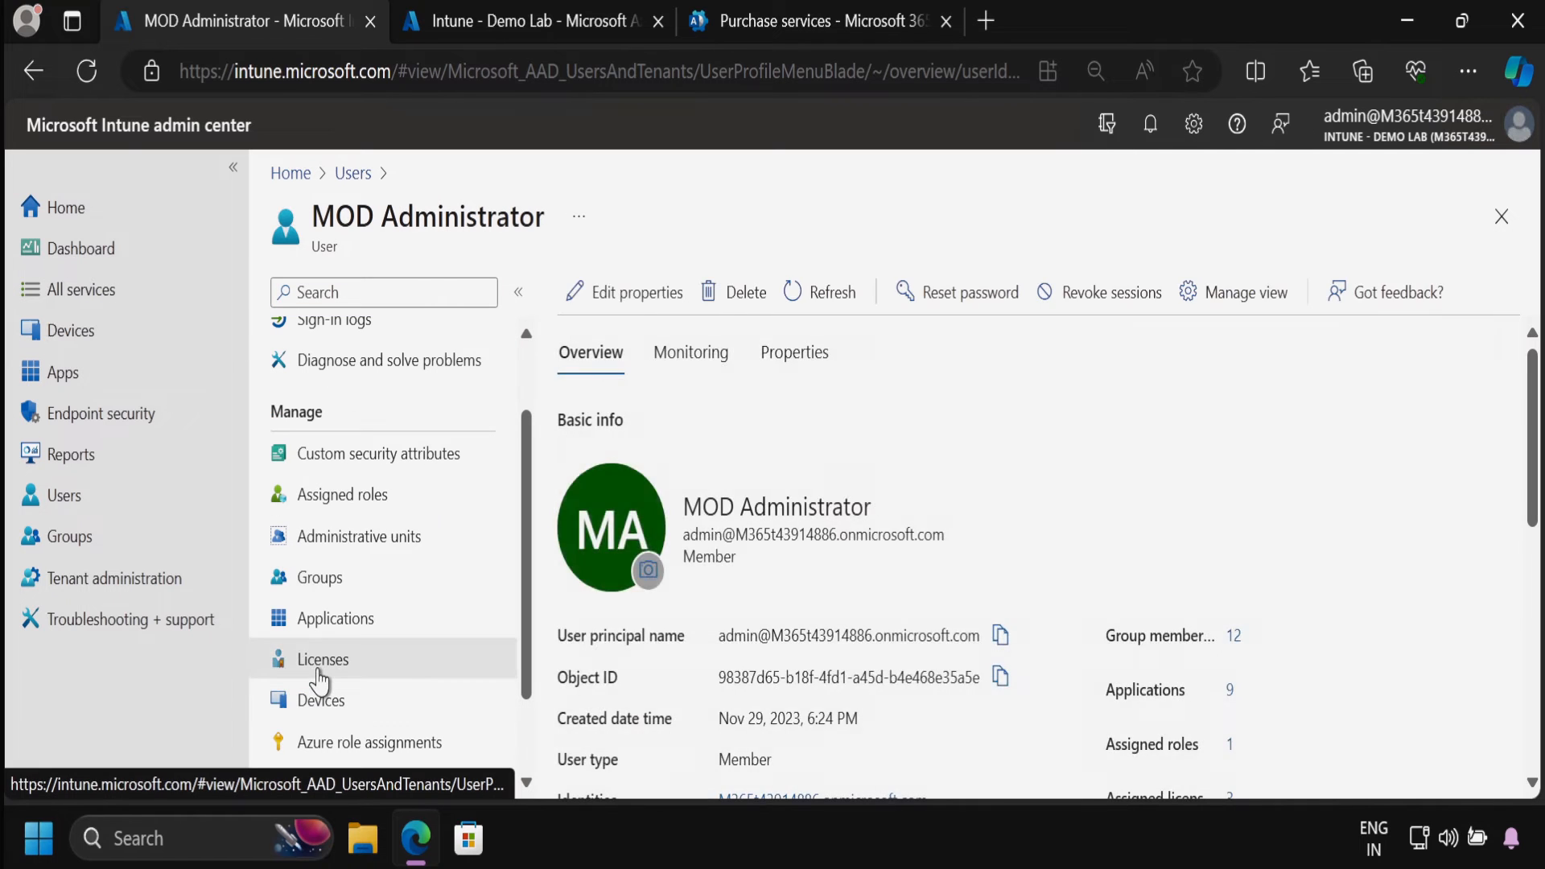
pyautogui.click(322, 659)
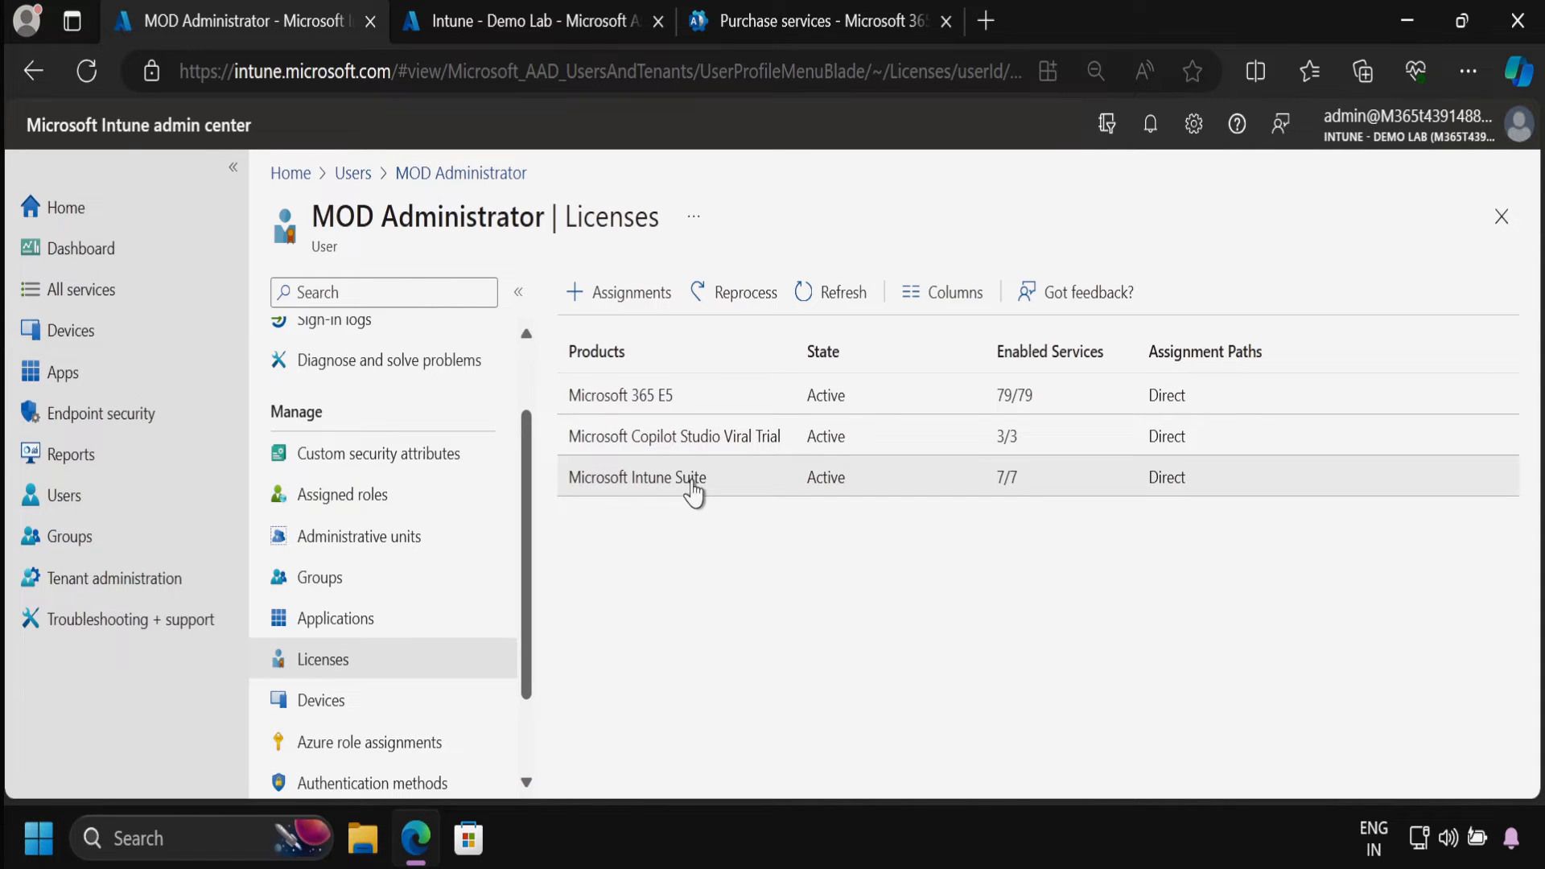
pyautogui.moveTo(769, 696)
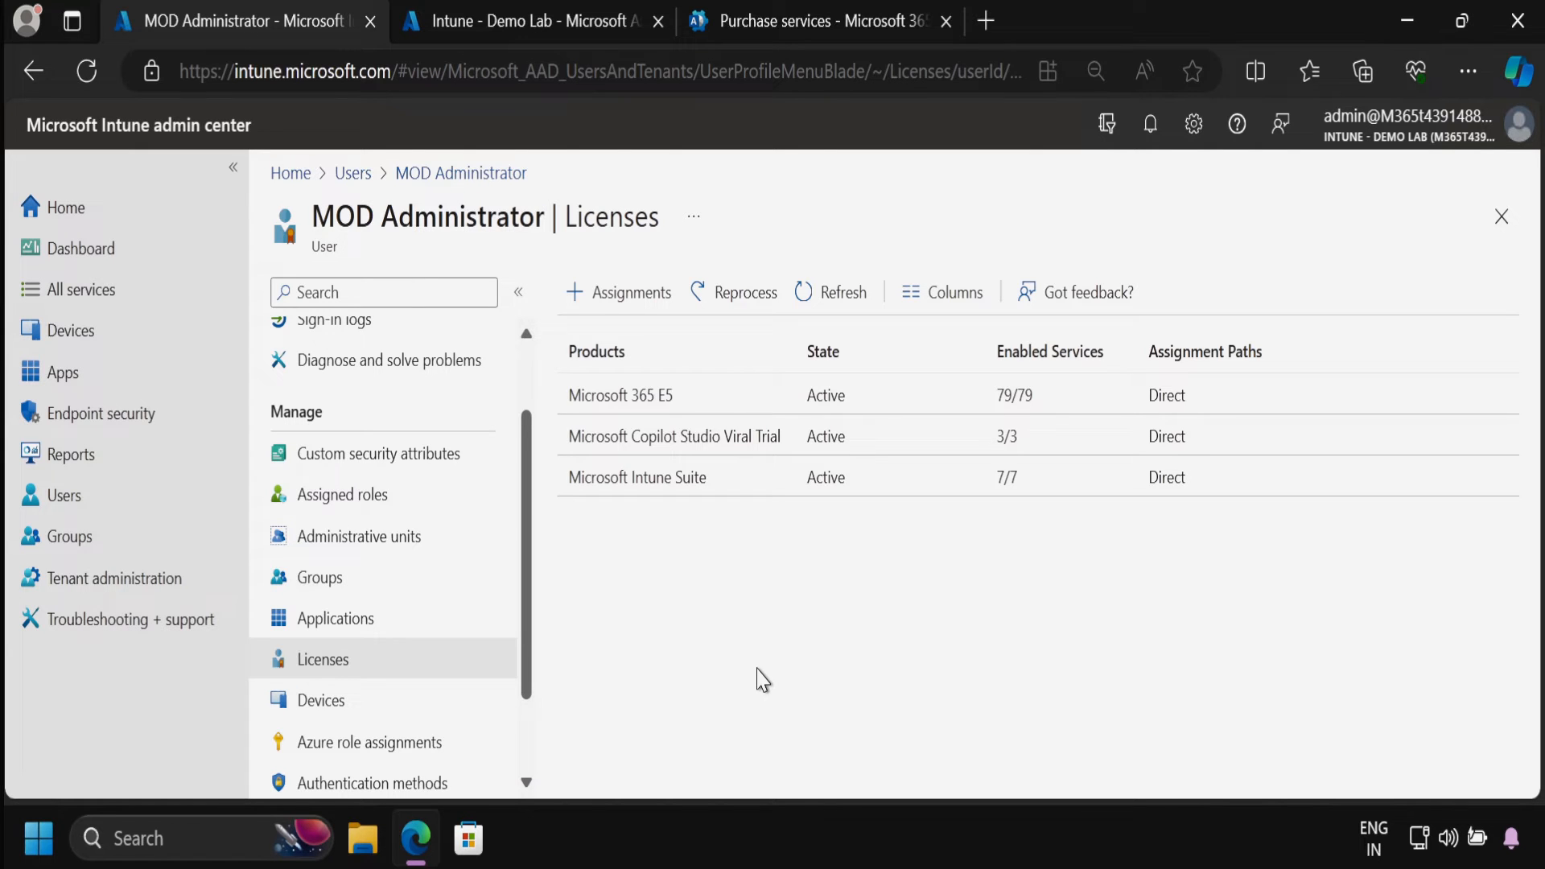
# - Add a new Windows app under Apps > Windows with Enterprise App Catalog app as the type
pyautogui.click(62, 372)
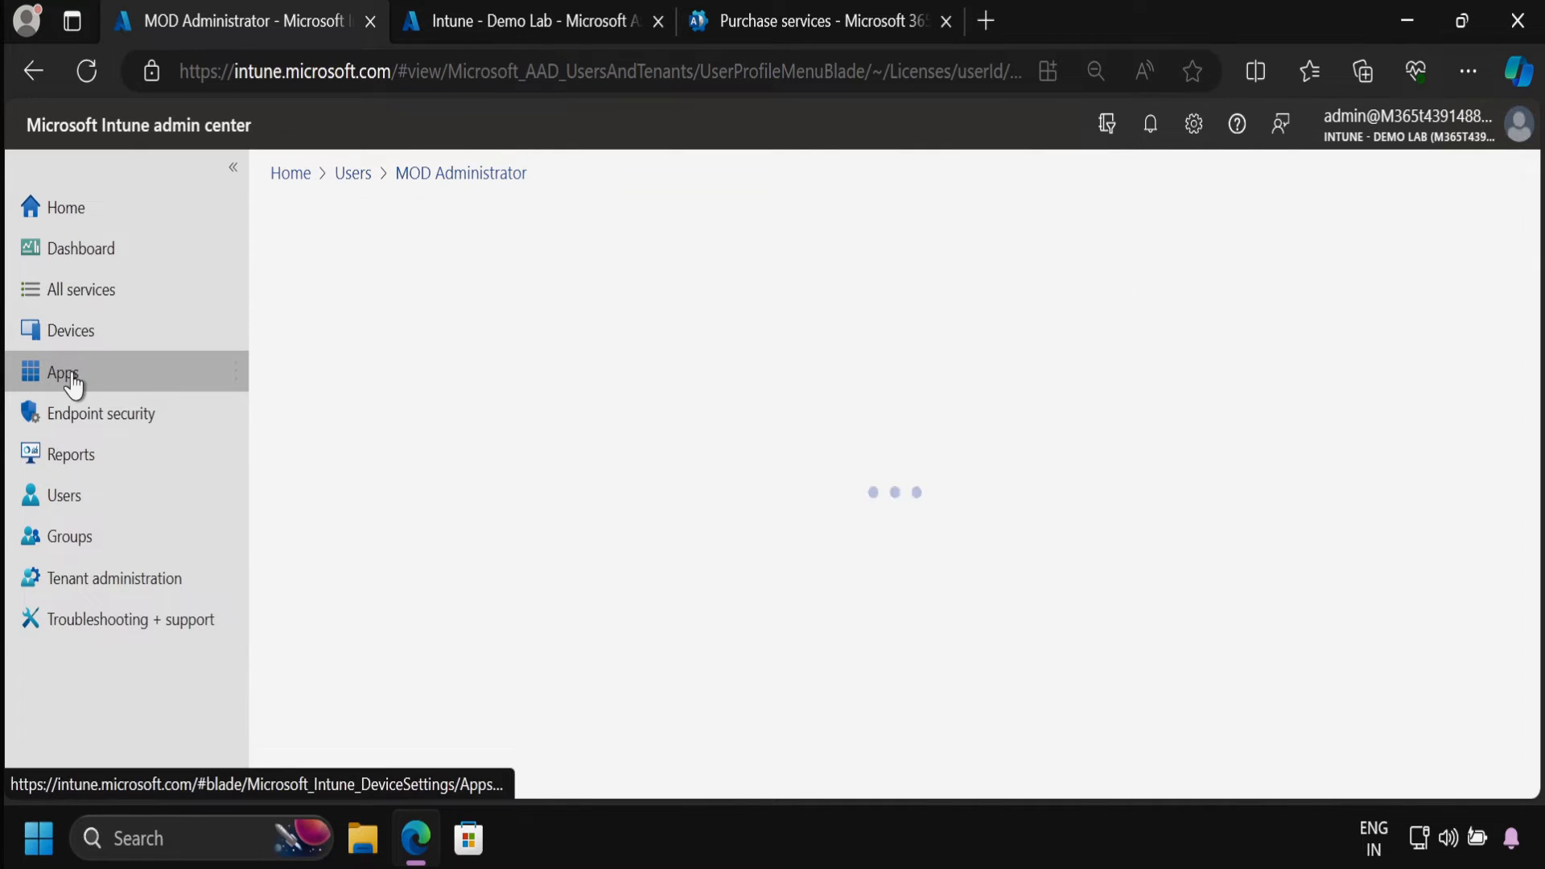
pyautogui.click(62, 373)
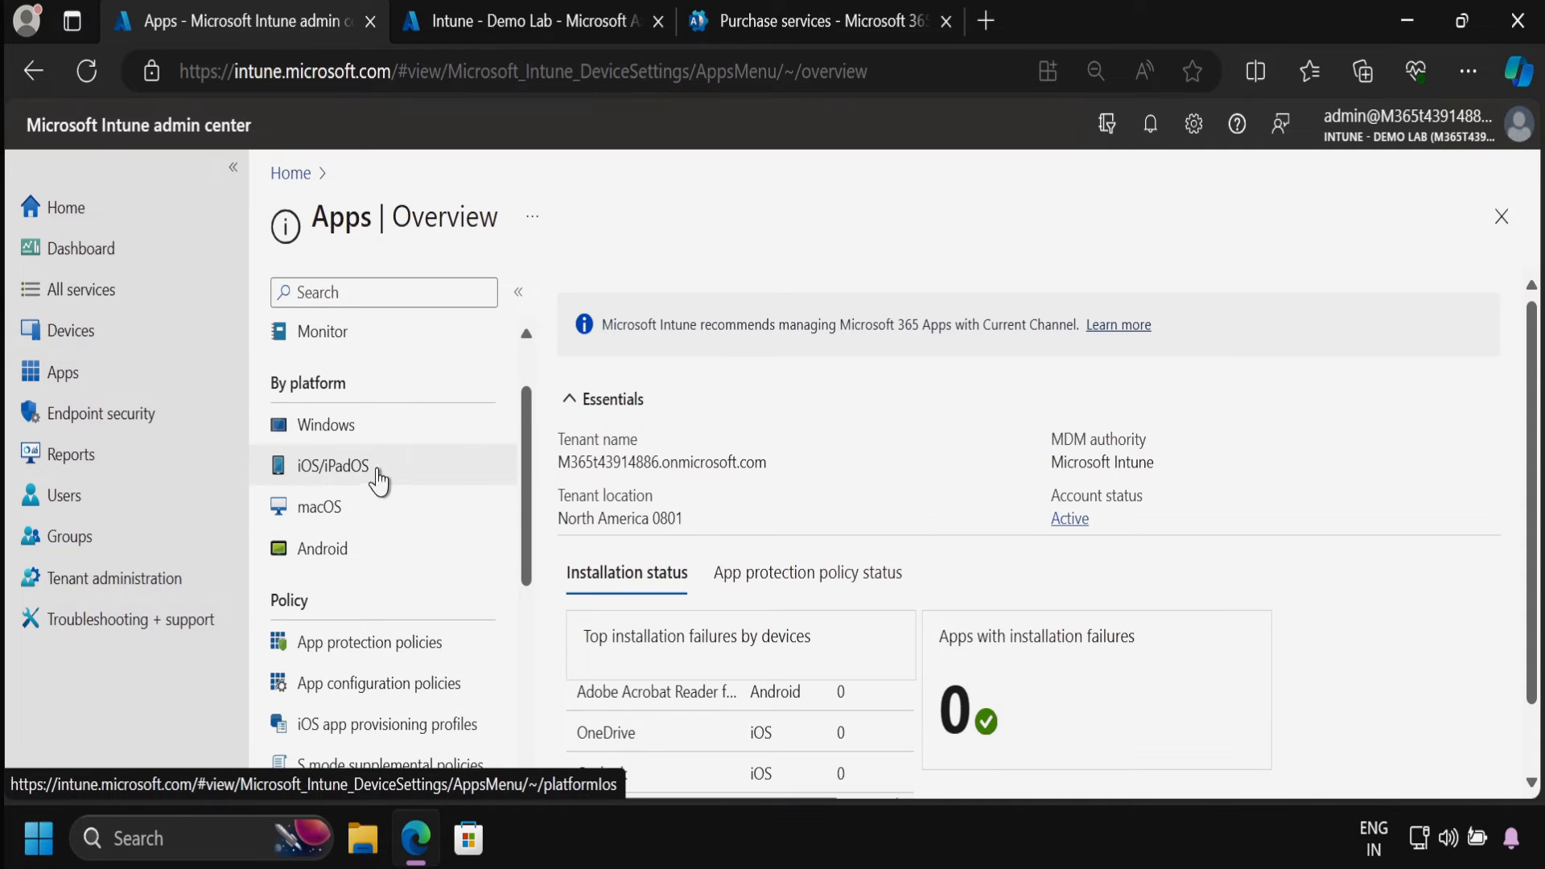
pyautogui.click(325, 425)
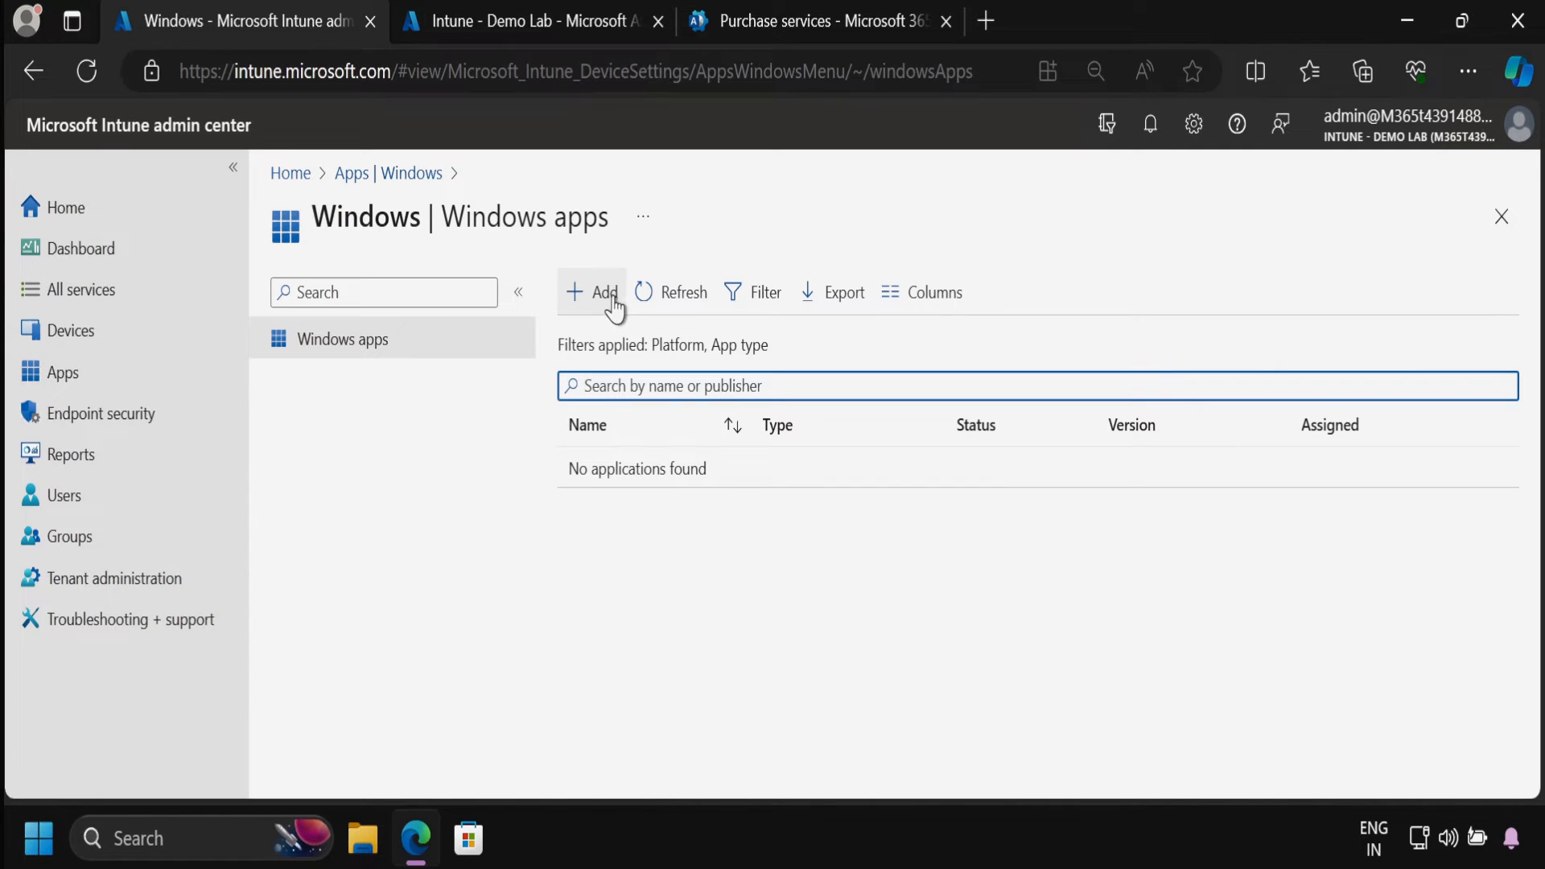
pyautogui.click(592, 293)
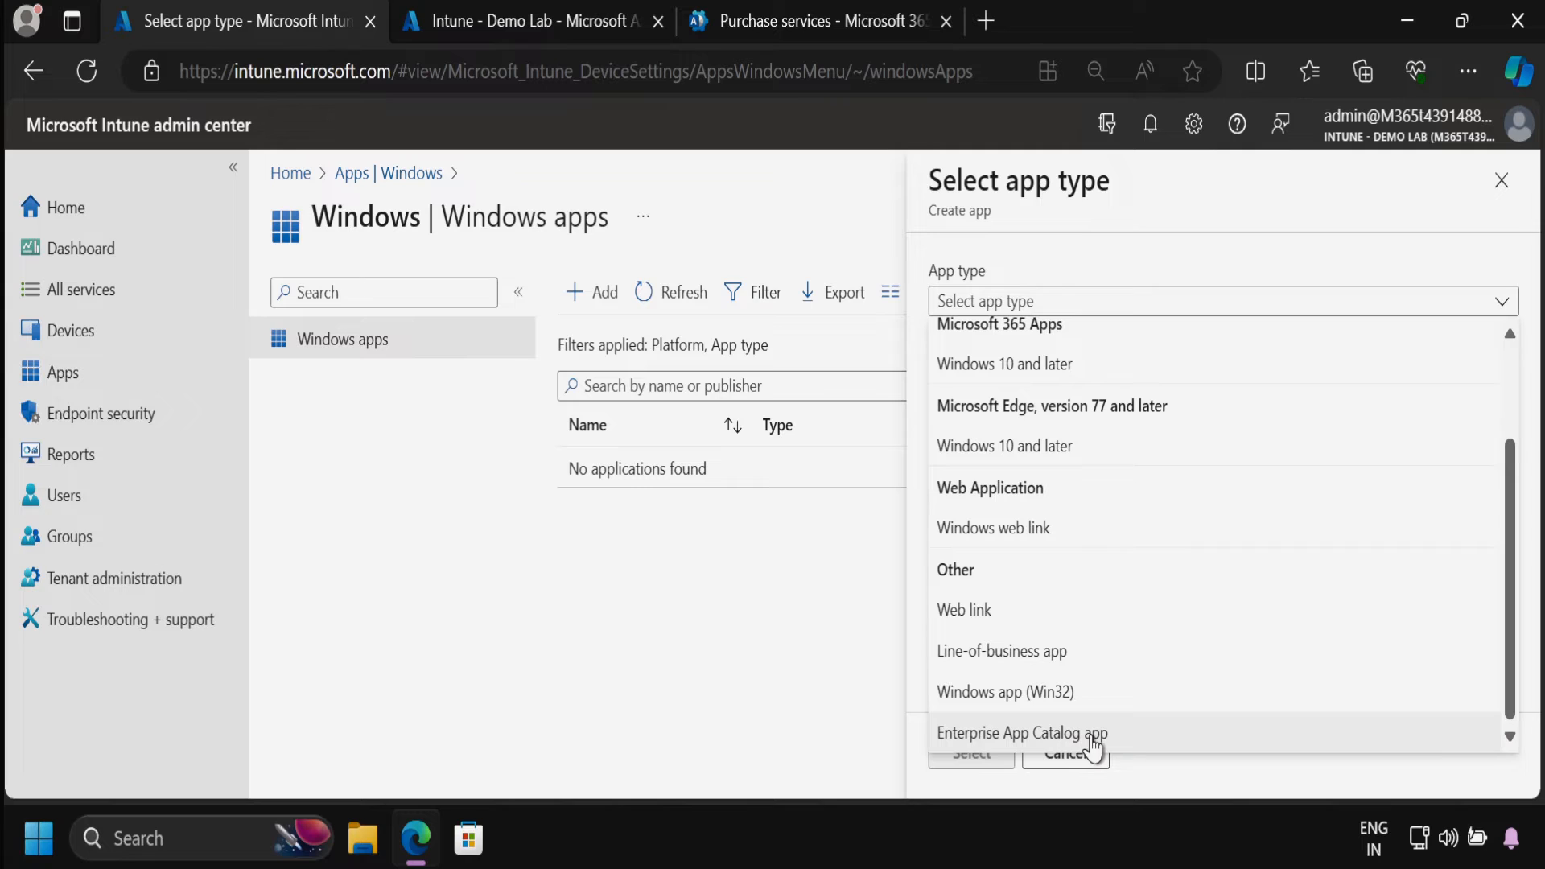
pyautogui.moveTo(970, 754)
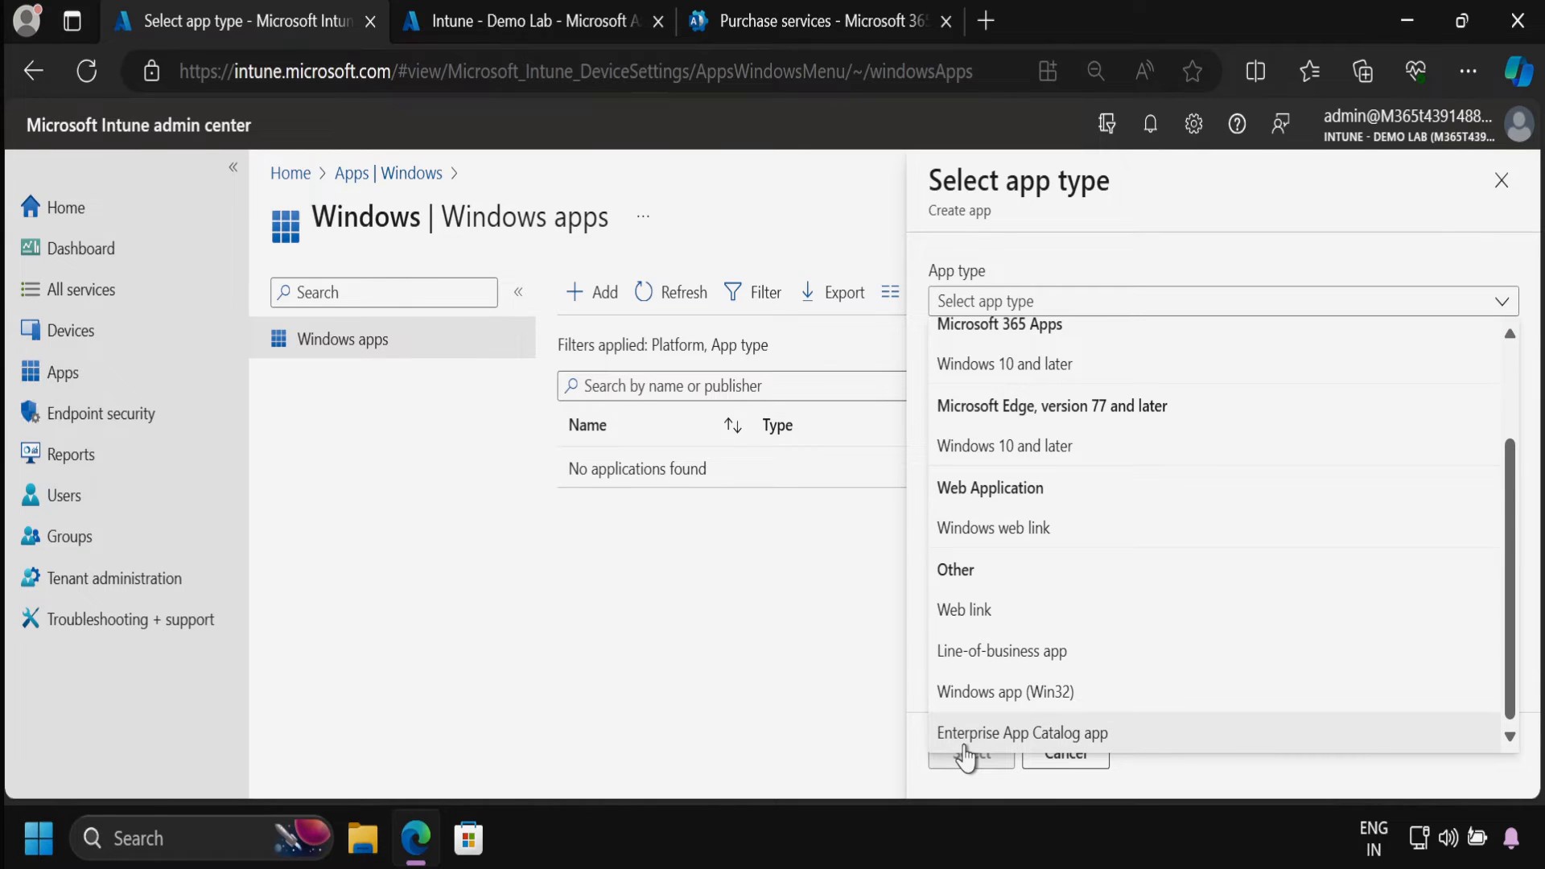
pyautogui.moveTo(980, 751)
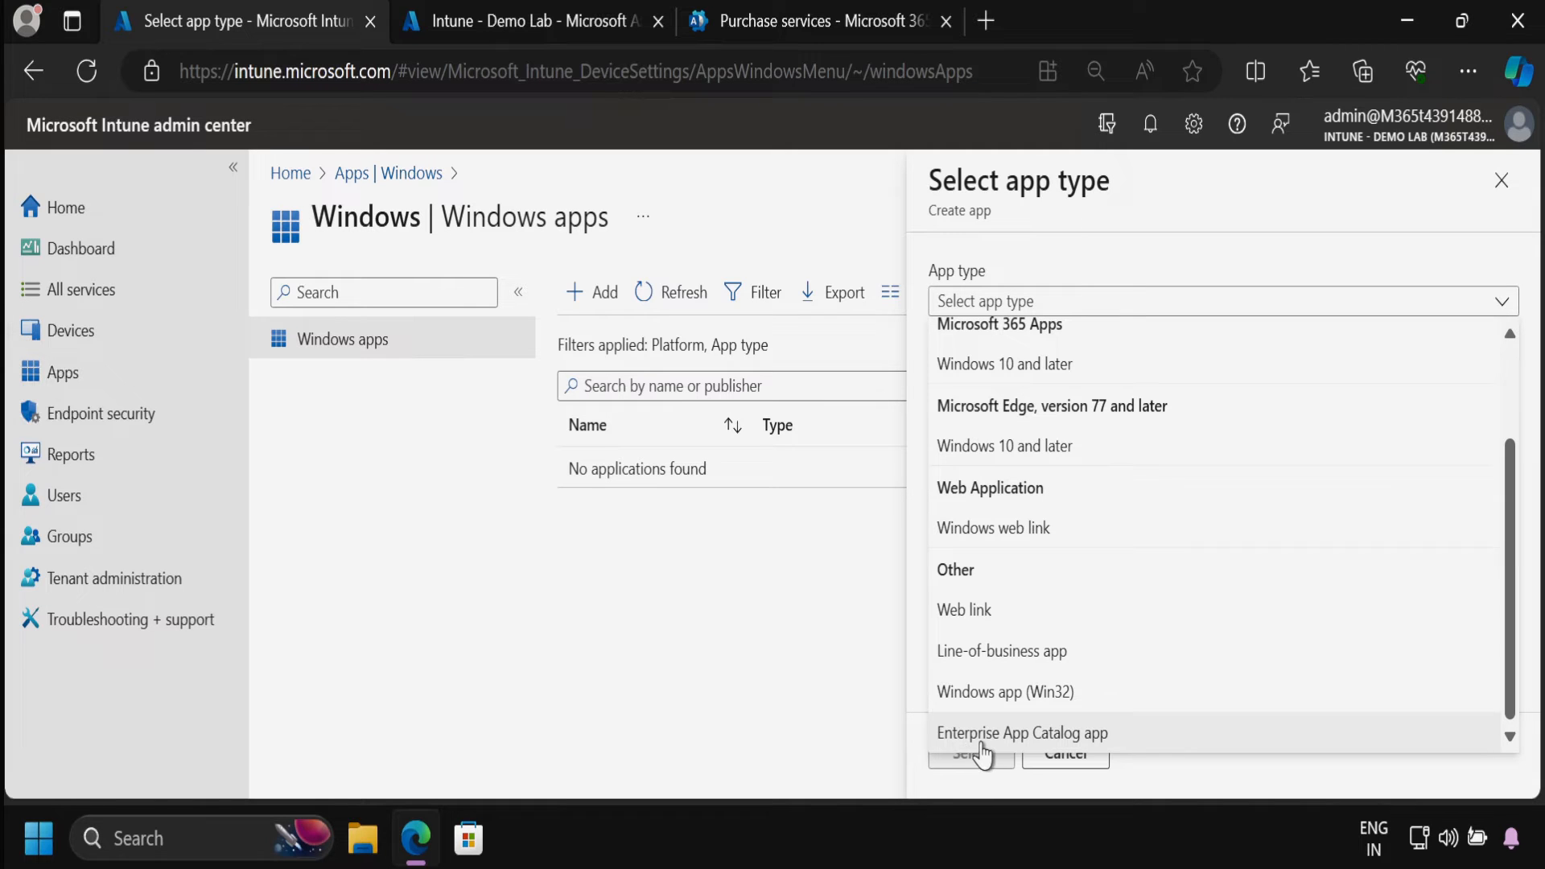
pyautogui.click(1021, 732)
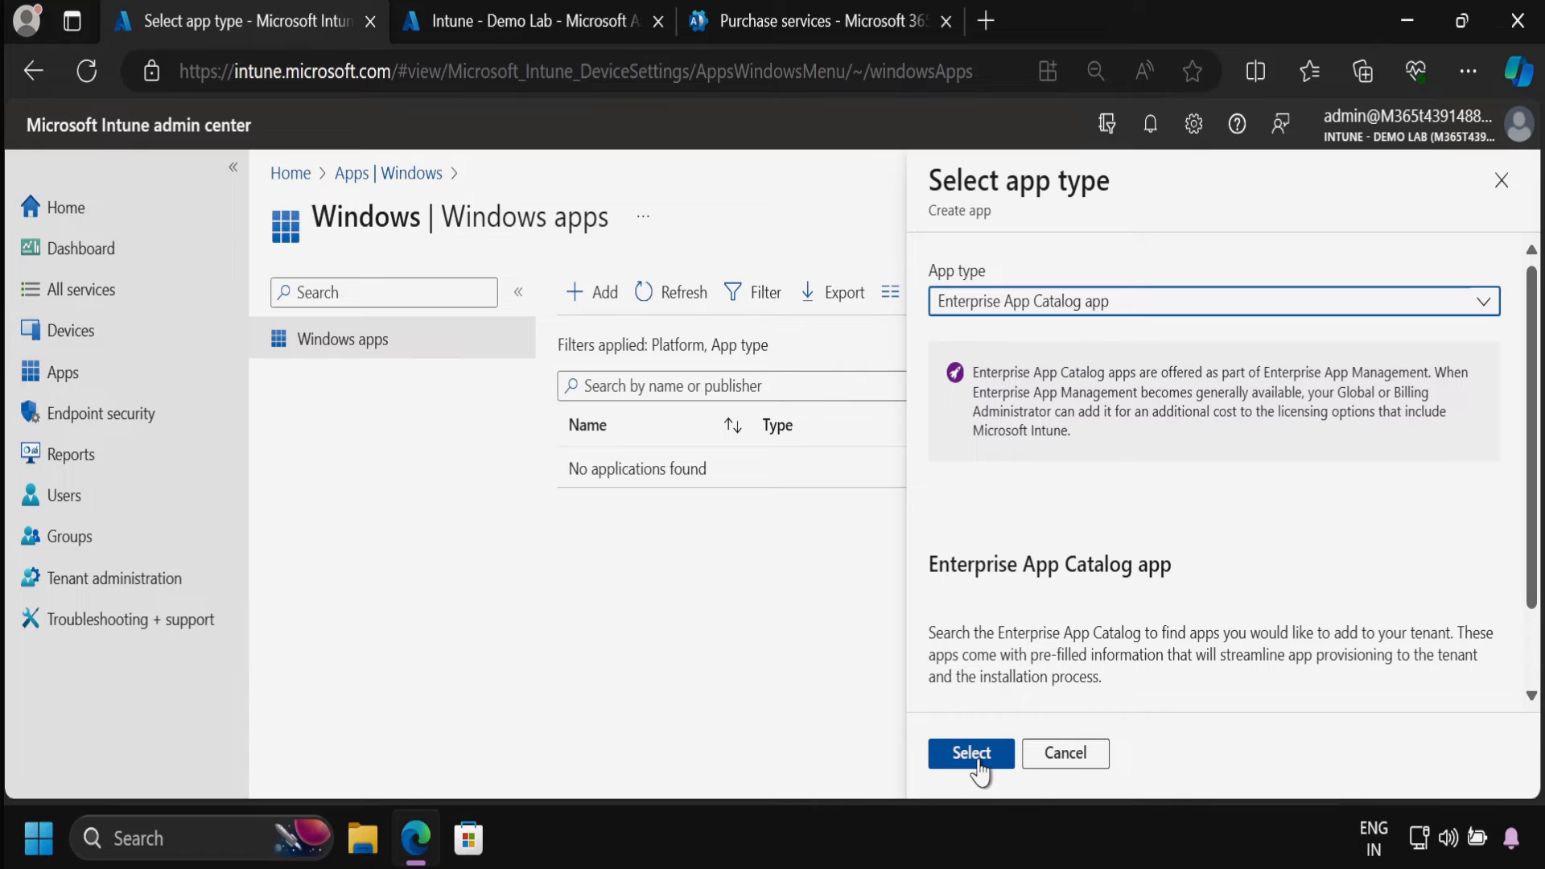
# - Confirm the app type and browse the Enterprise App Catalog list down to 7-Zip
pyautogui.click(969, 754)
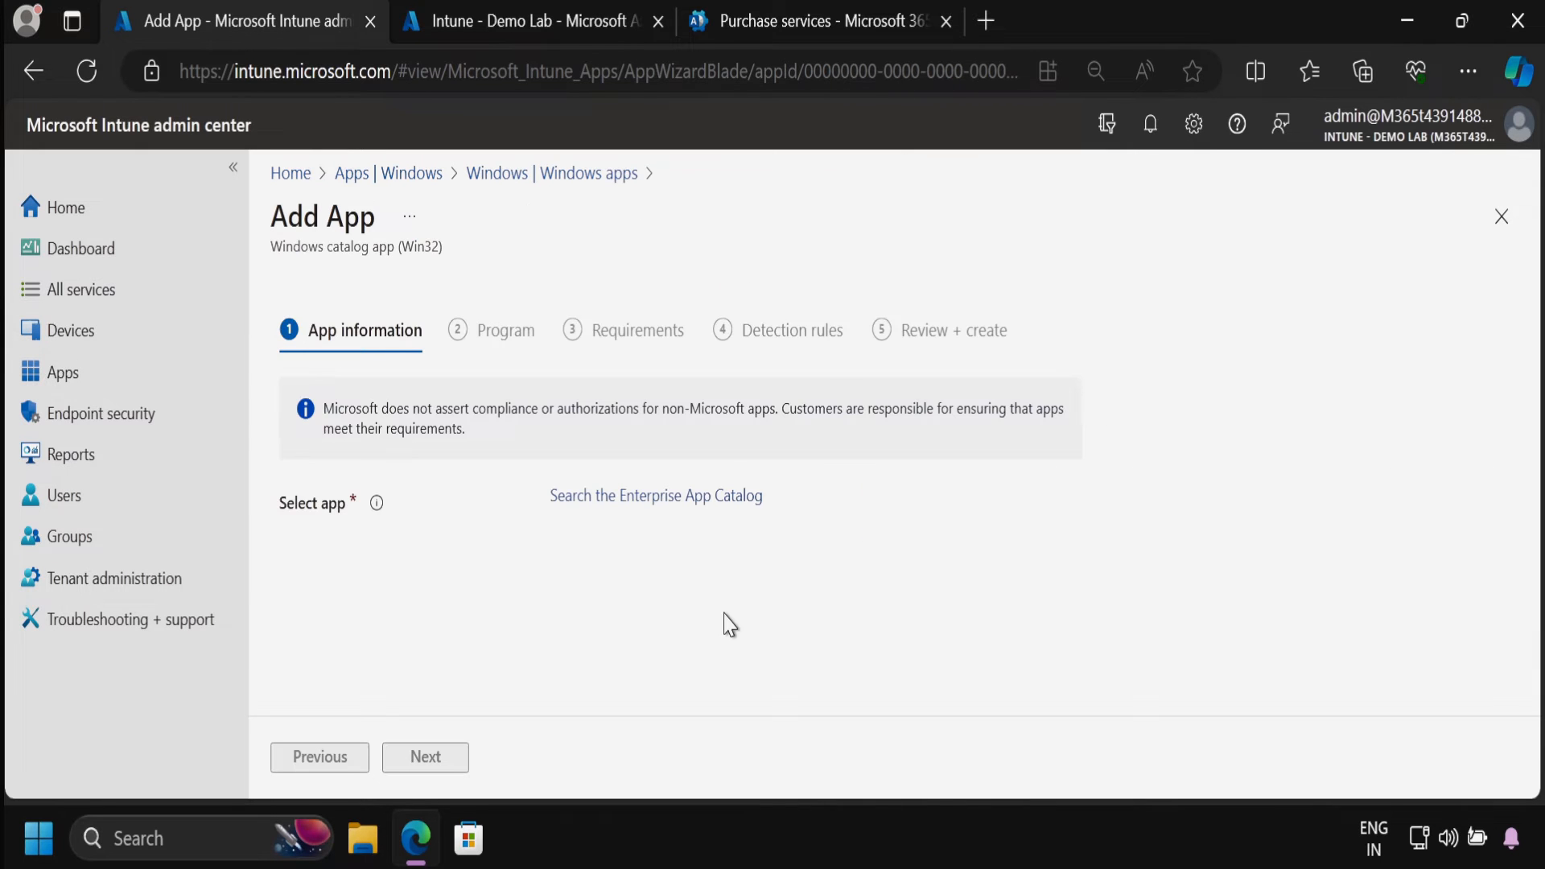
pyautogui.moveTo(655, 495)
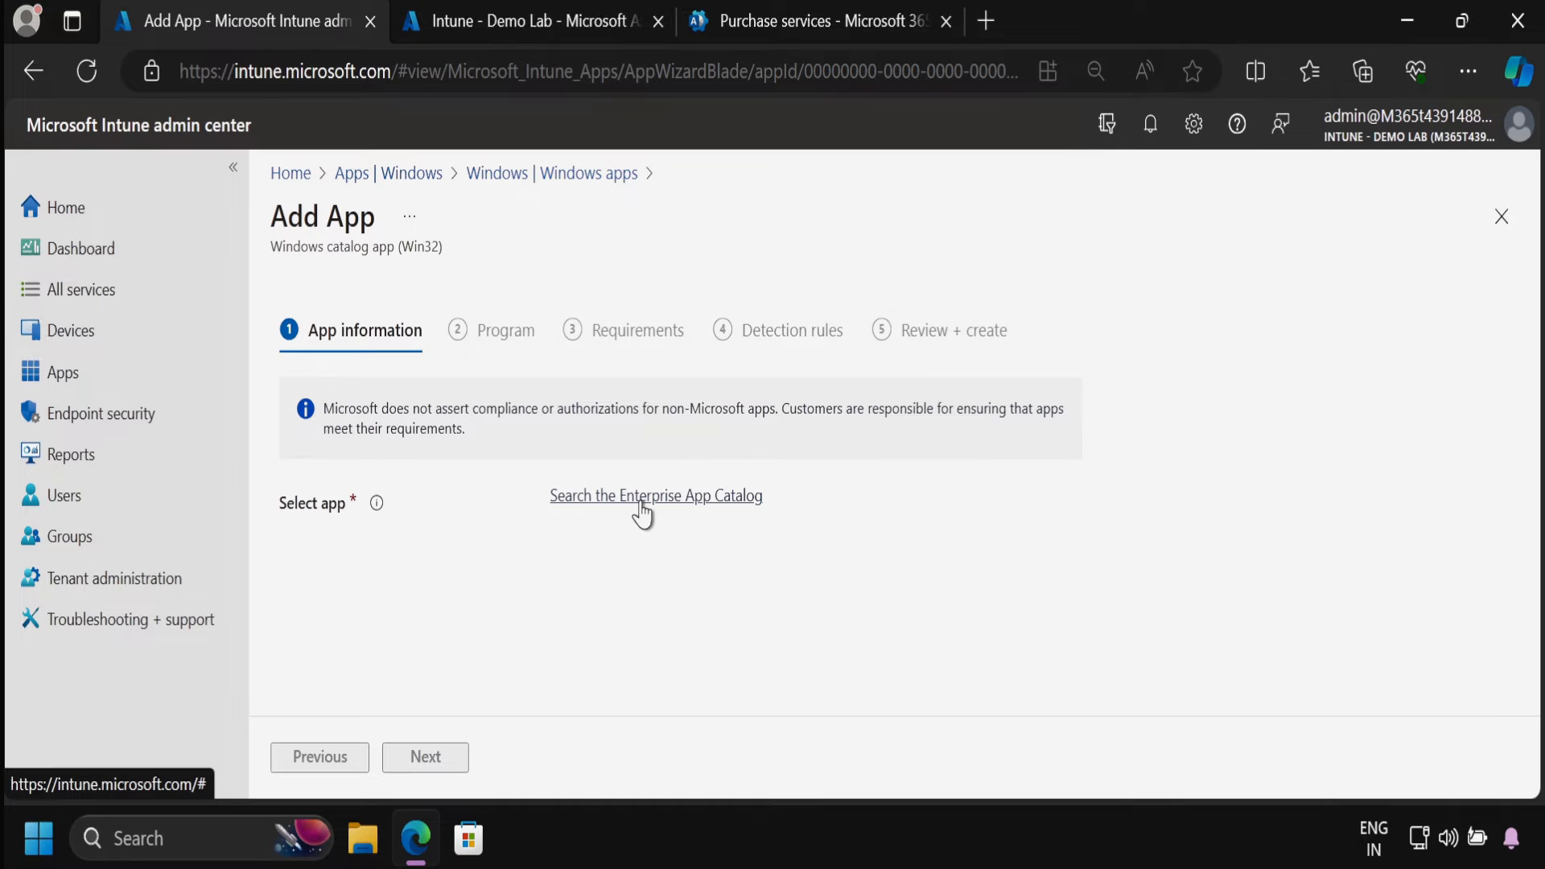
pyautogui.click(654, 496)
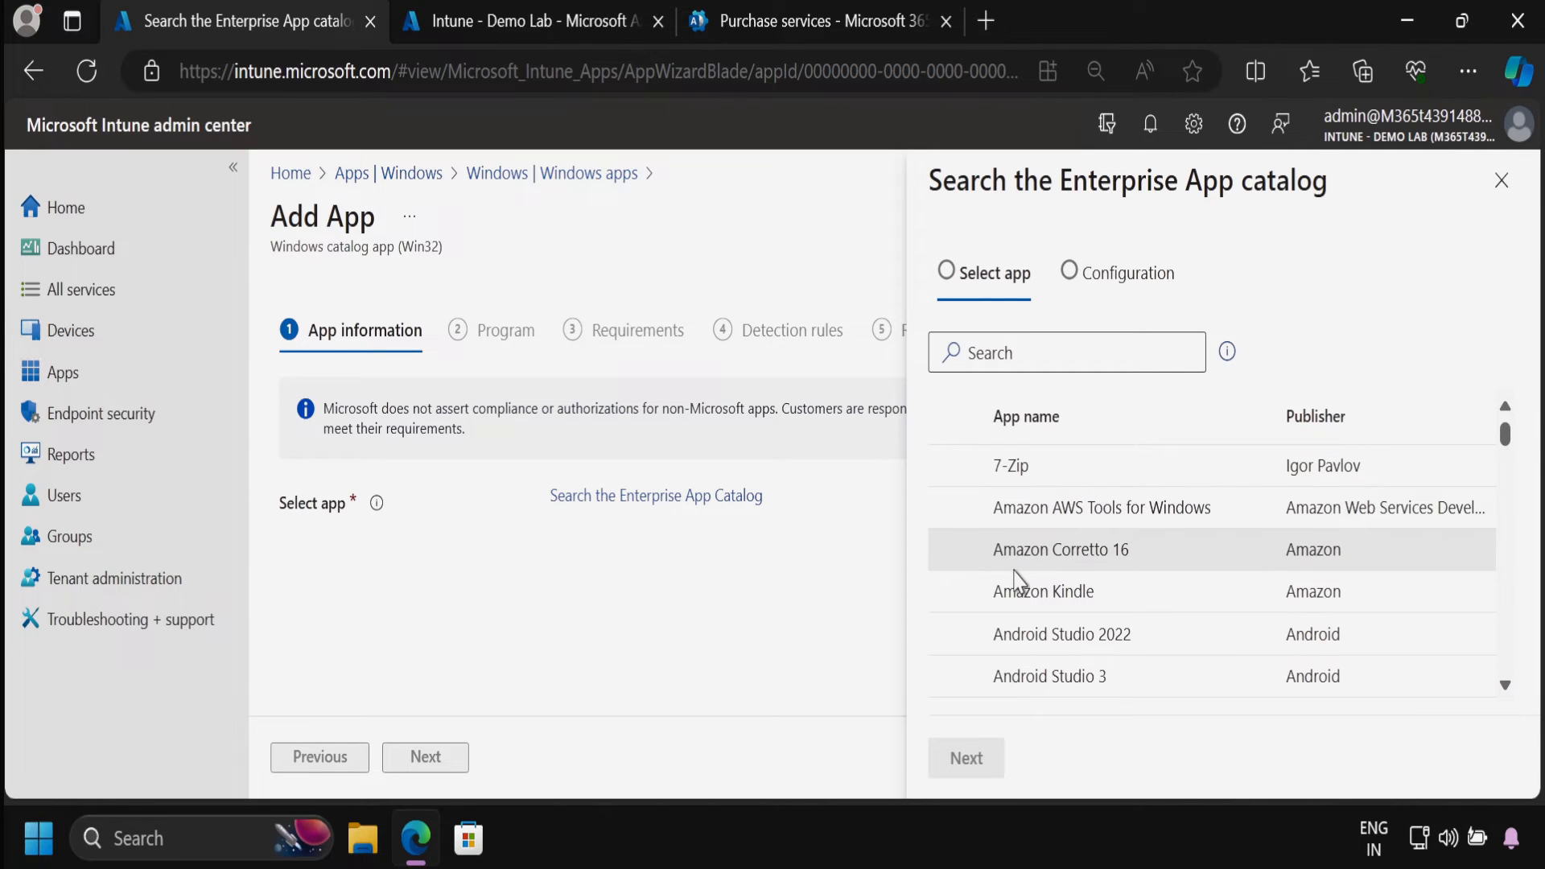
pyautogui.moveTo(1532, 426)
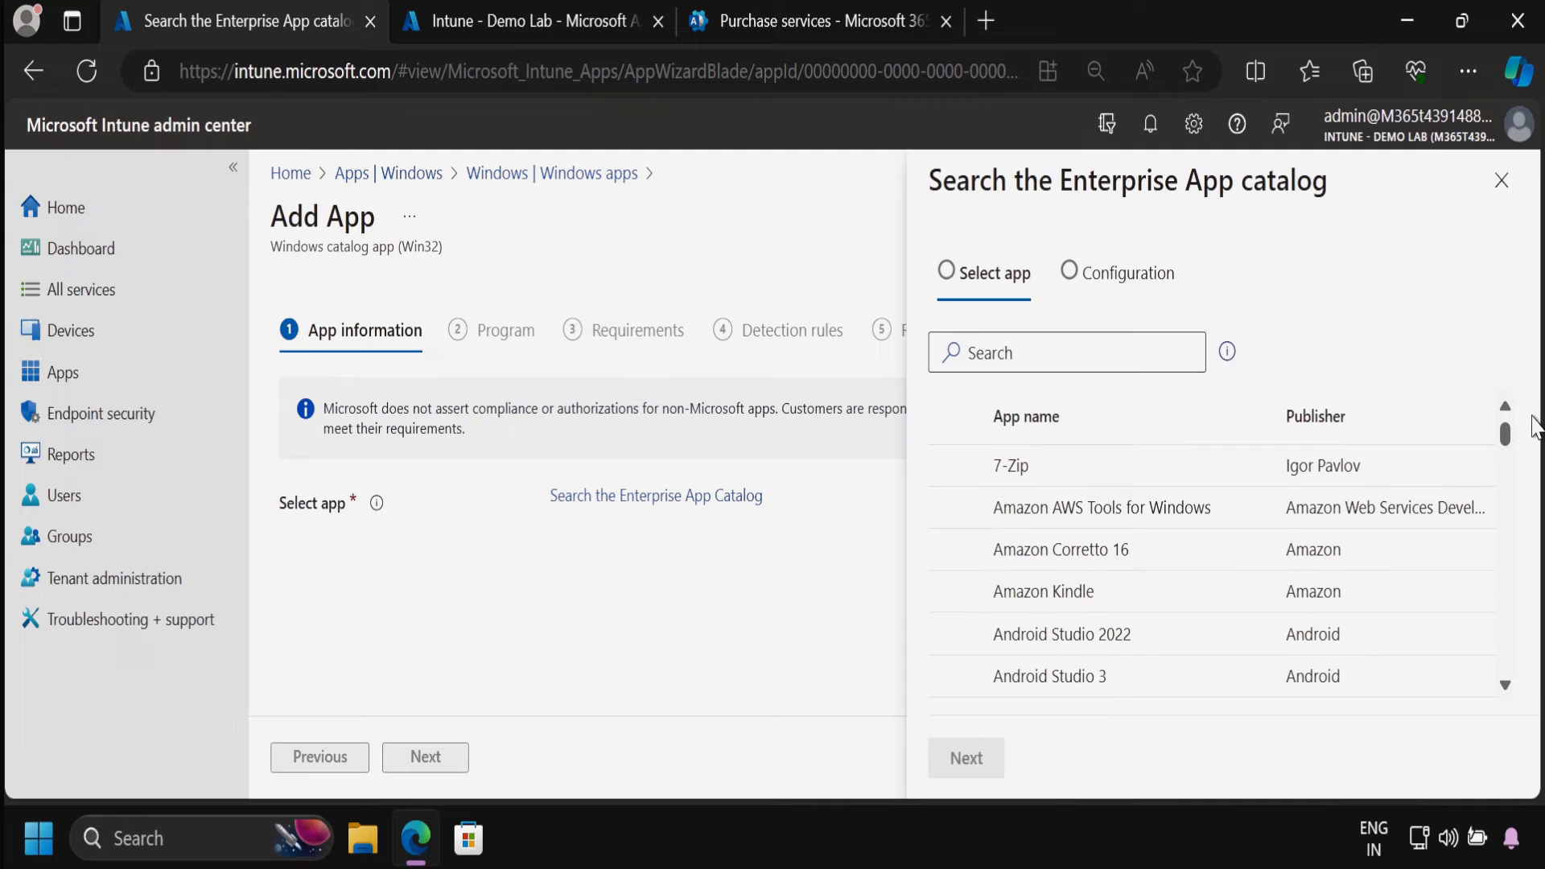
pyautogui.scroll(-3)
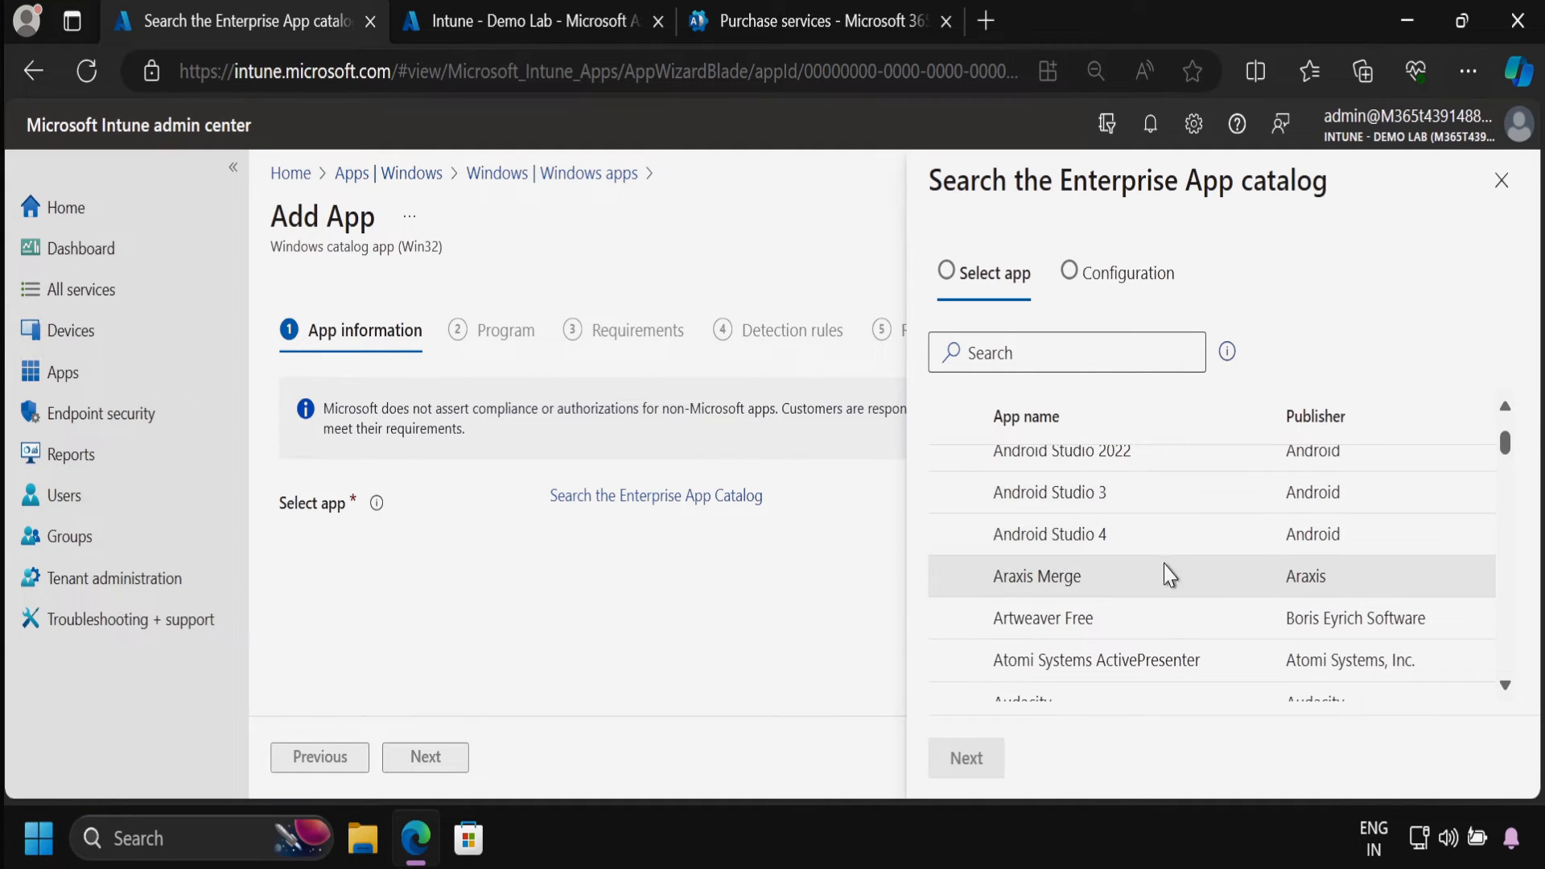
pyautogui.scroll(-3)
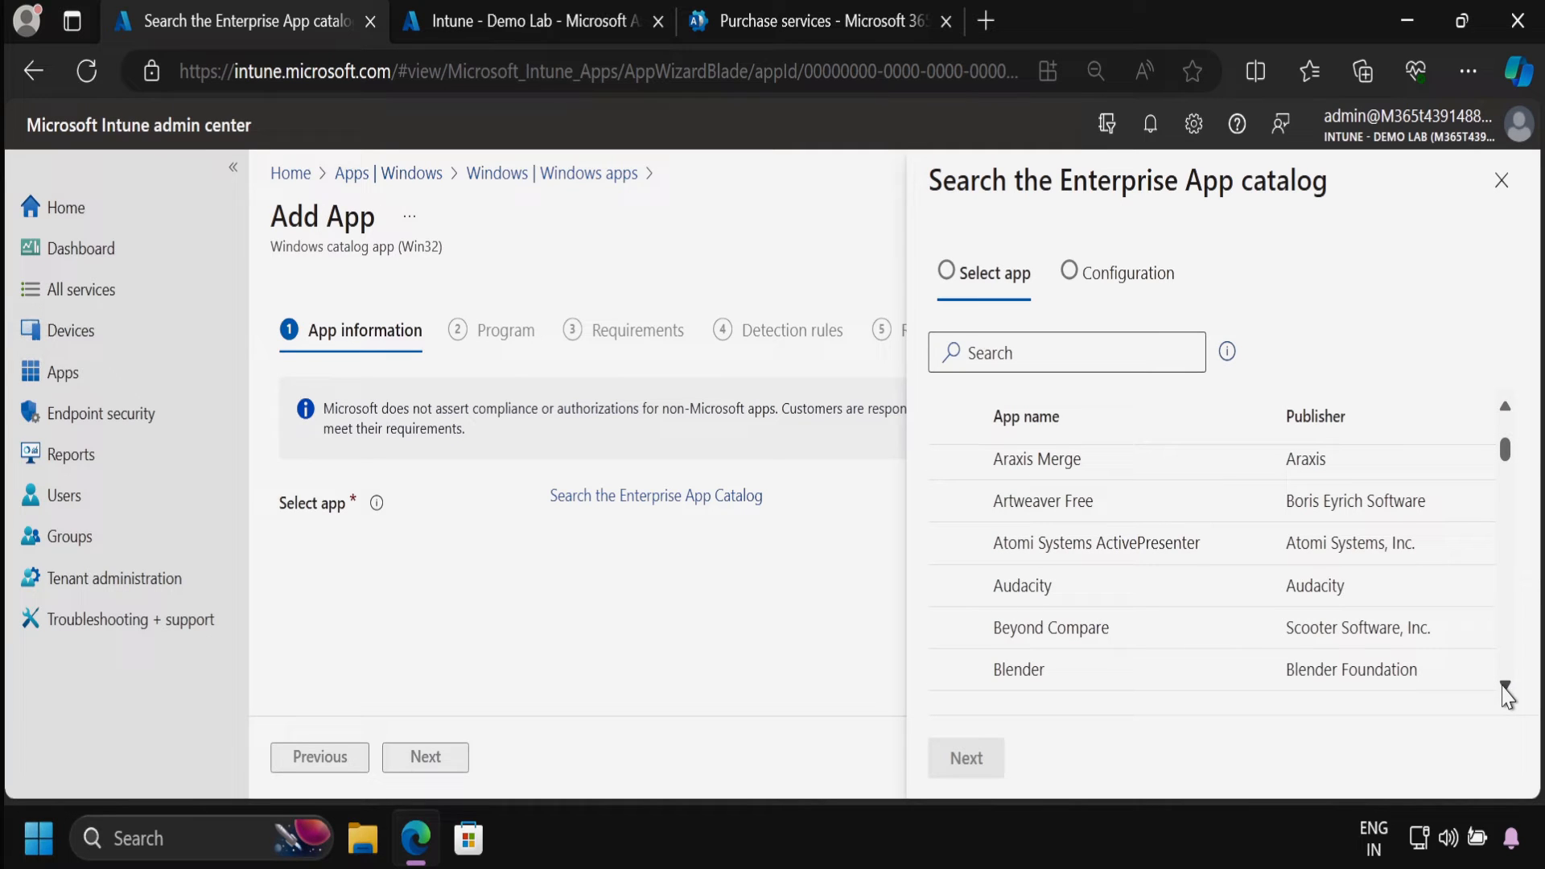
pyautogui.scroll(-3)
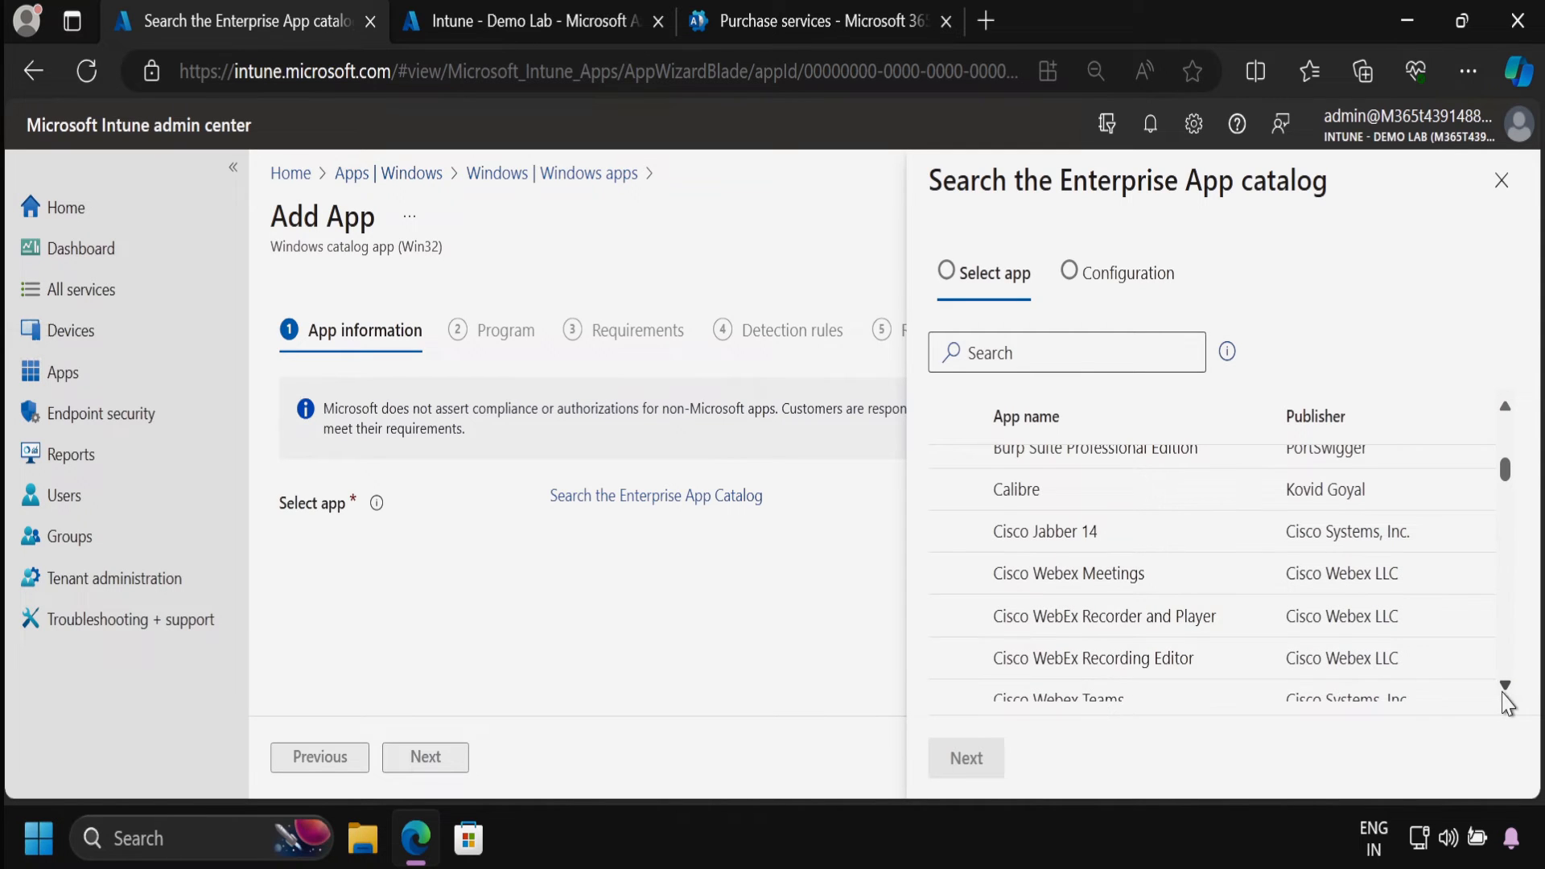
pyautogui.scroll(-3)
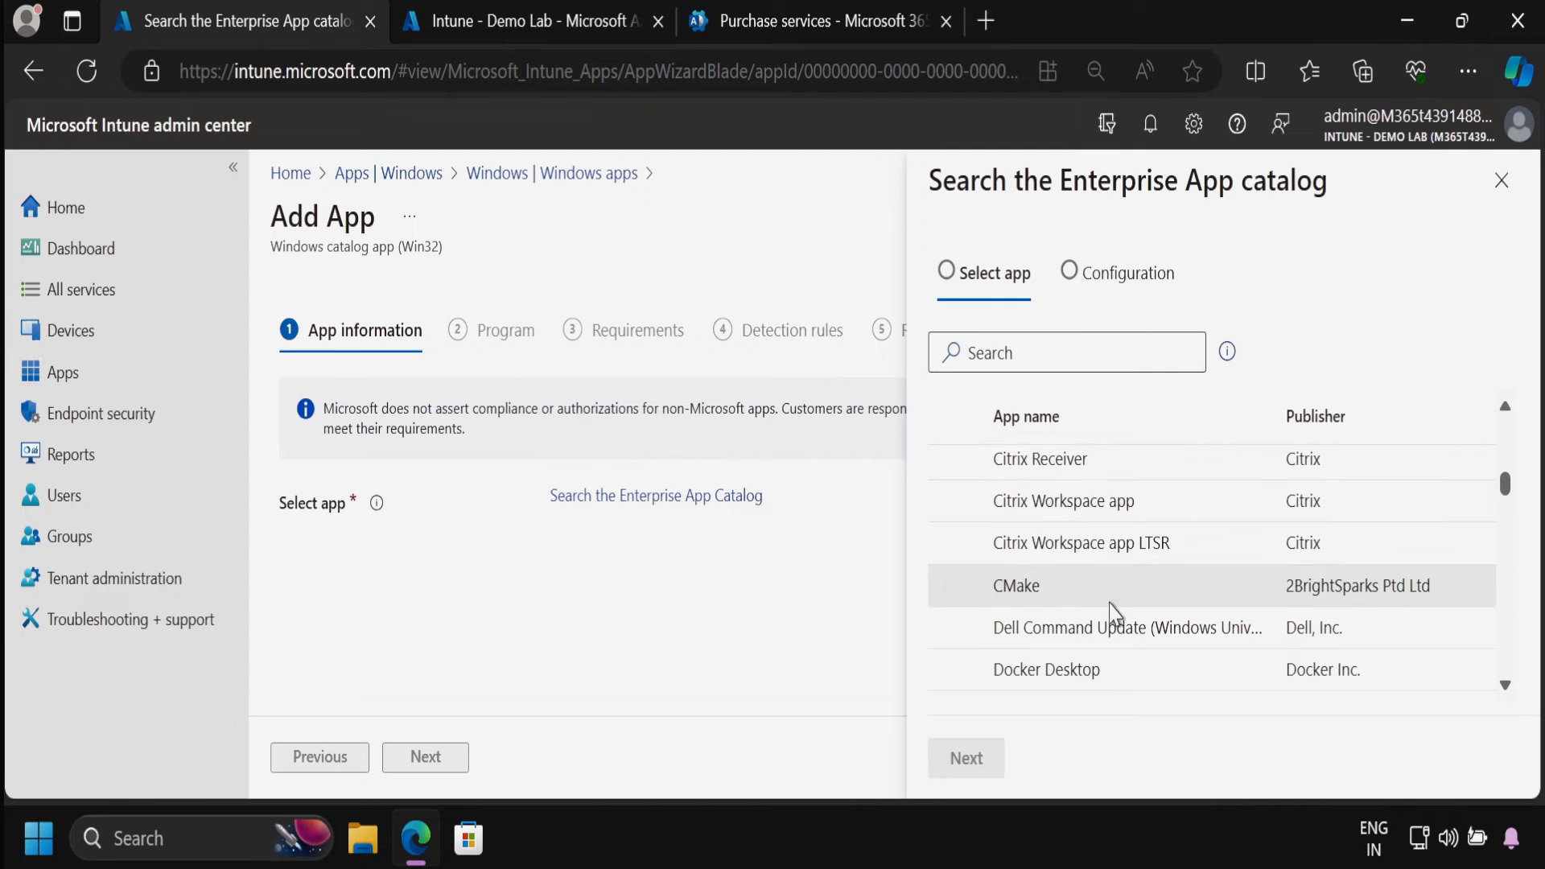
pyautogui.scroll(-3)
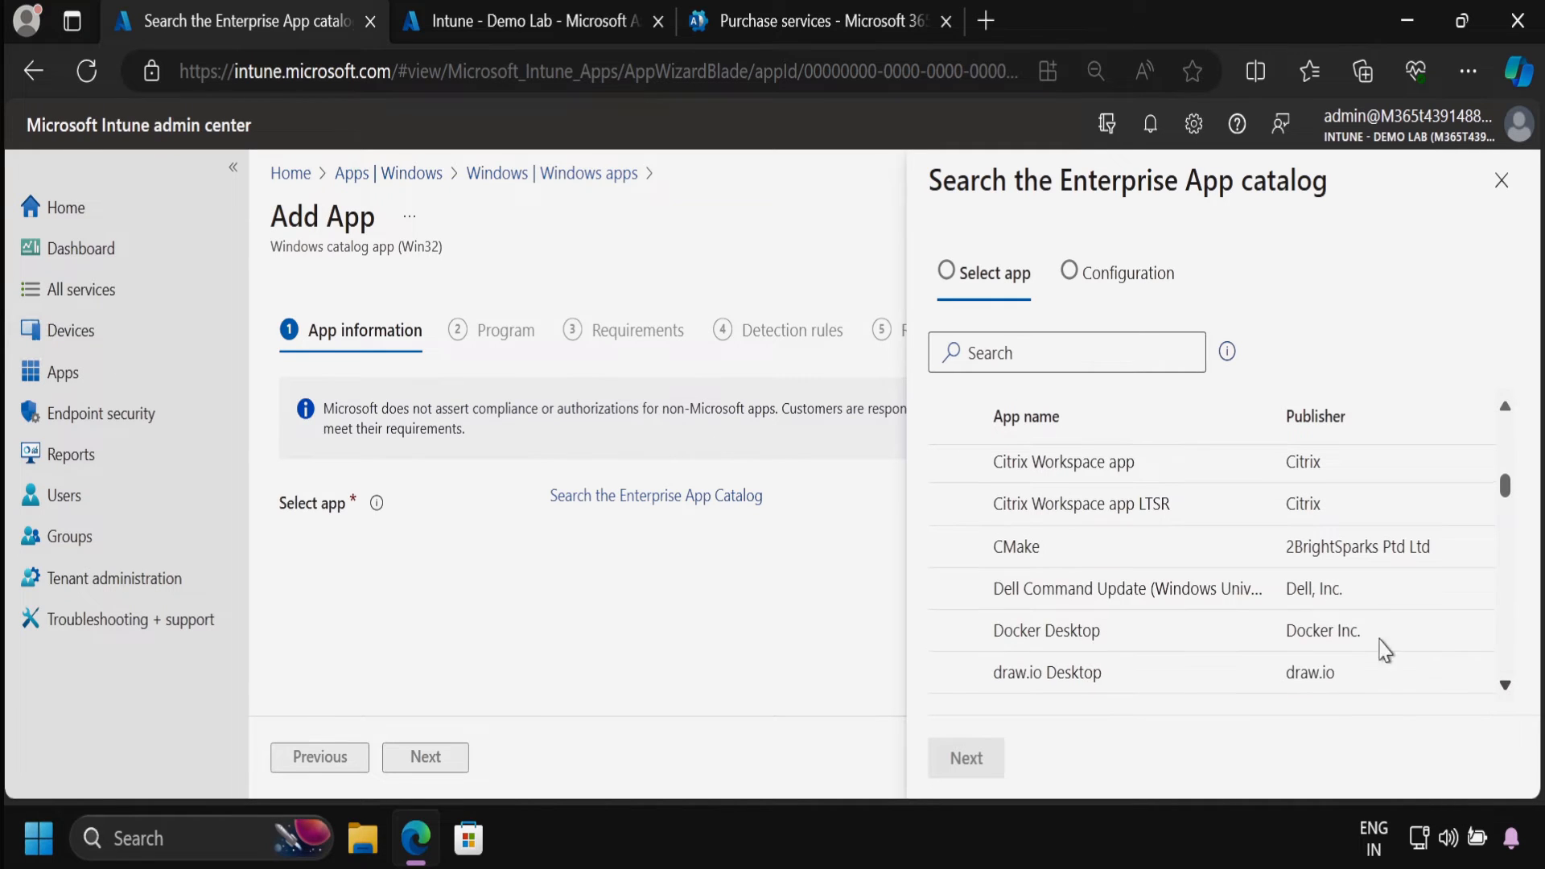
pyautogui.moveTo(1129, 588)
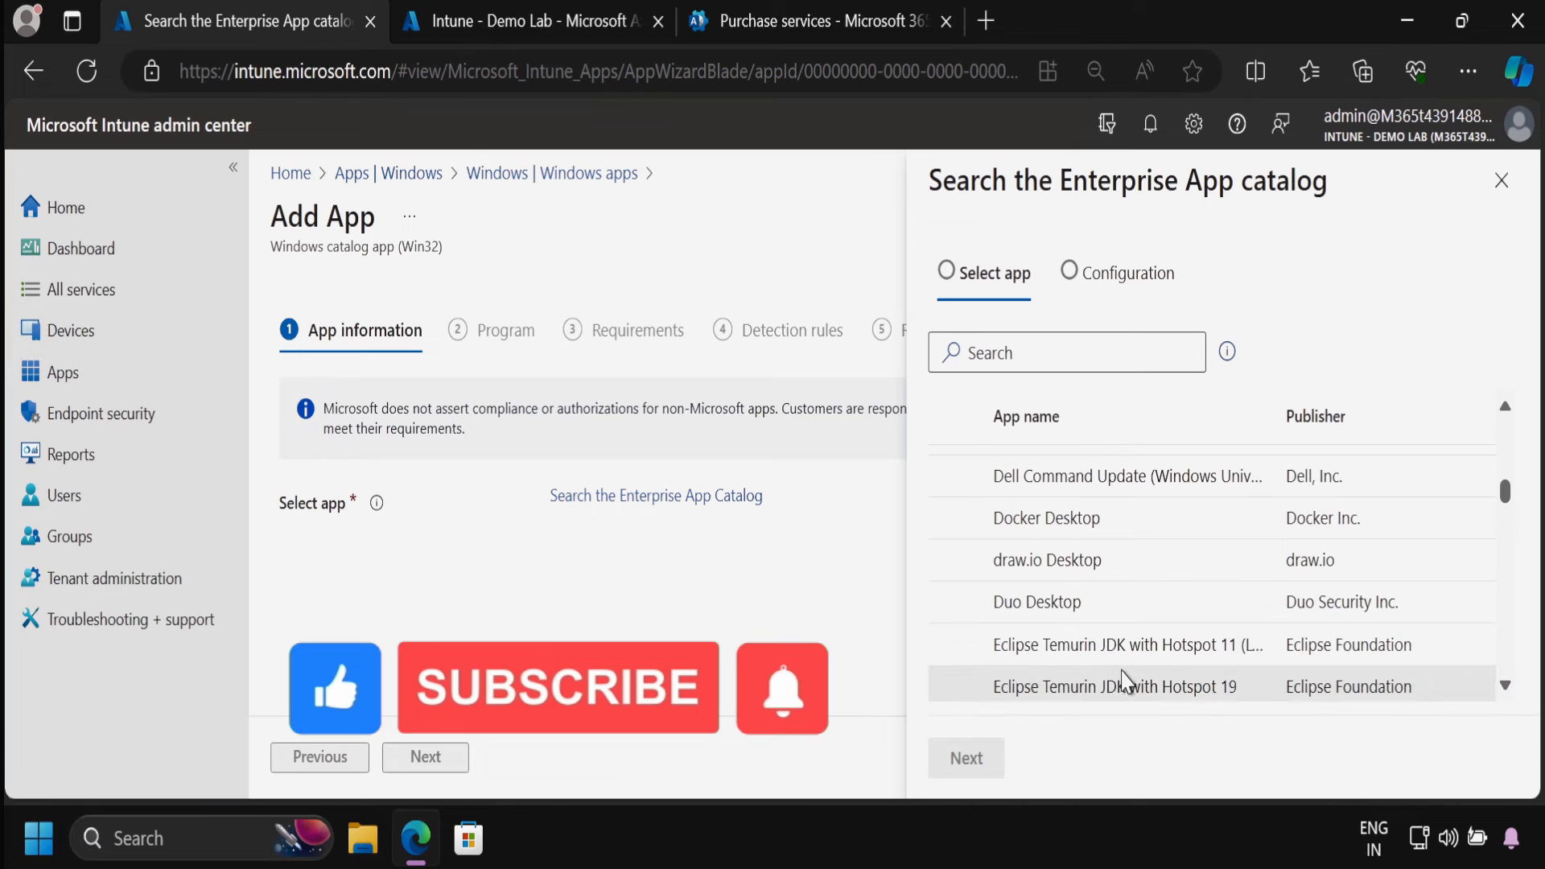
pyautogui.scroll(-3)
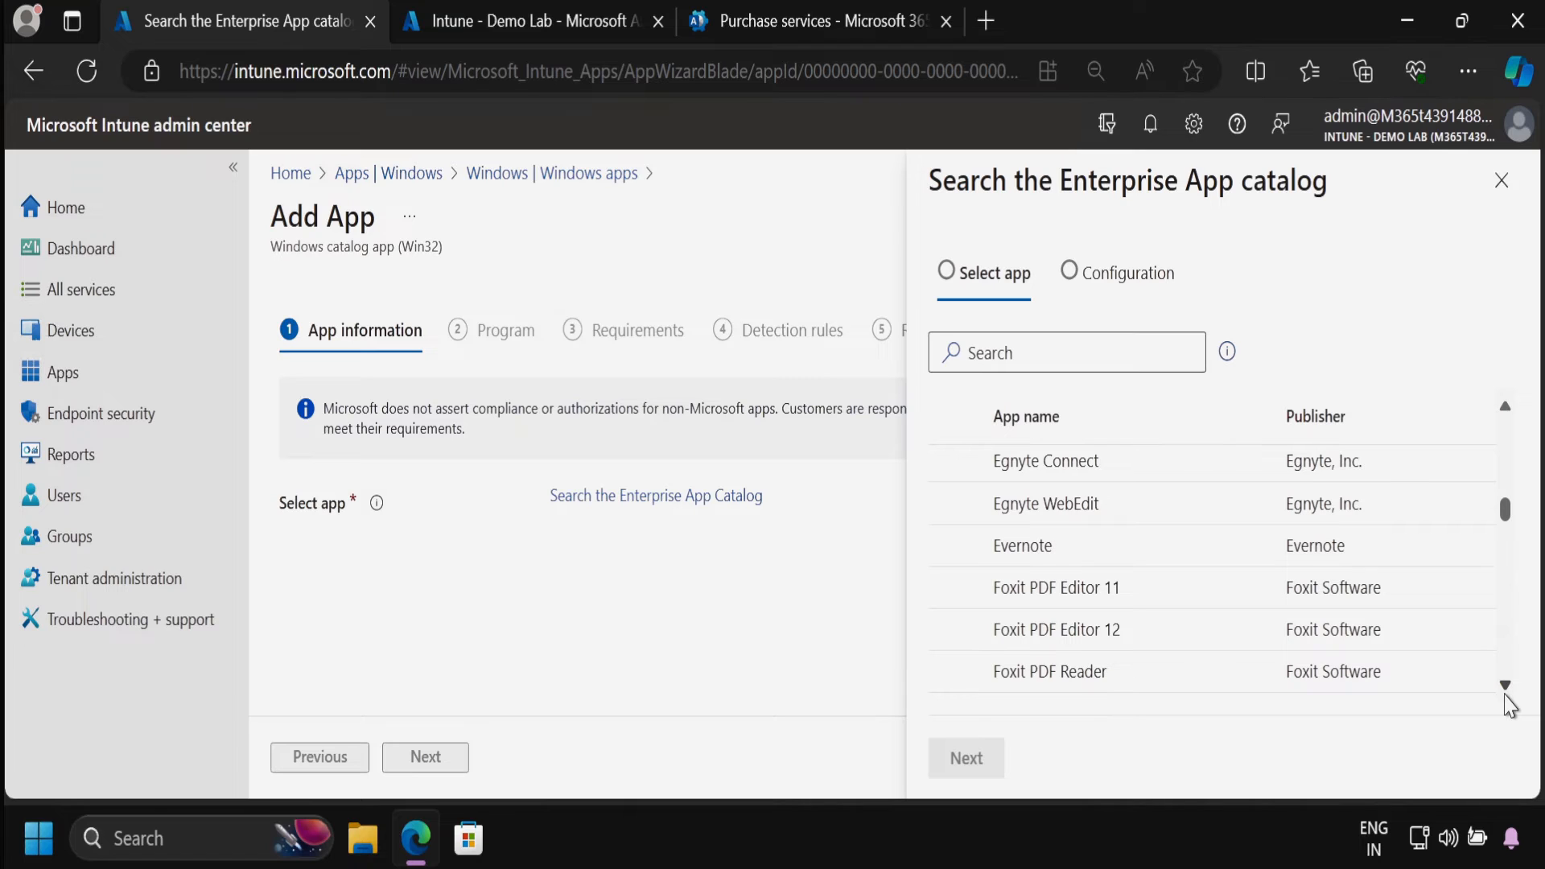
pyautogui.scroll(-3)
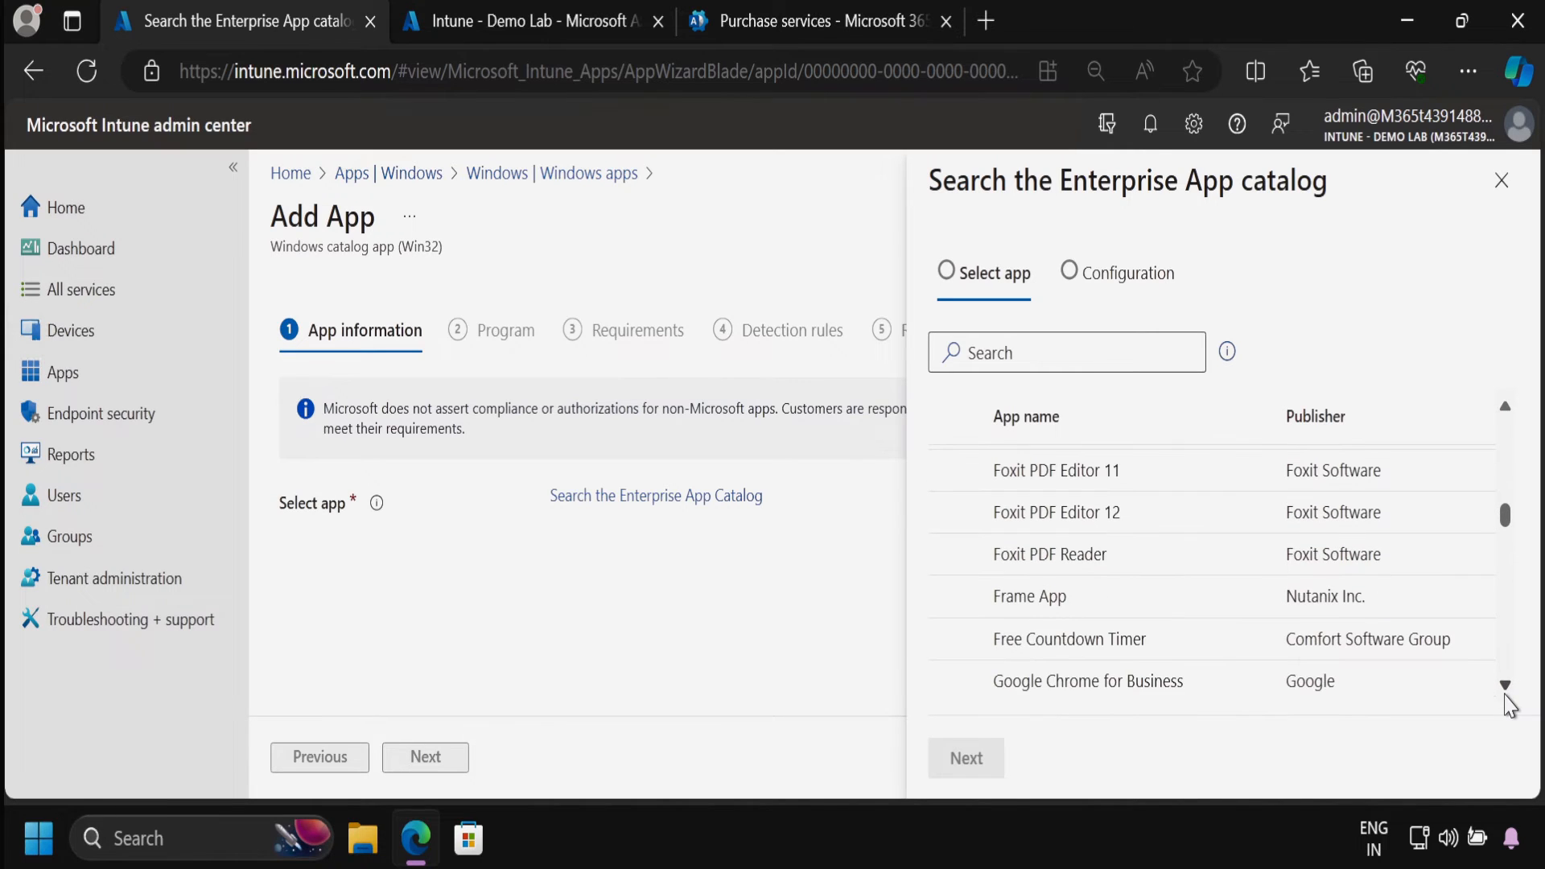
pyautogui.scroll(-3)
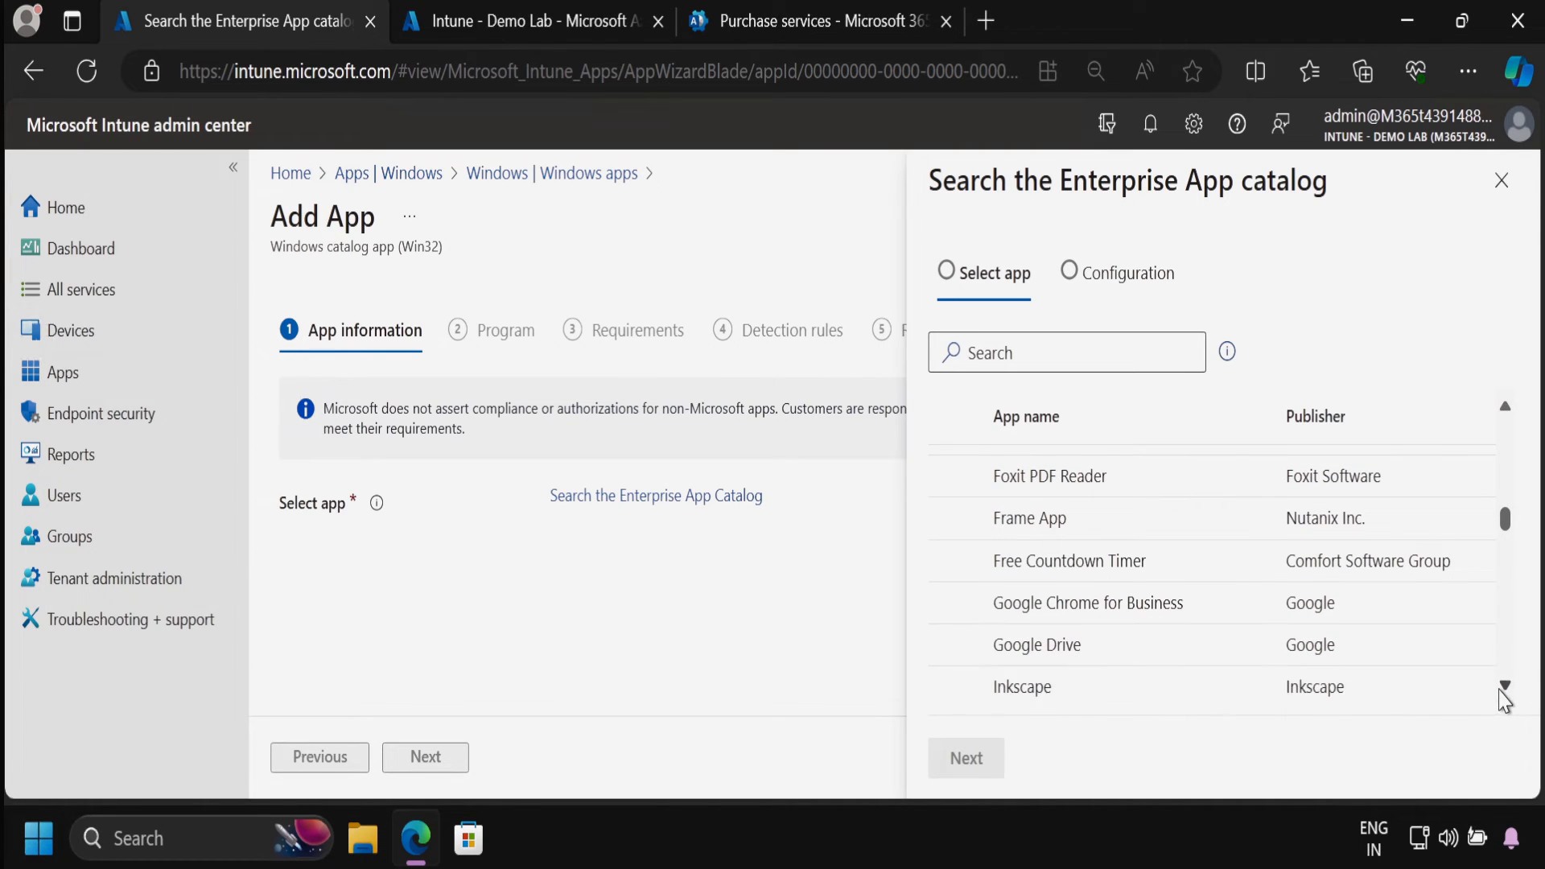
pyautogui.scroll(-3)
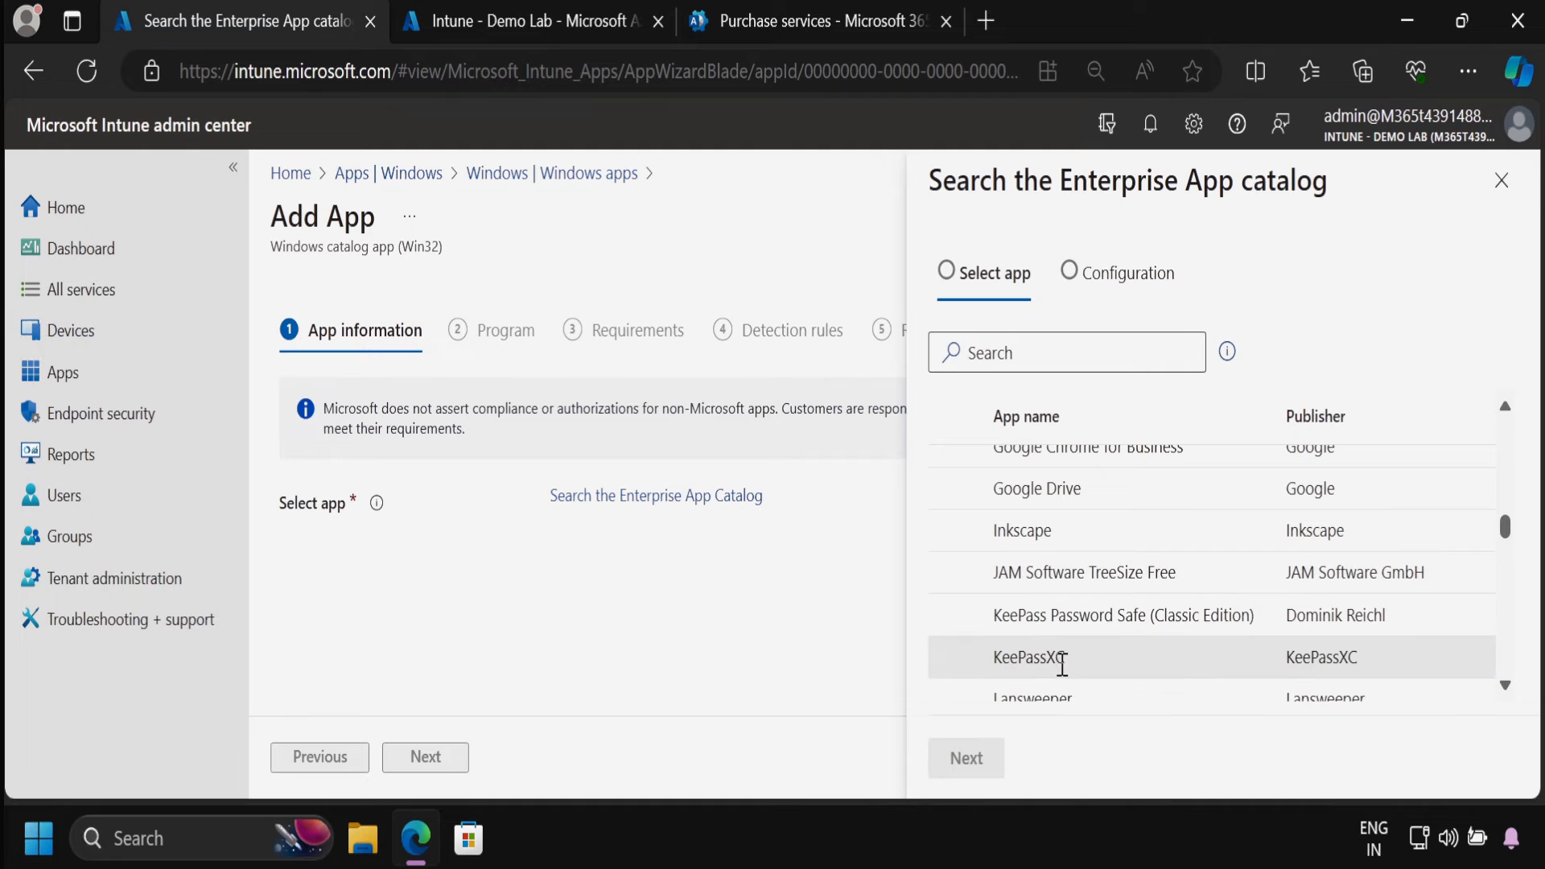
pyautogui.scroll(-3)
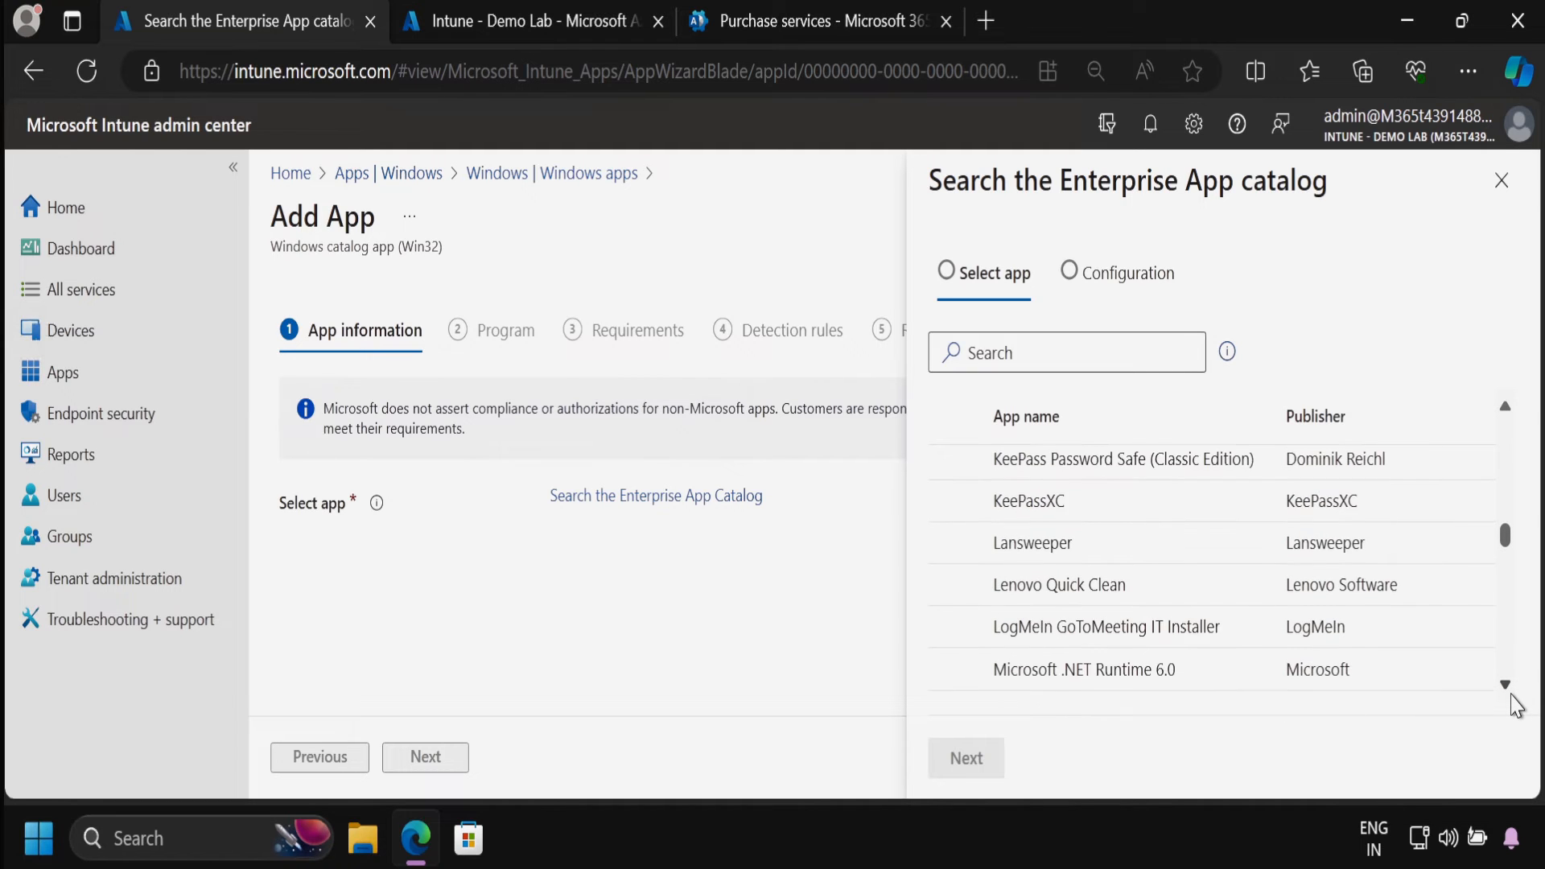
pyautogui.scroll(-3)
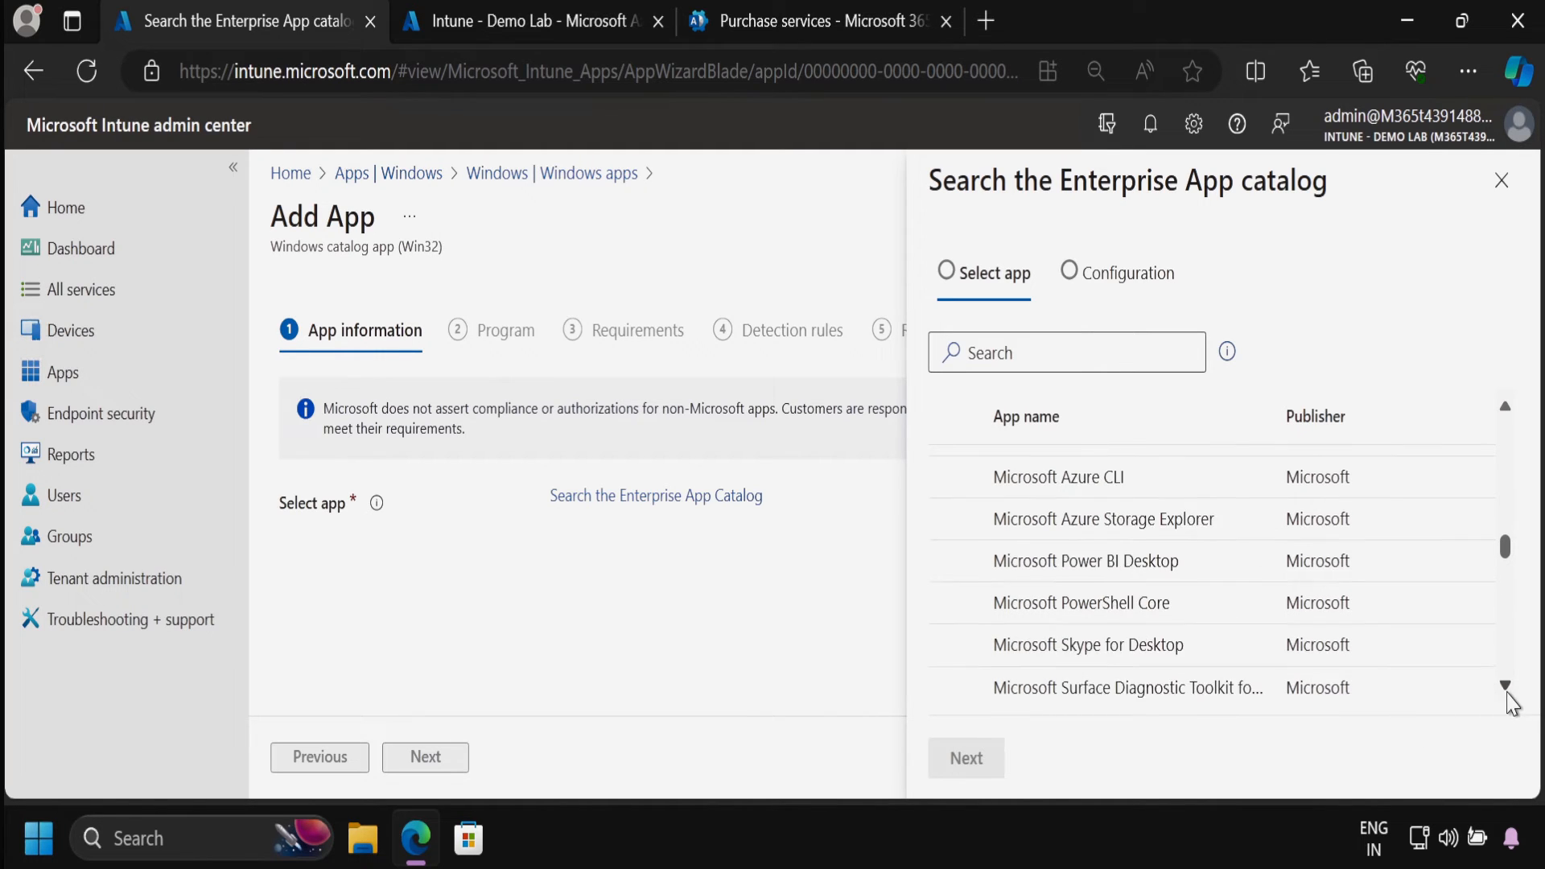
pyautogui.scroll(-3)
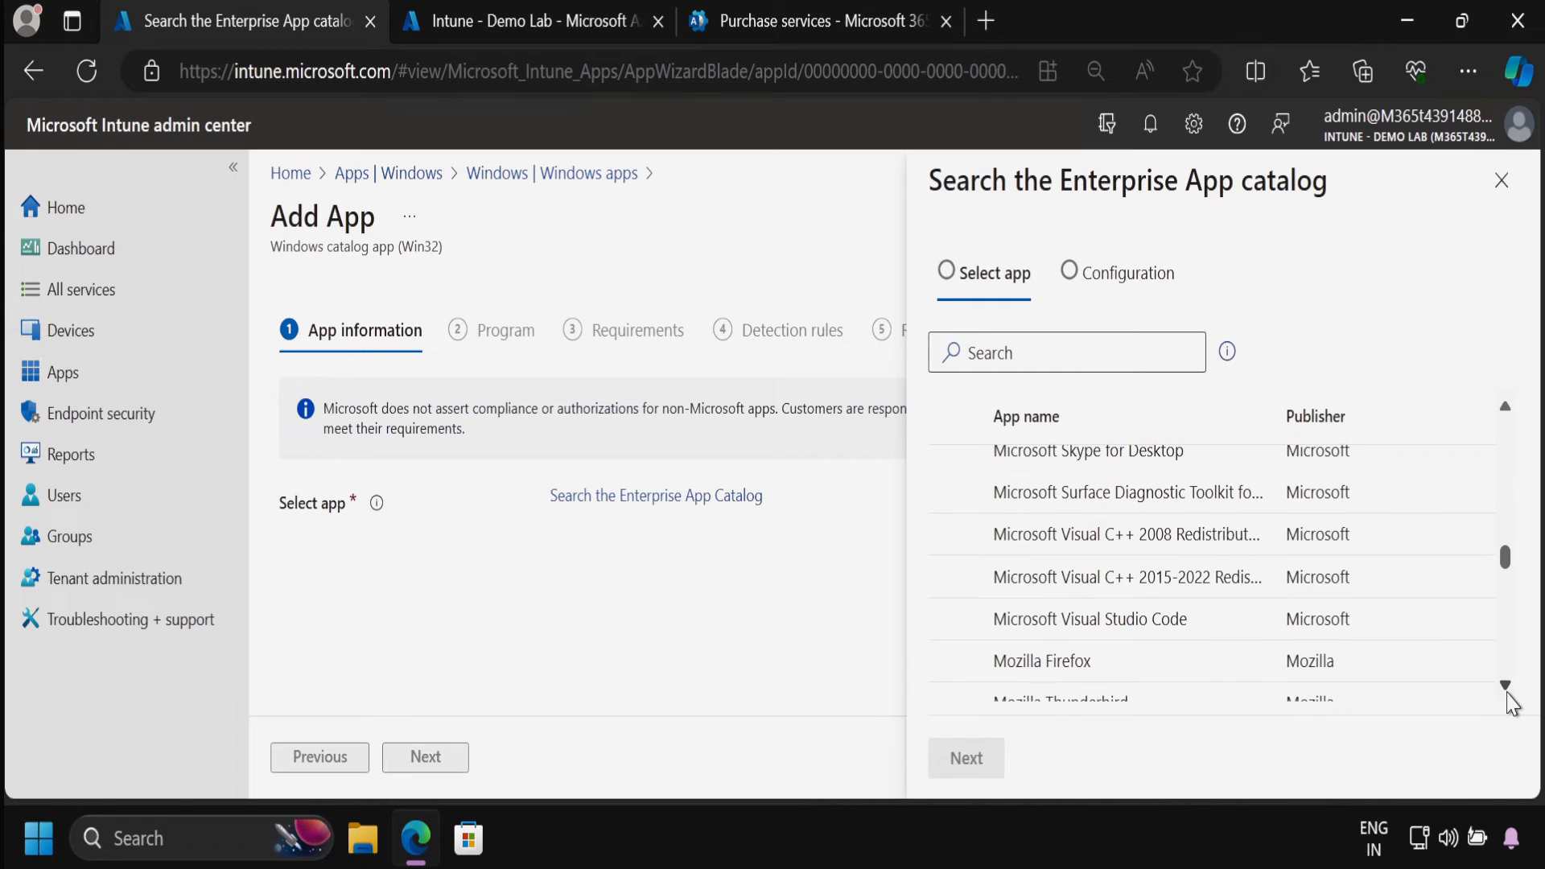
pyautogui.scroll(-3)
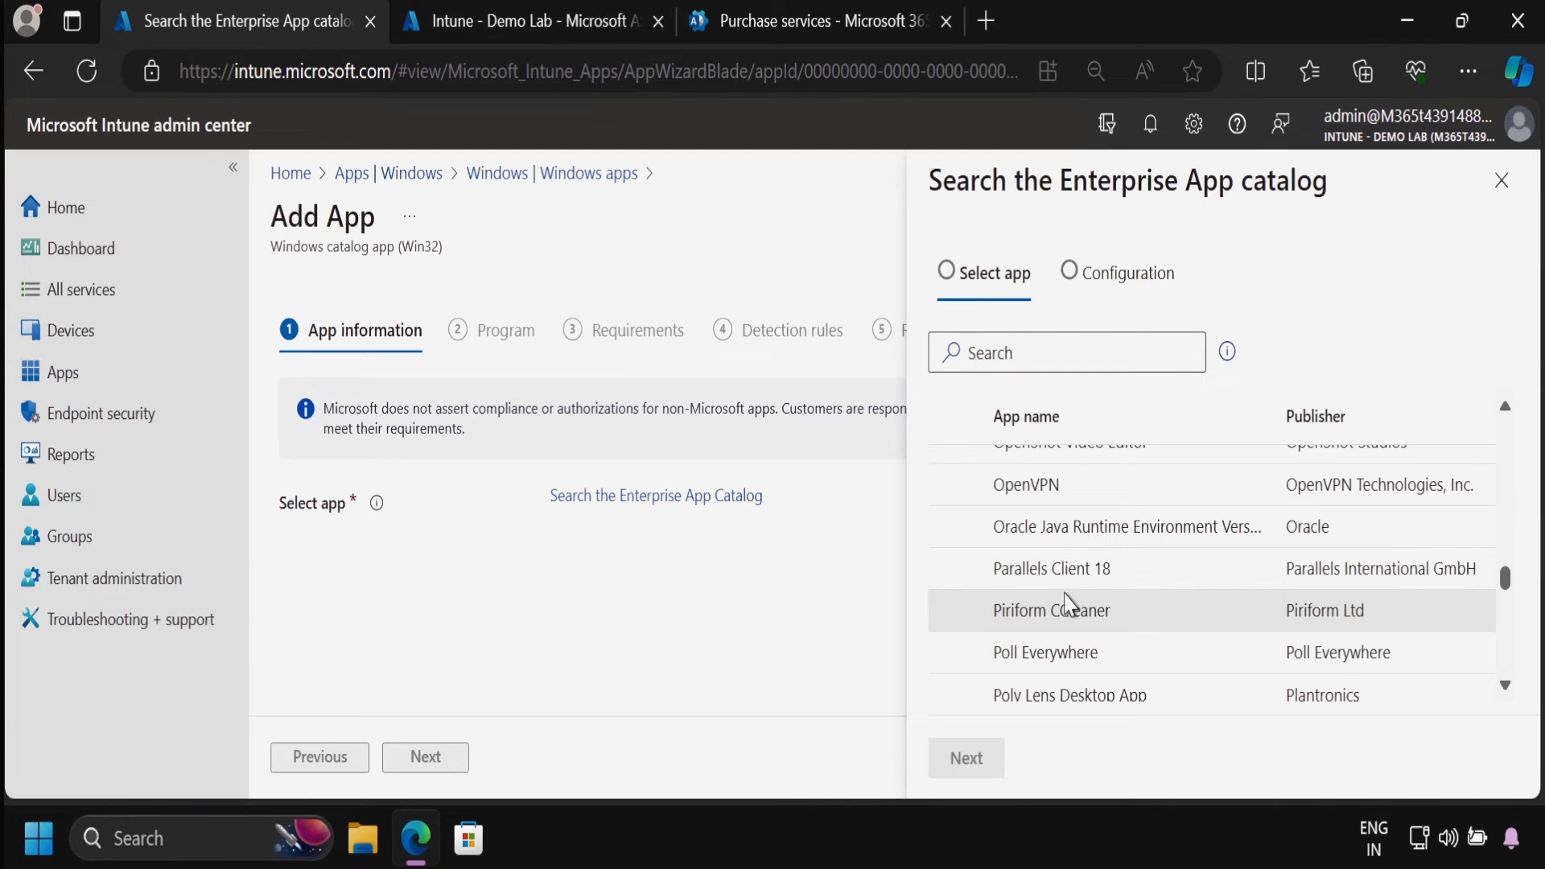
pyautogui.moveTo(1246, 681)
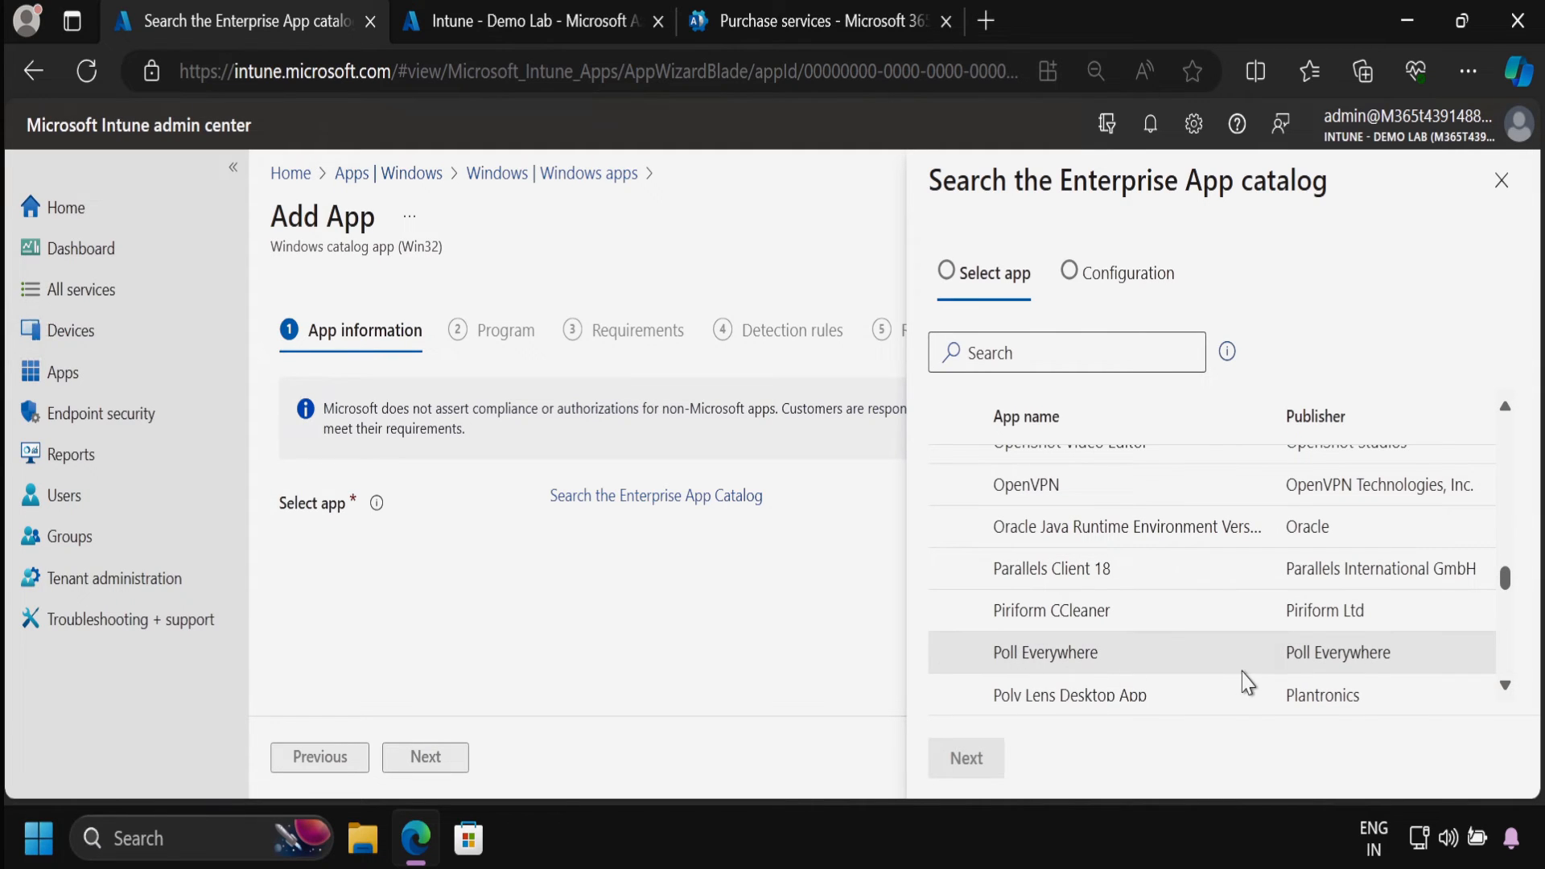
pyautogui.scroll(-3)
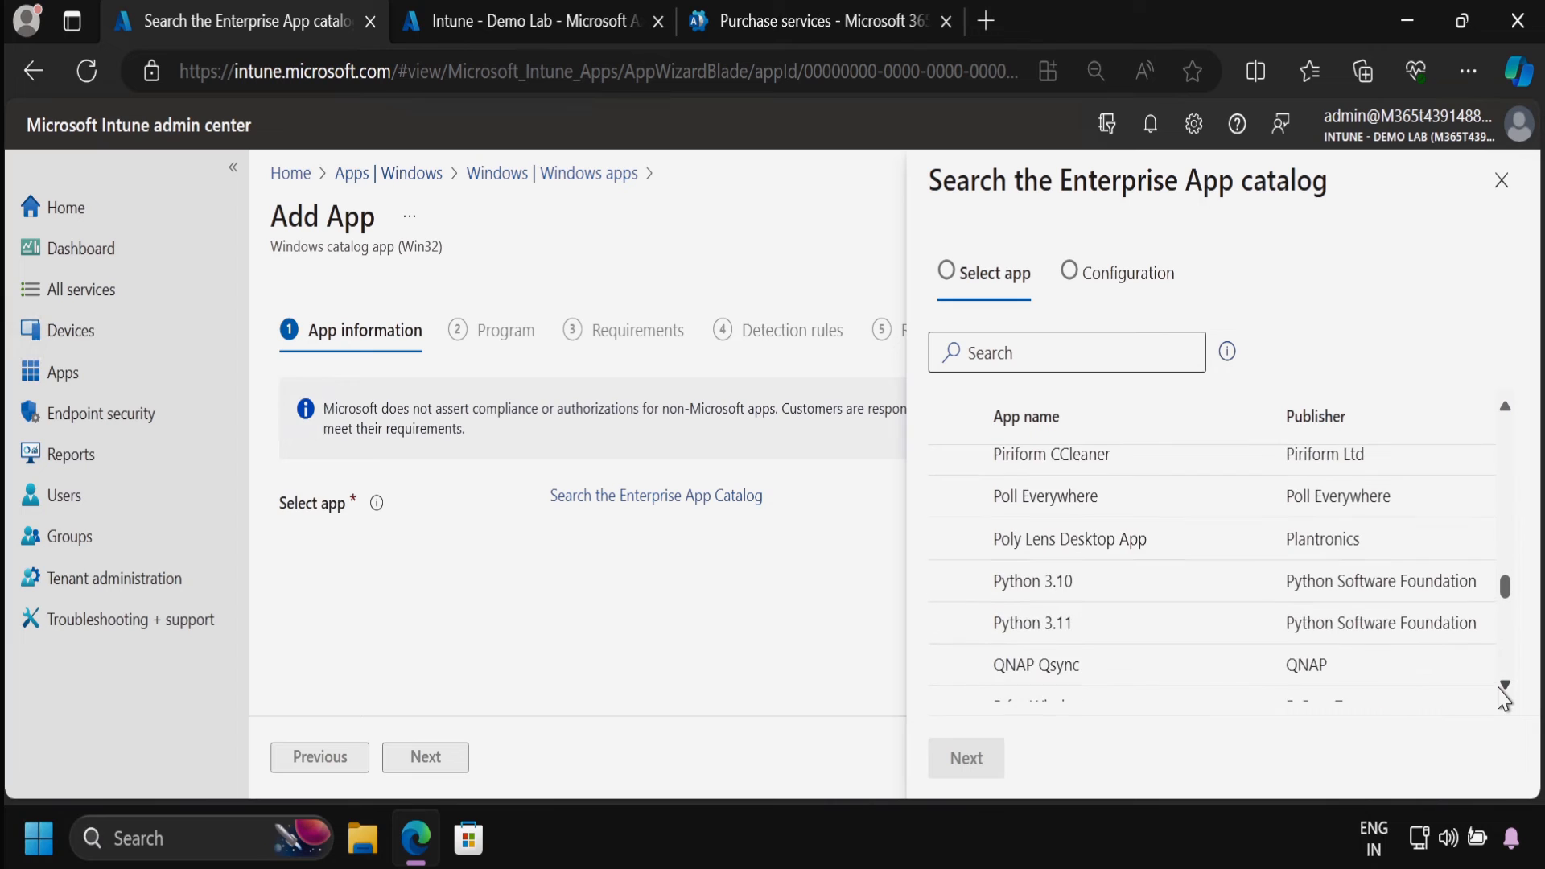
pyautogui.scroll(-3)
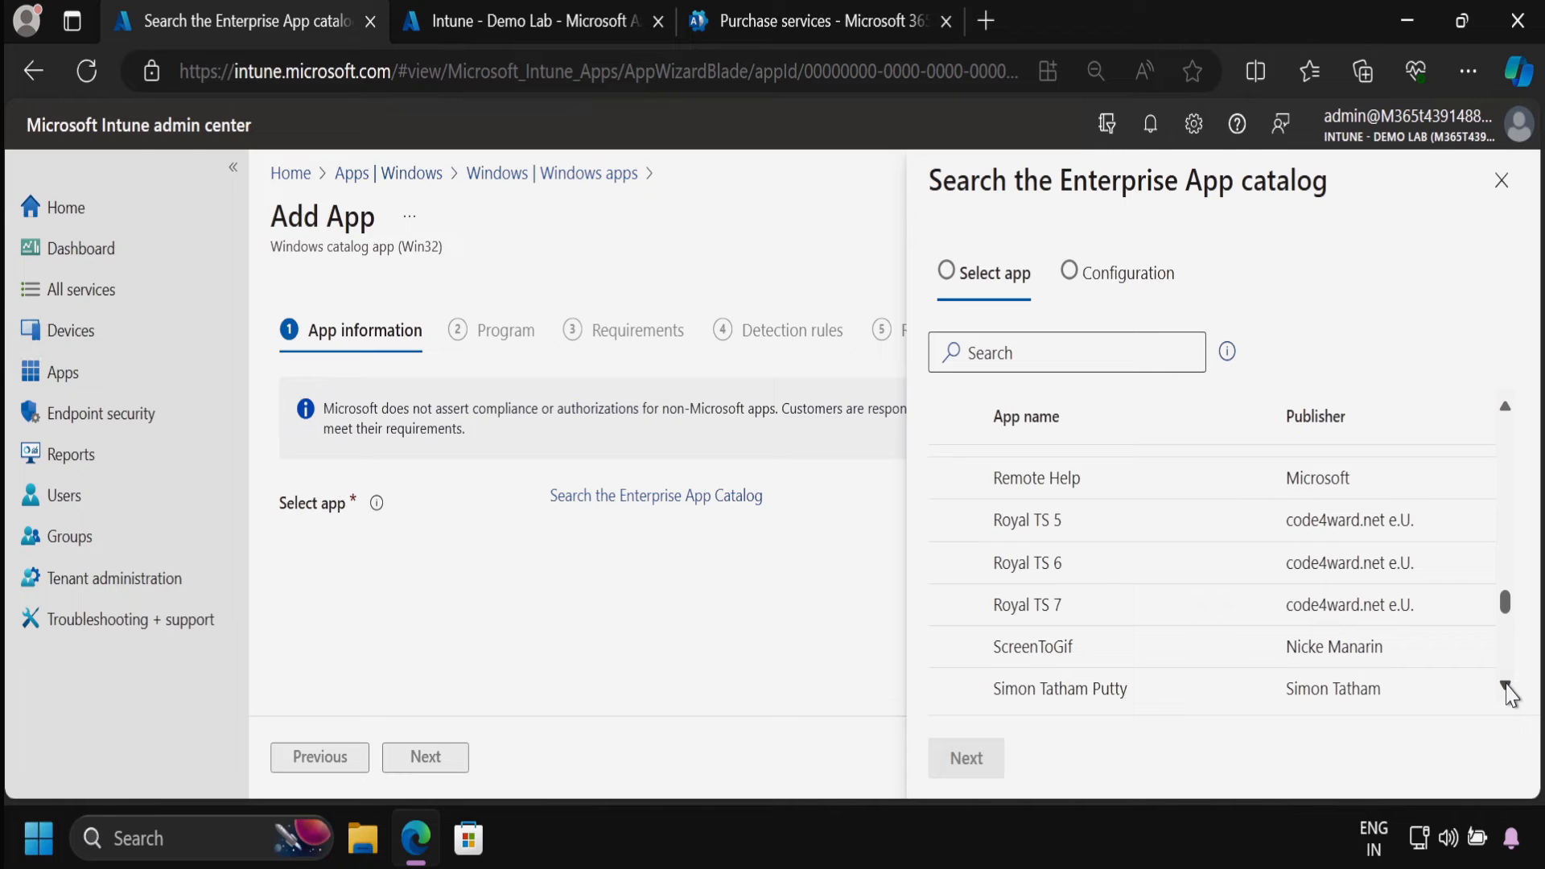
pyautogui.scroll(-3)
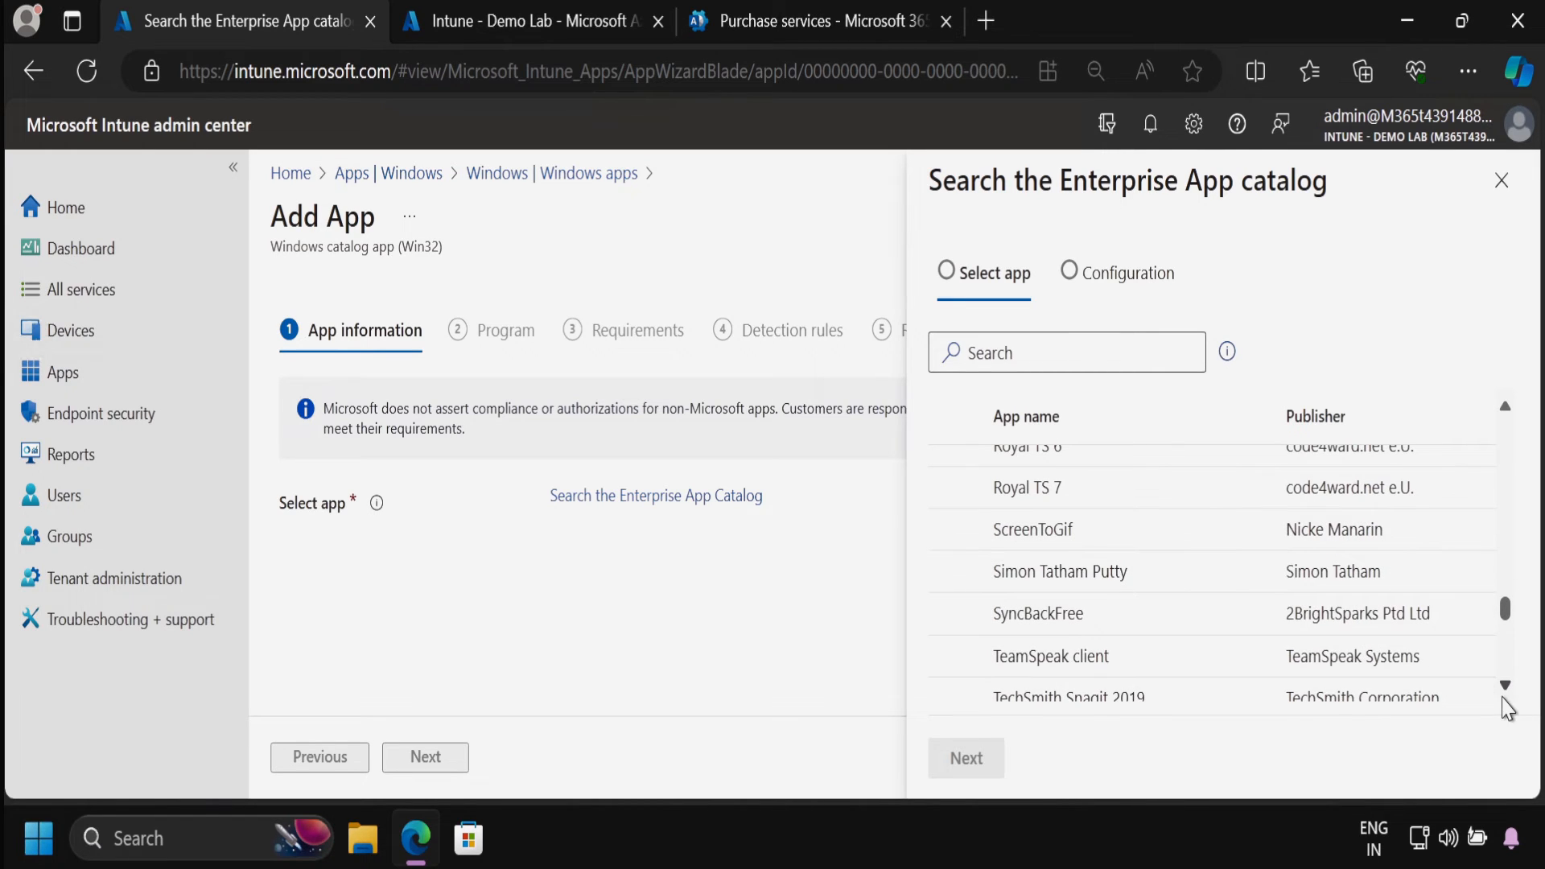
pyautogui.scroll(-3)
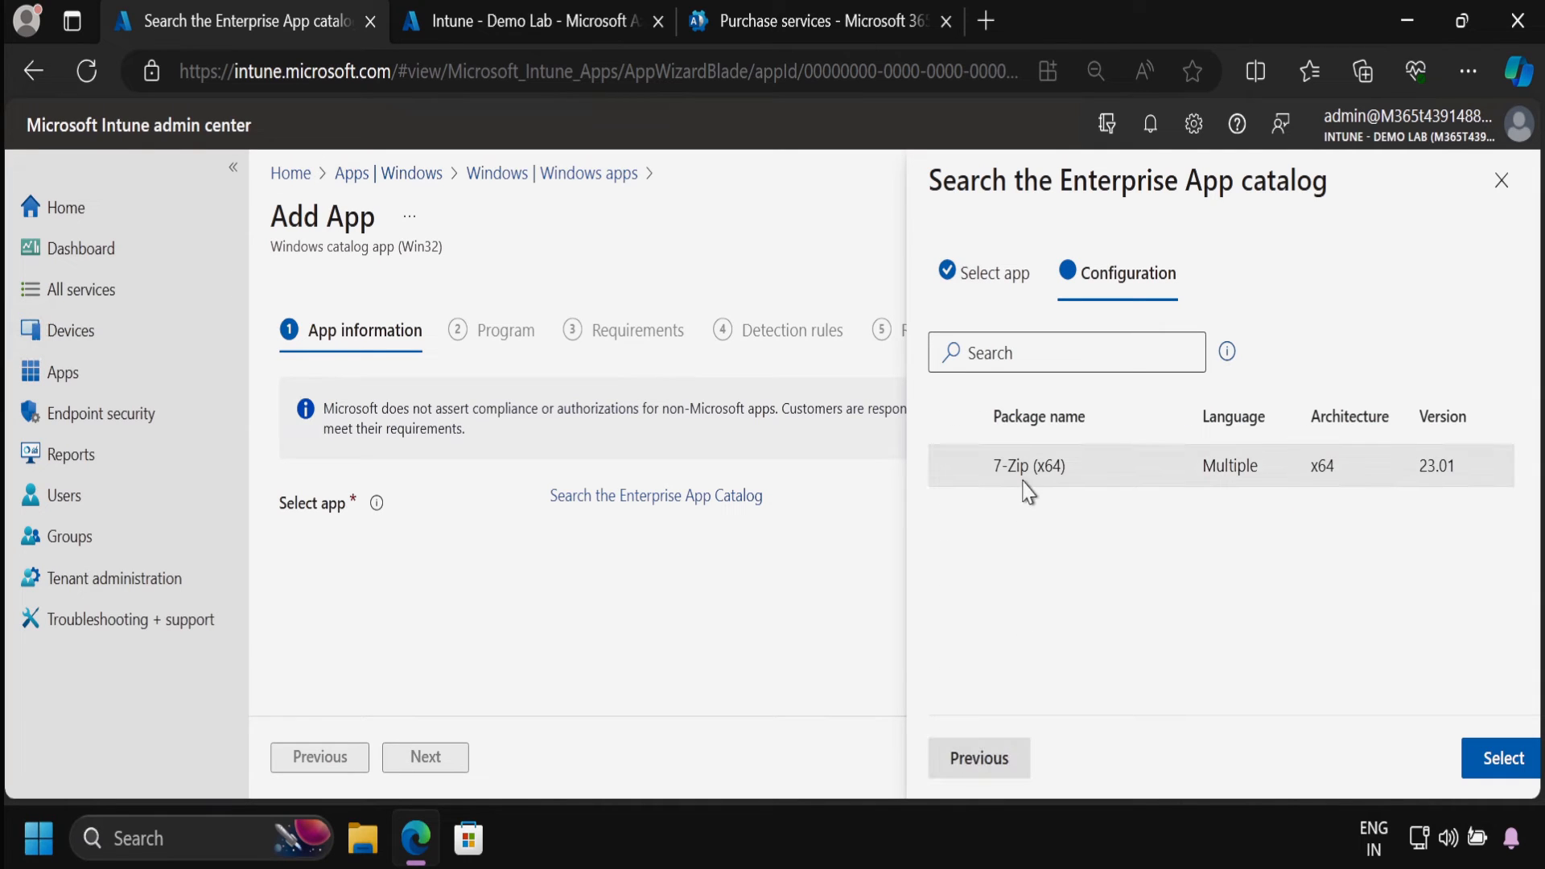
pyautogui.moveTo(1054, 496)
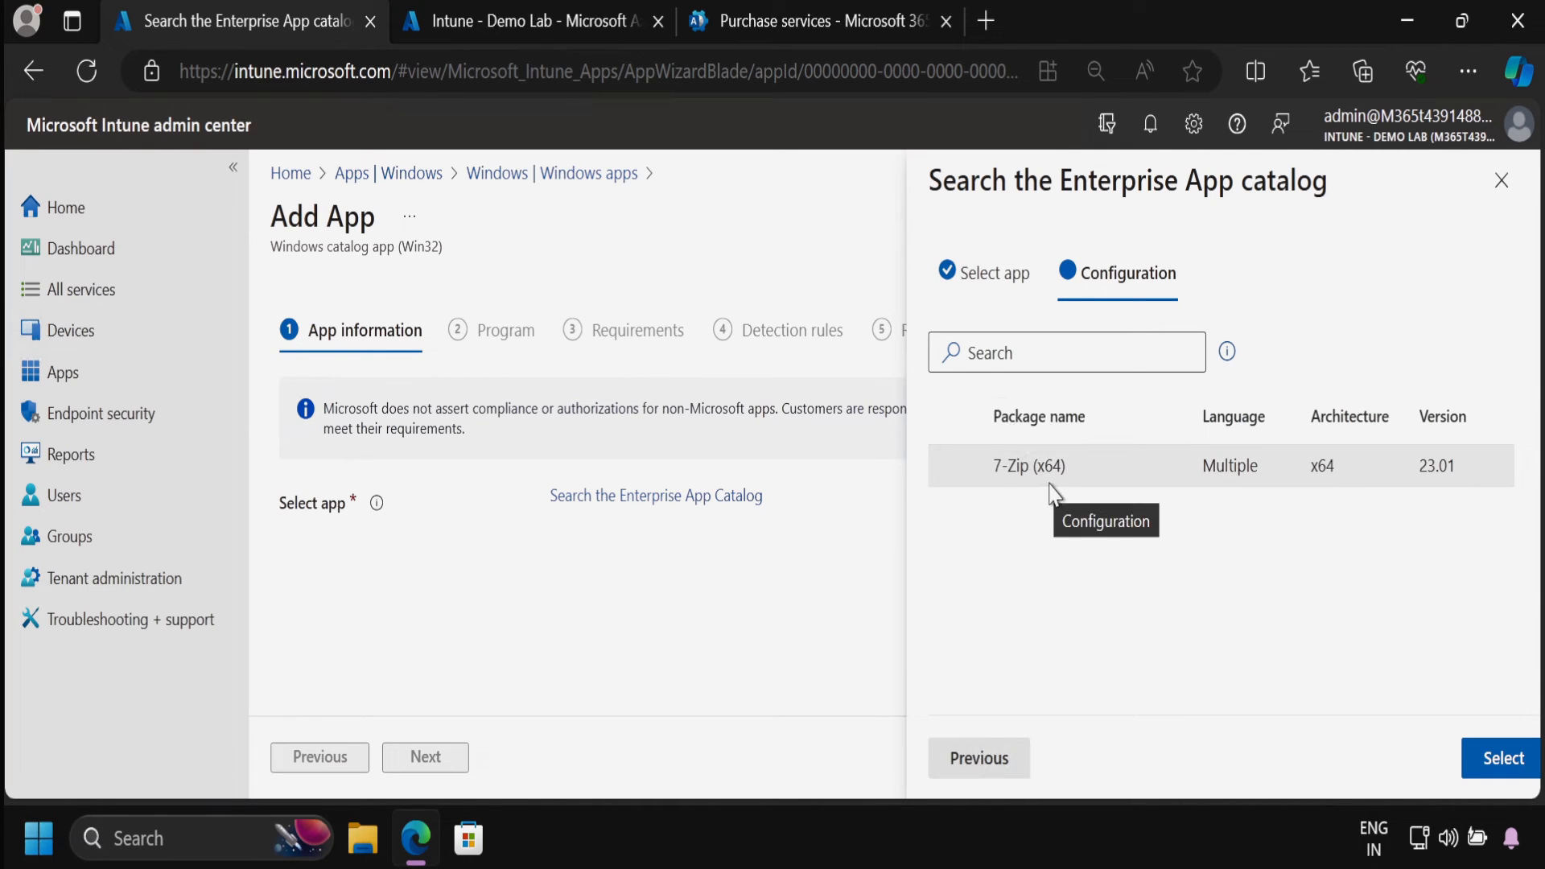
# - Select the 7-Zip (x64) version 23.01 package for the new app
pyautogui.click(1502, 758)
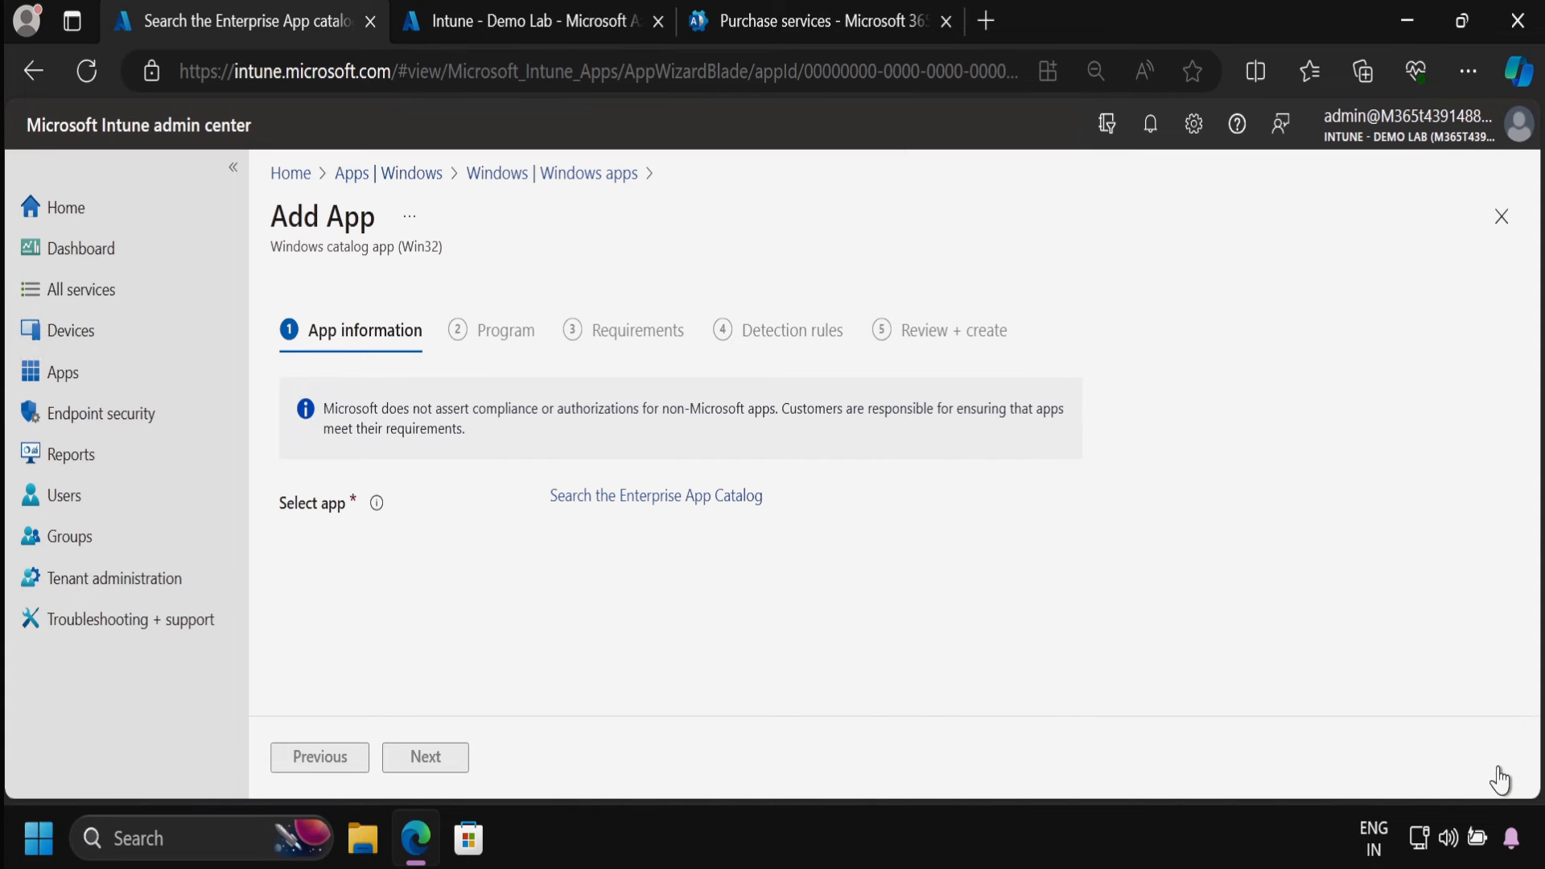
# - Accept the prefilled 7-Zip app information and default install/uninstall commands and return codes, reaching Requirements
pyautogui.click(656, 495)
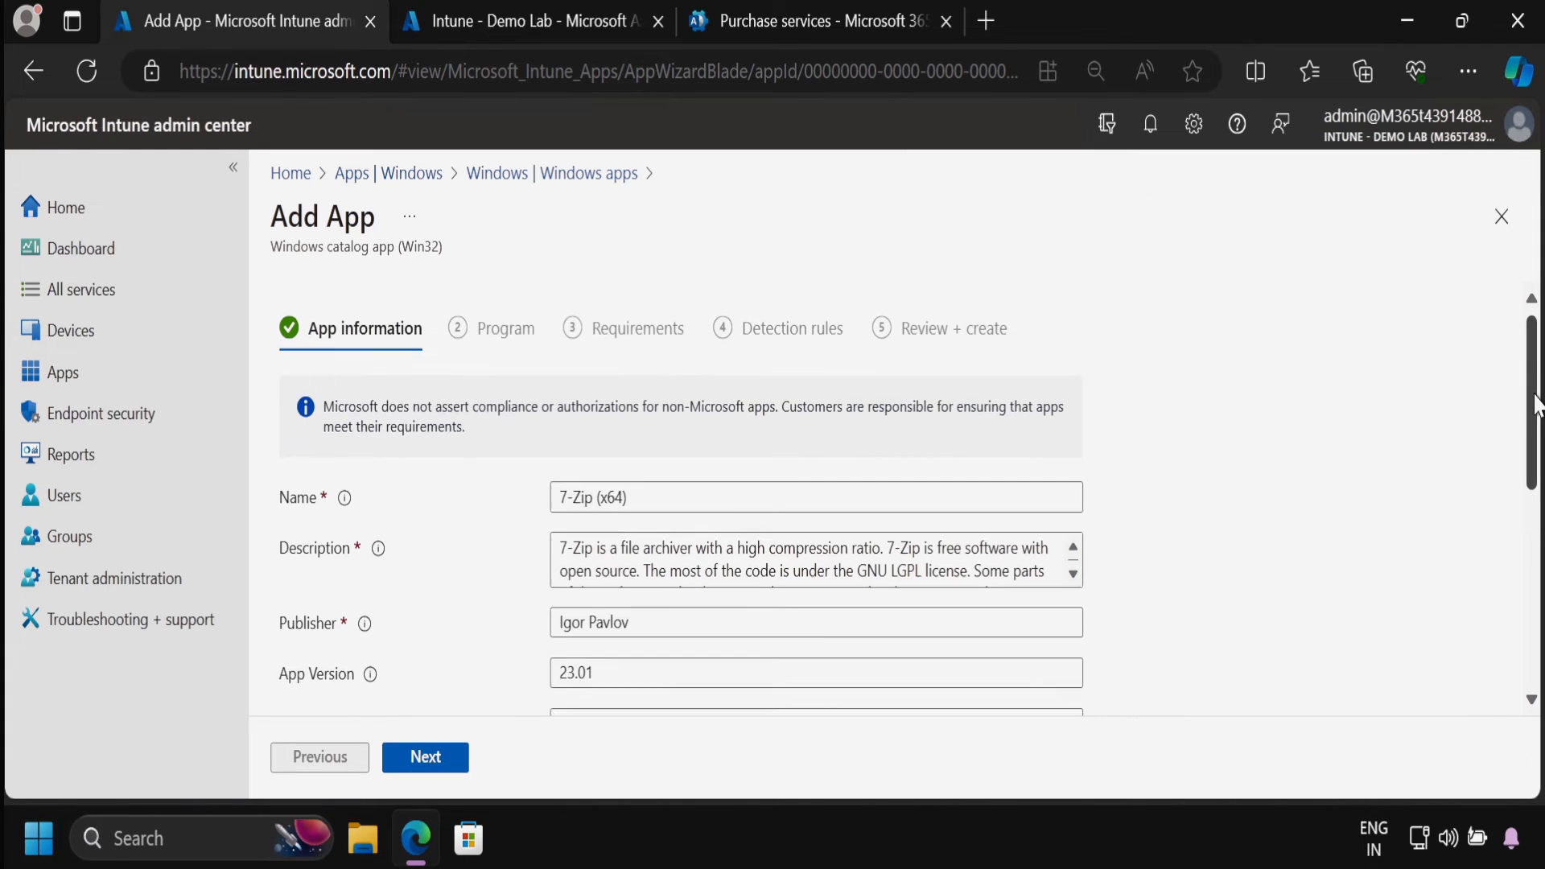
pyautogui.scroll(-3)
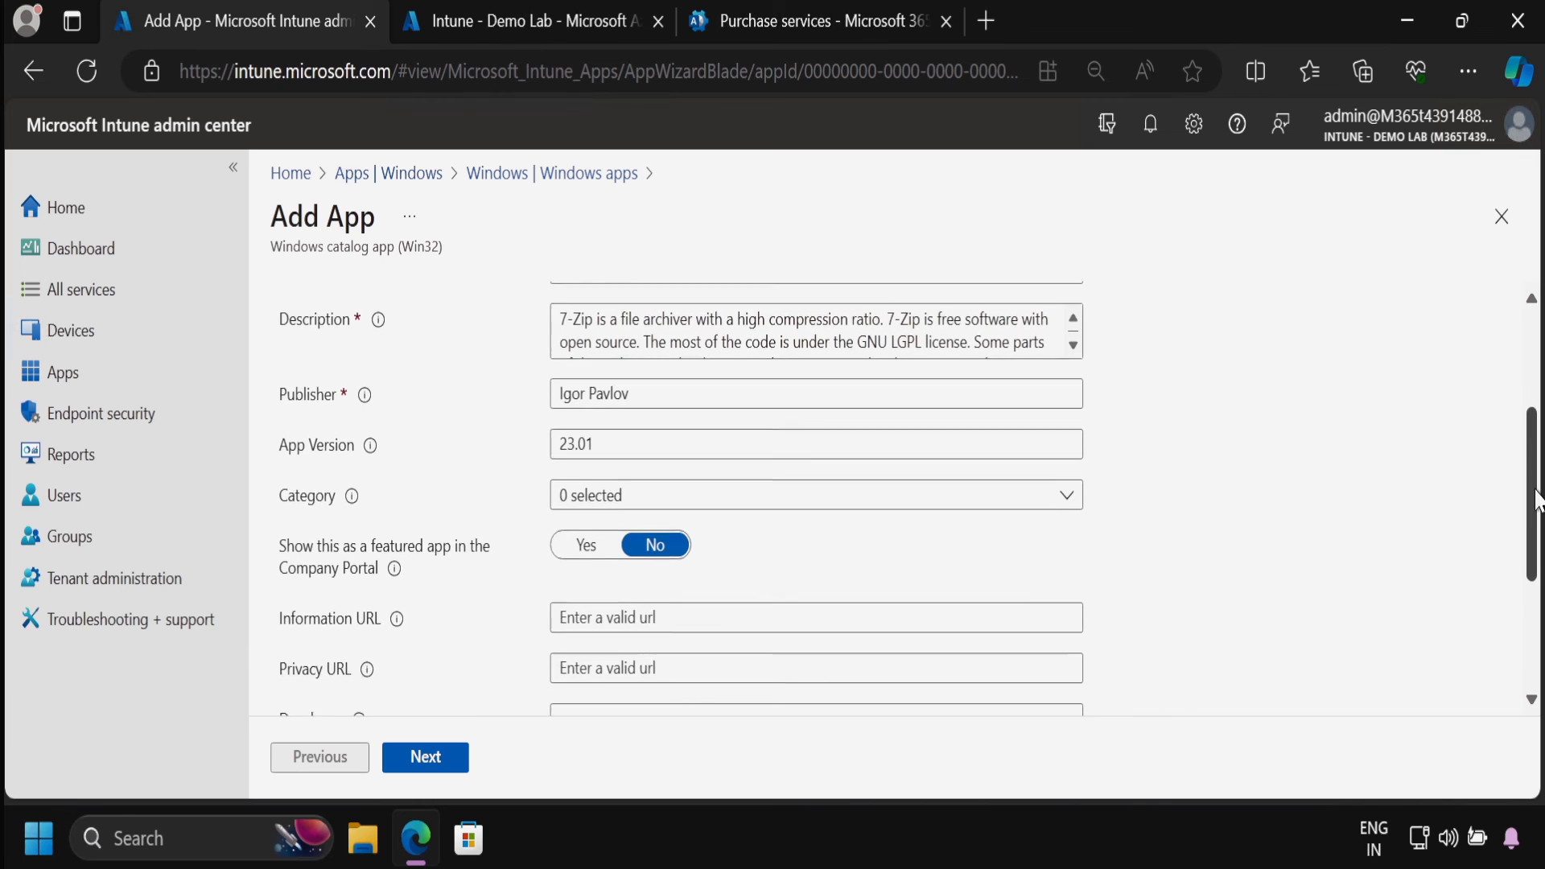
pyautogui.scroll(-3)
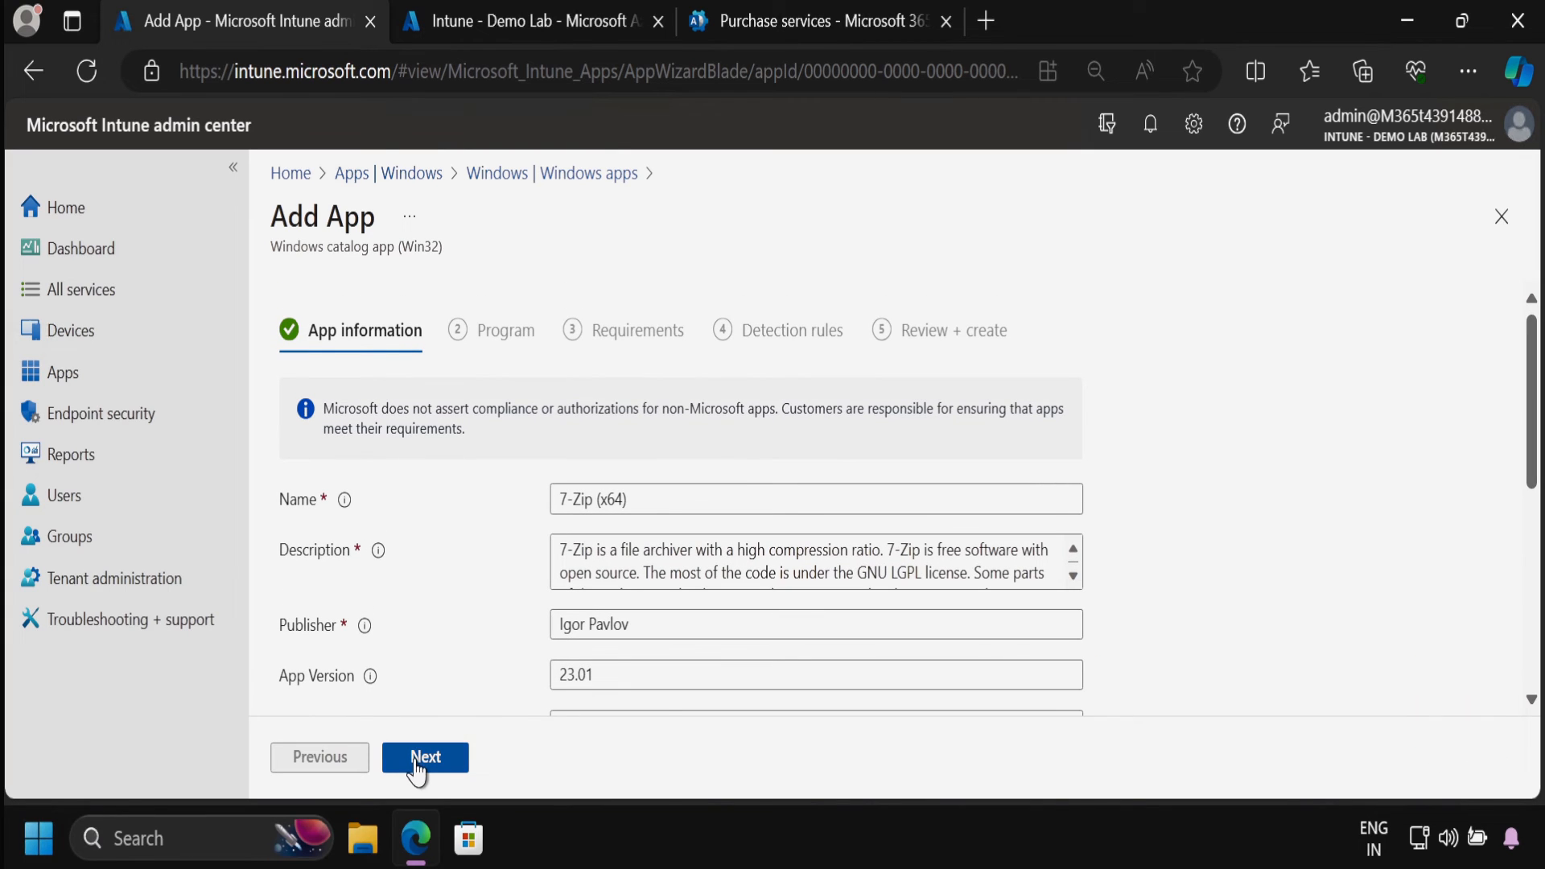
pyautogui.click(425, 756)
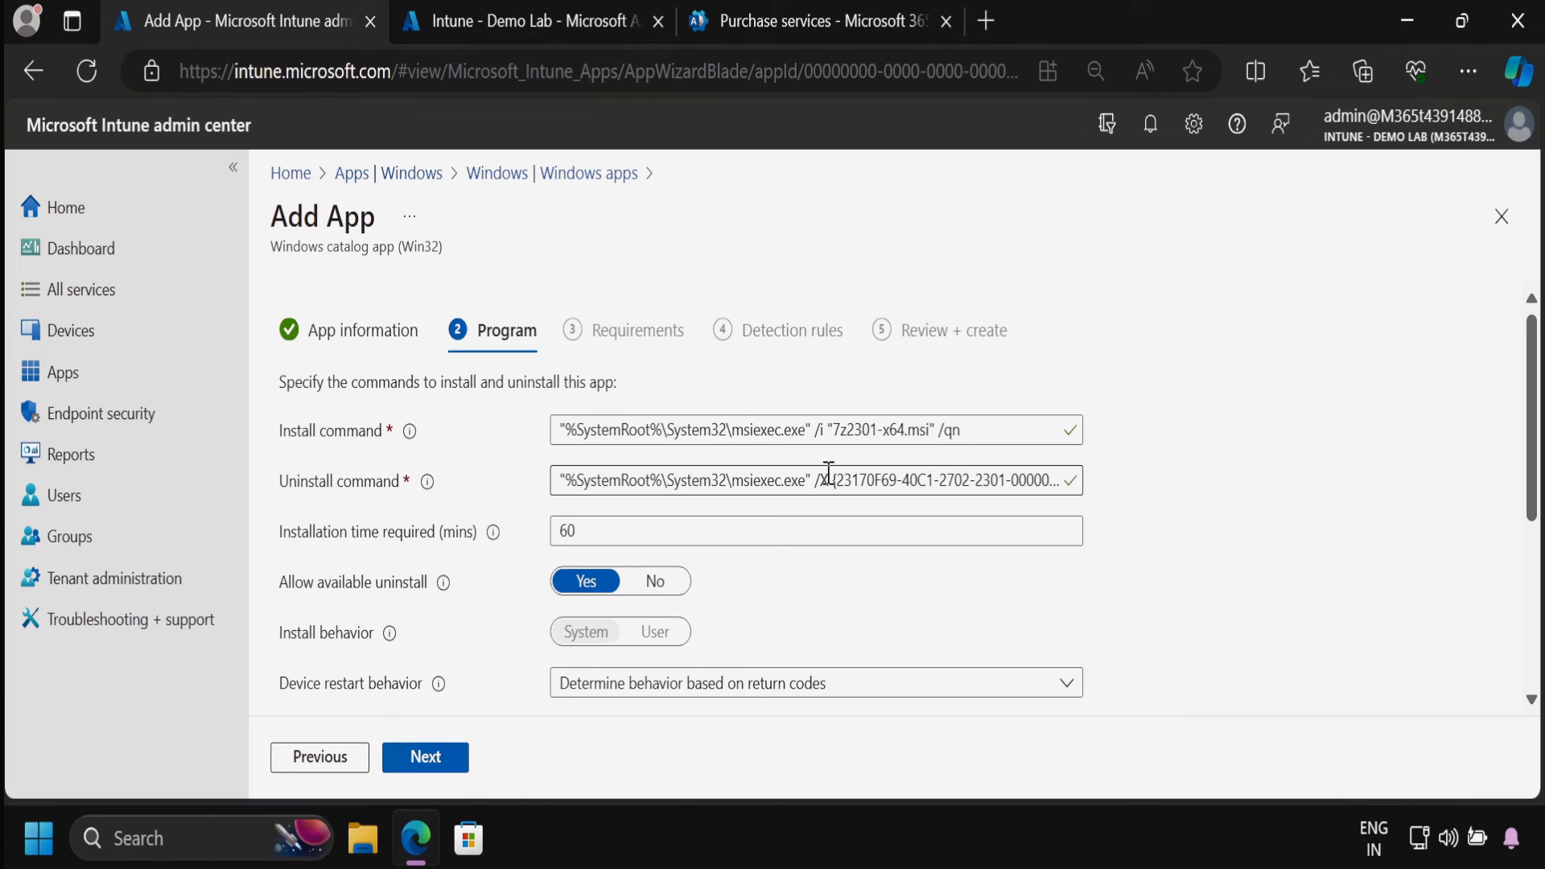
pyautogui.doubleClick(960, 481)
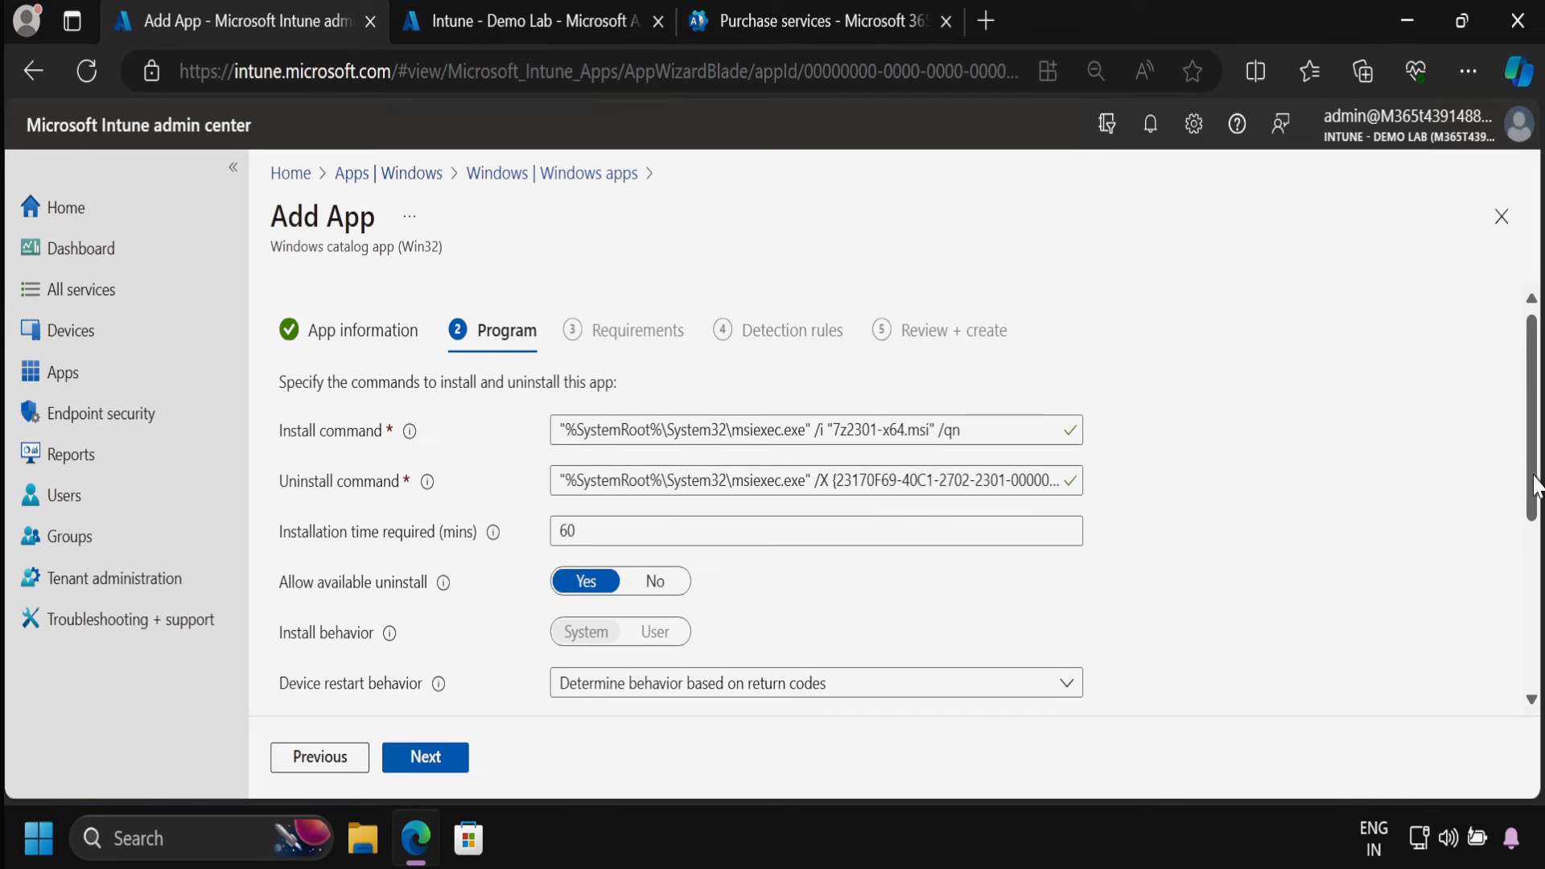
pyautogui.scroll(-3)
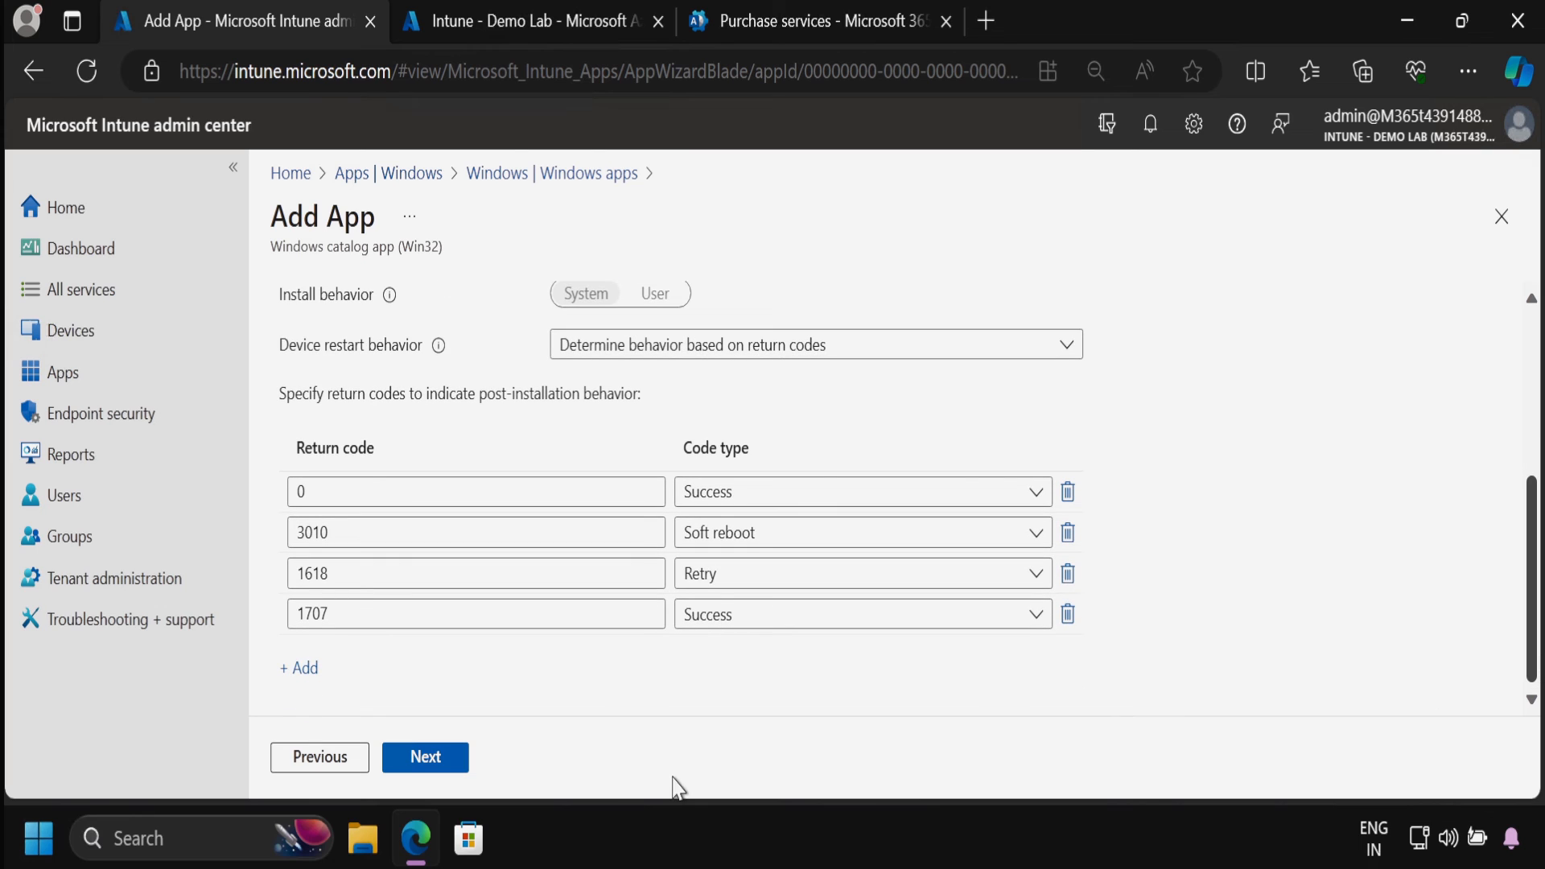
pyautogui.click(425, 757)
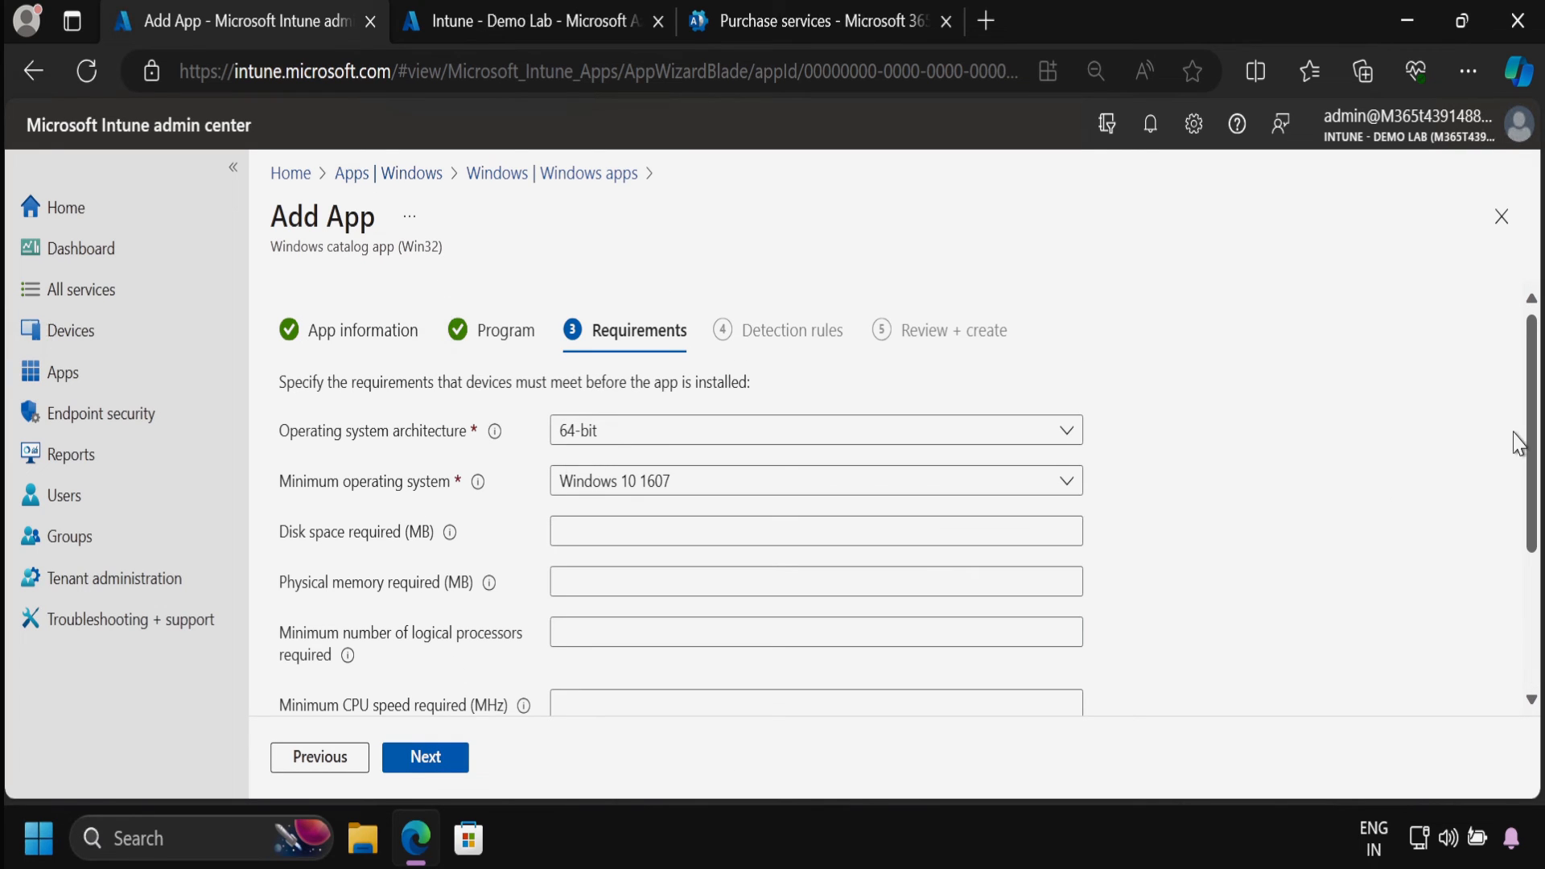
# - Require Windows 10 2004 as the minimum operating system for 7-Zip (x64)
pyautogui.scroll(-3)
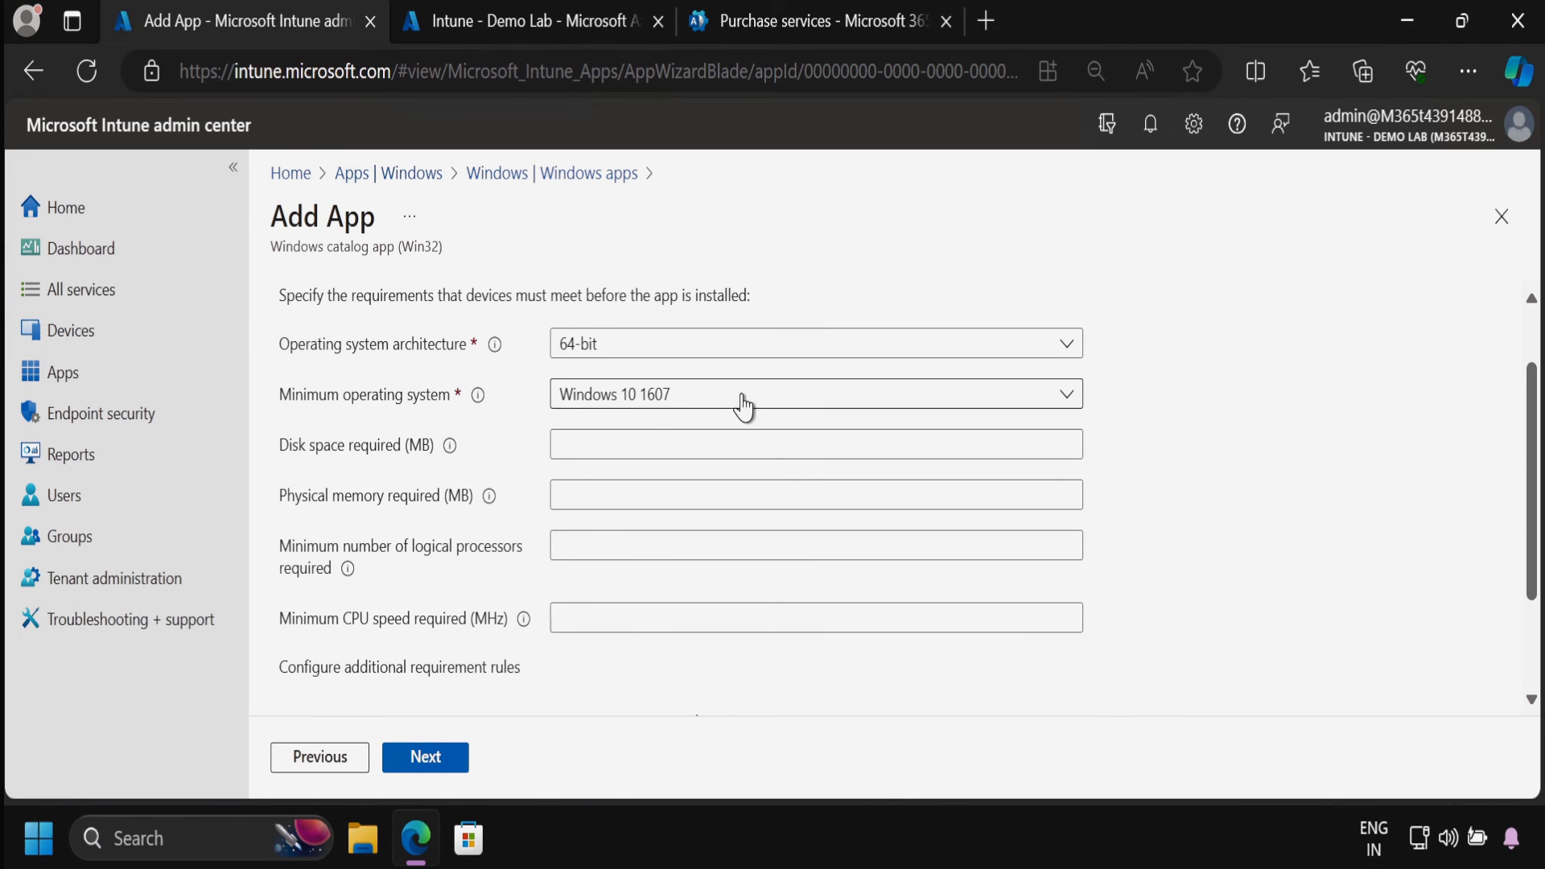
pyautogui.click(816, 394)
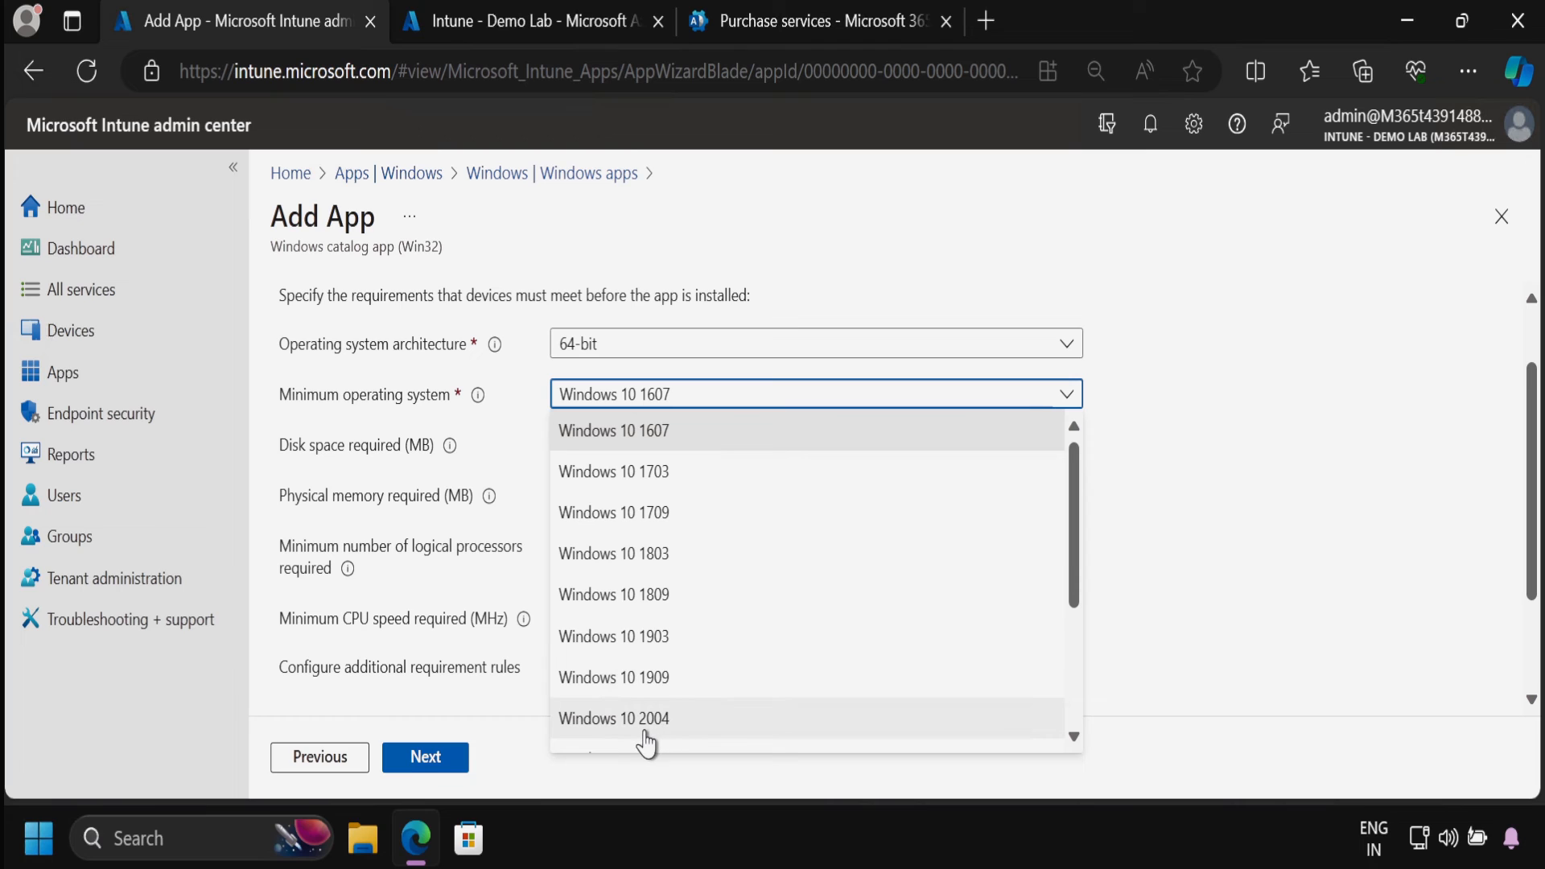
pyautogui.click(613, 717)
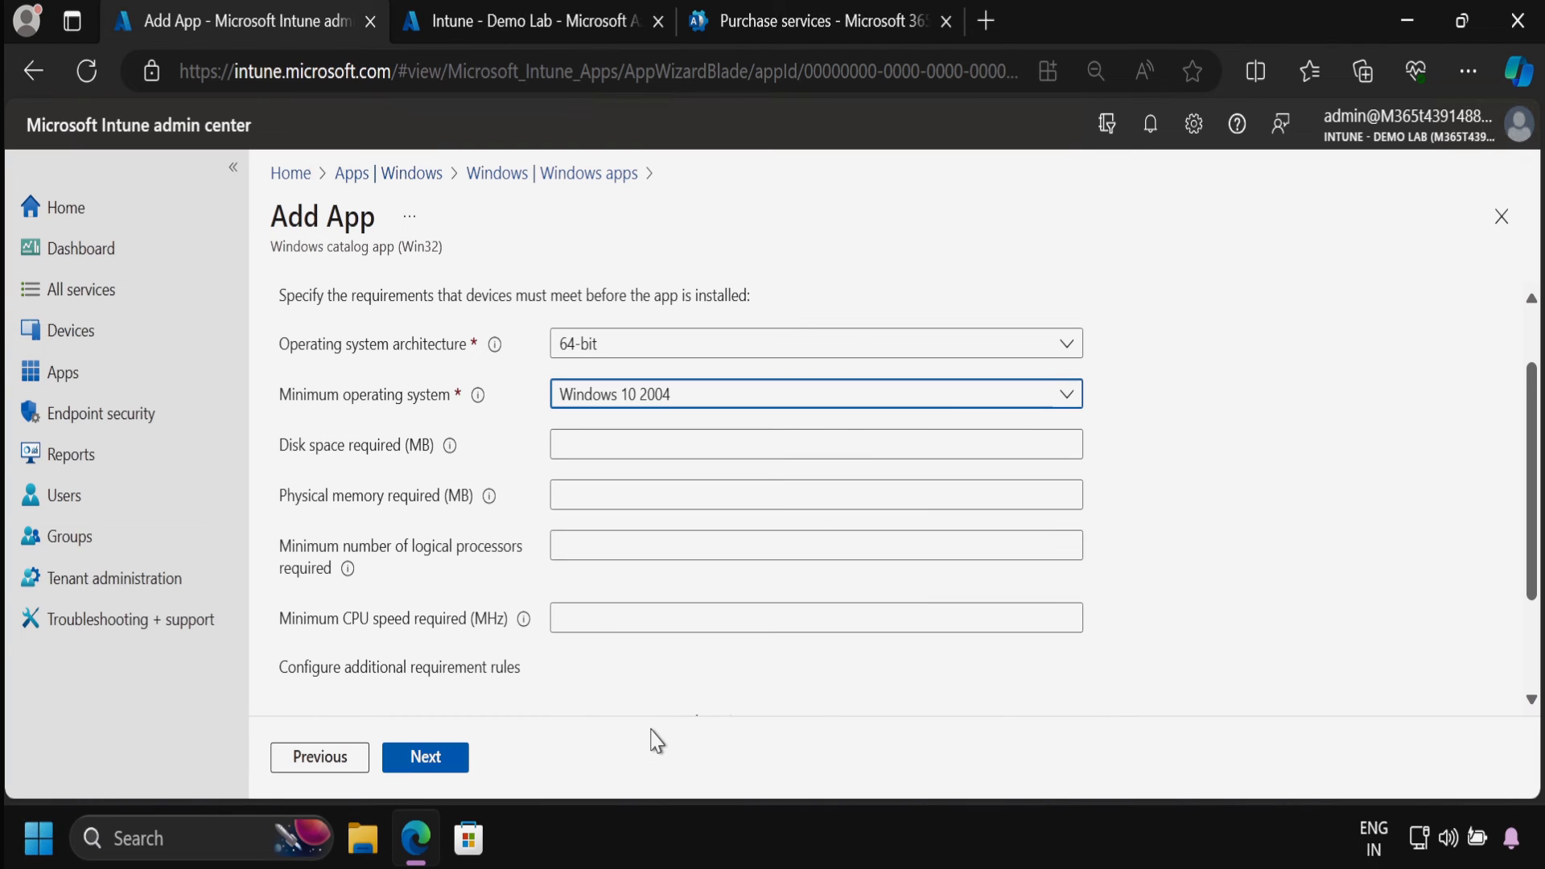
pyautogui.scroll(-3)
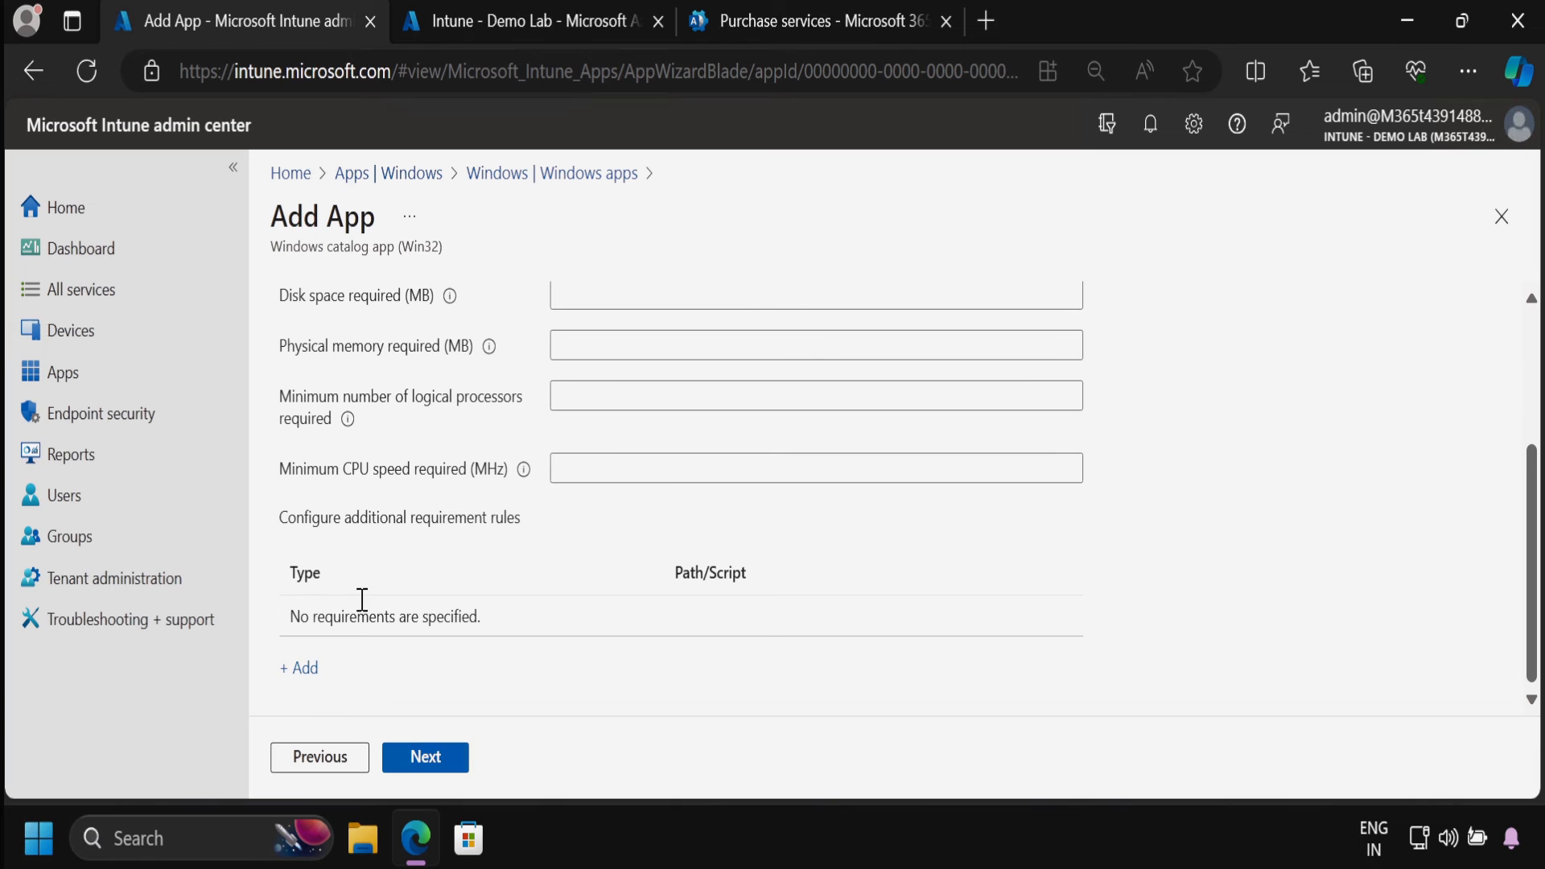
pyautogui.moveTo(425, 757)
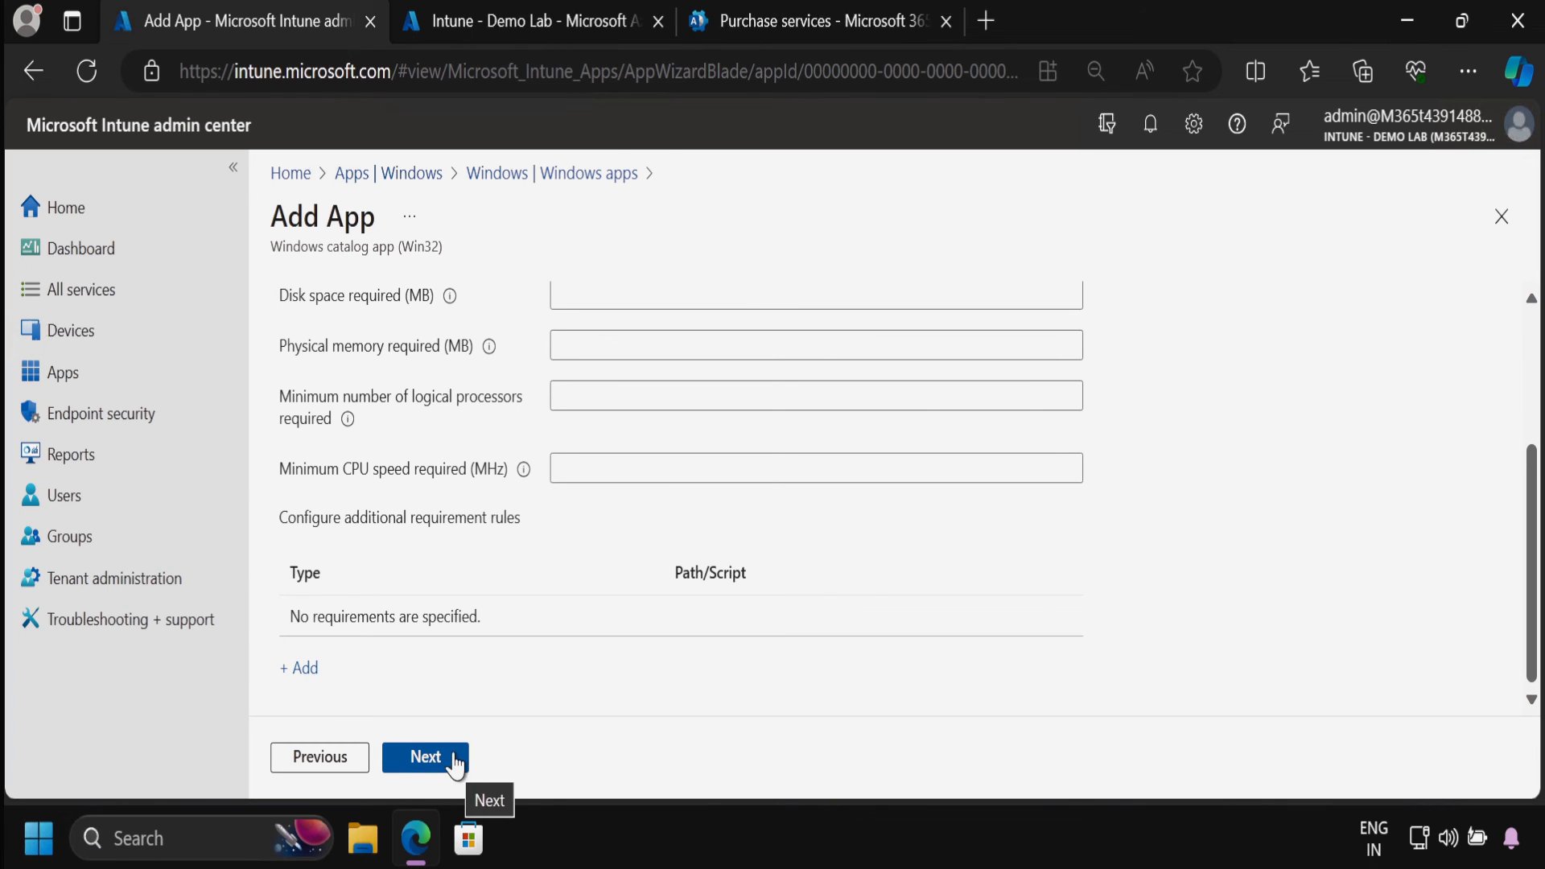
# - Keep the default detection rules and add the 7-Zip (x64) app from Review + create
pyautogui.click(425, 756)
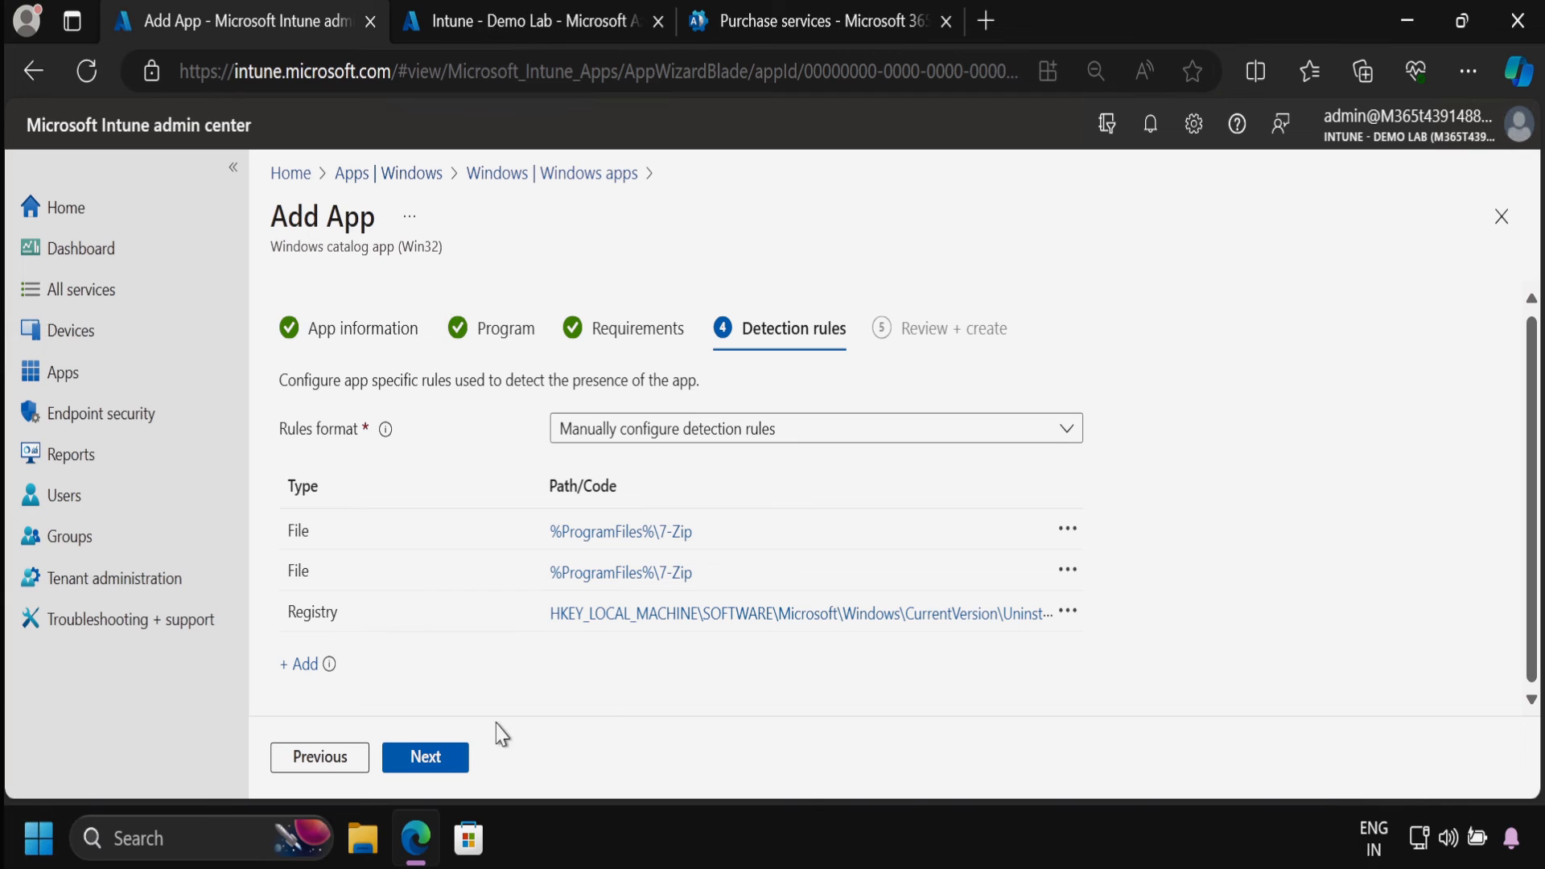
pyautogui.click(425, 756)
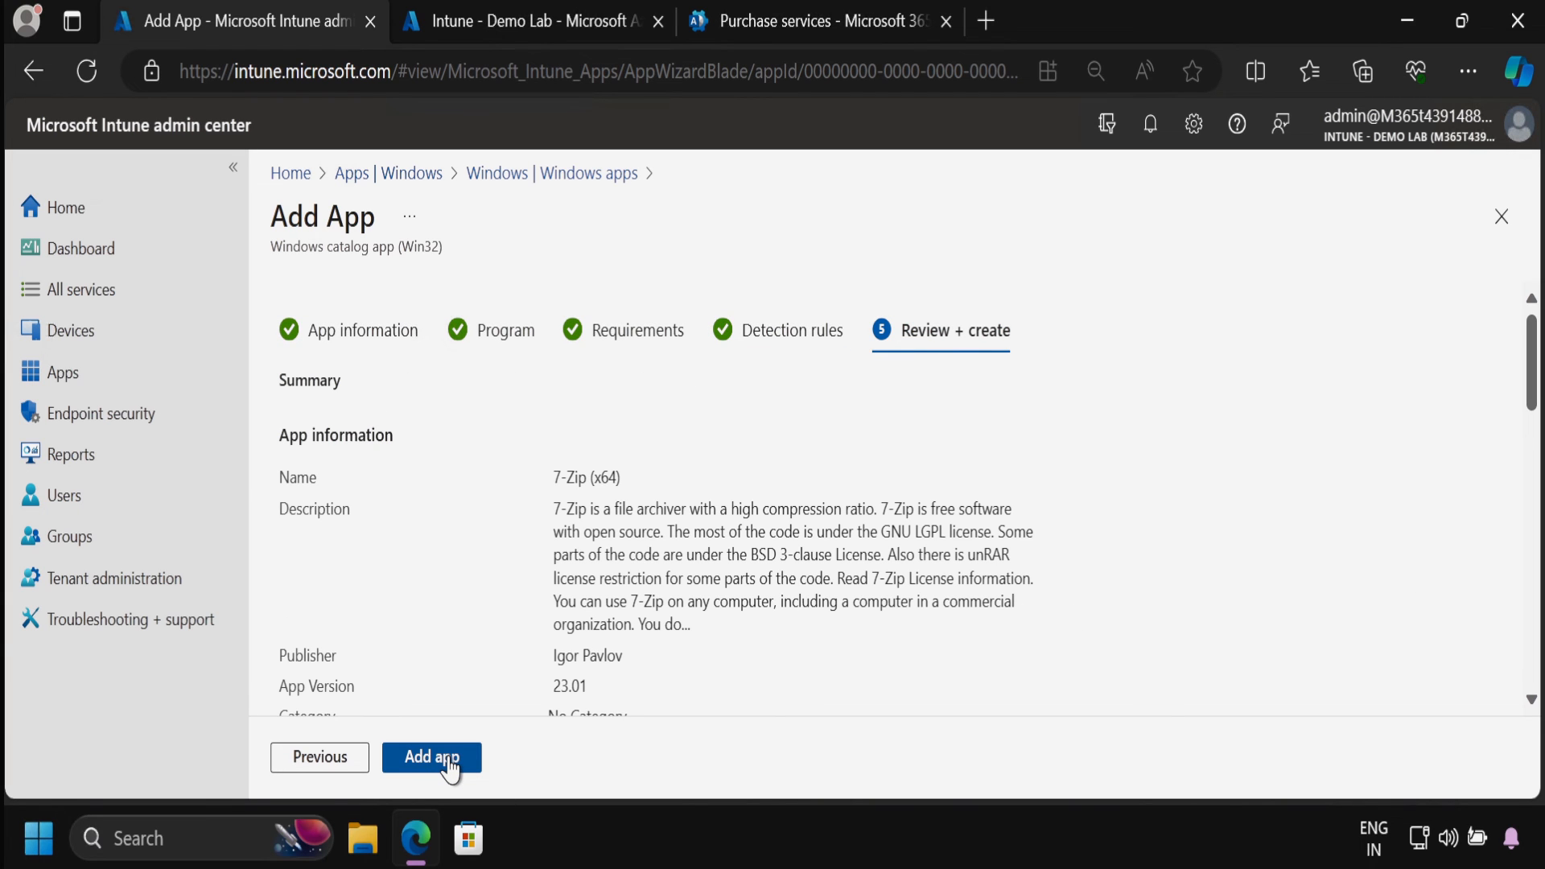
pyautogui.click(431, 756)
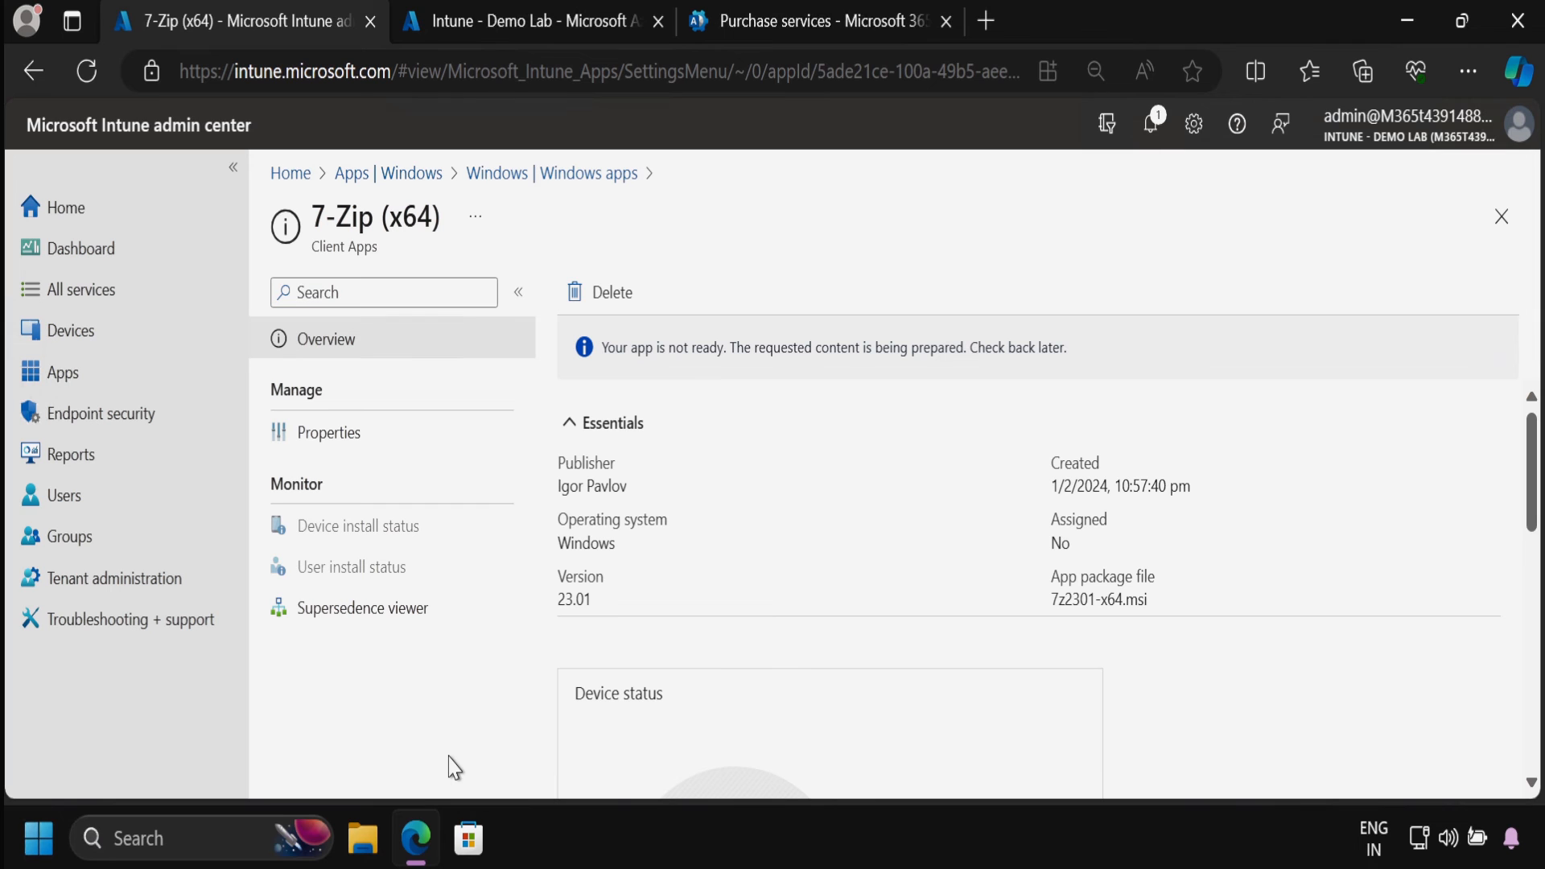
pyautogui.moveTo(871, 456)
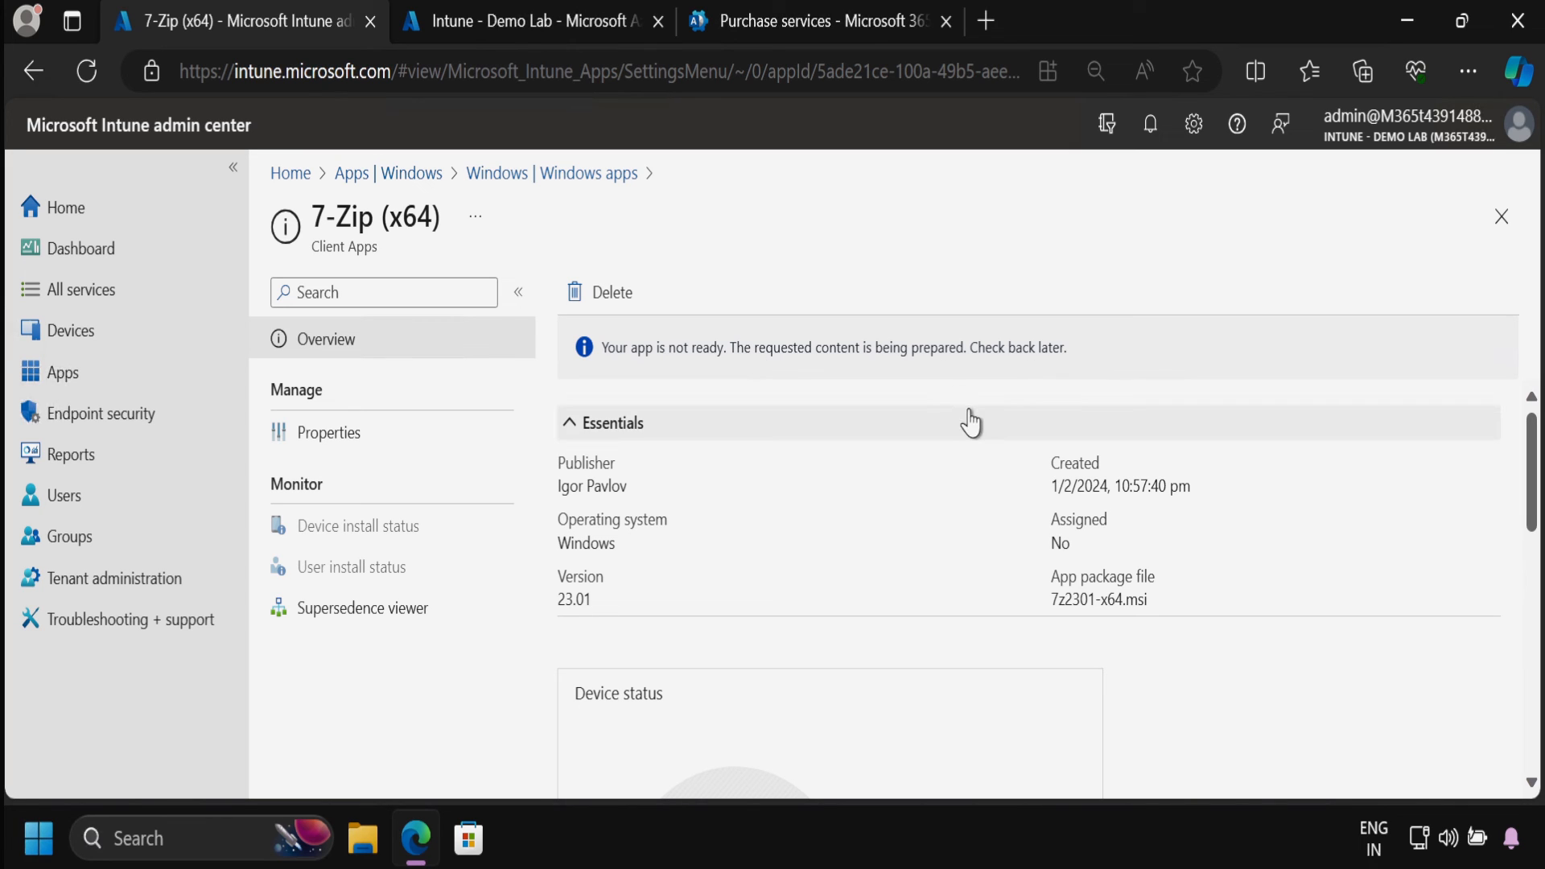
# - Confirm the 'Application added' notification for 7-Zip (x64), then dismiss Notifications
pyautogui.click(1150, 124)
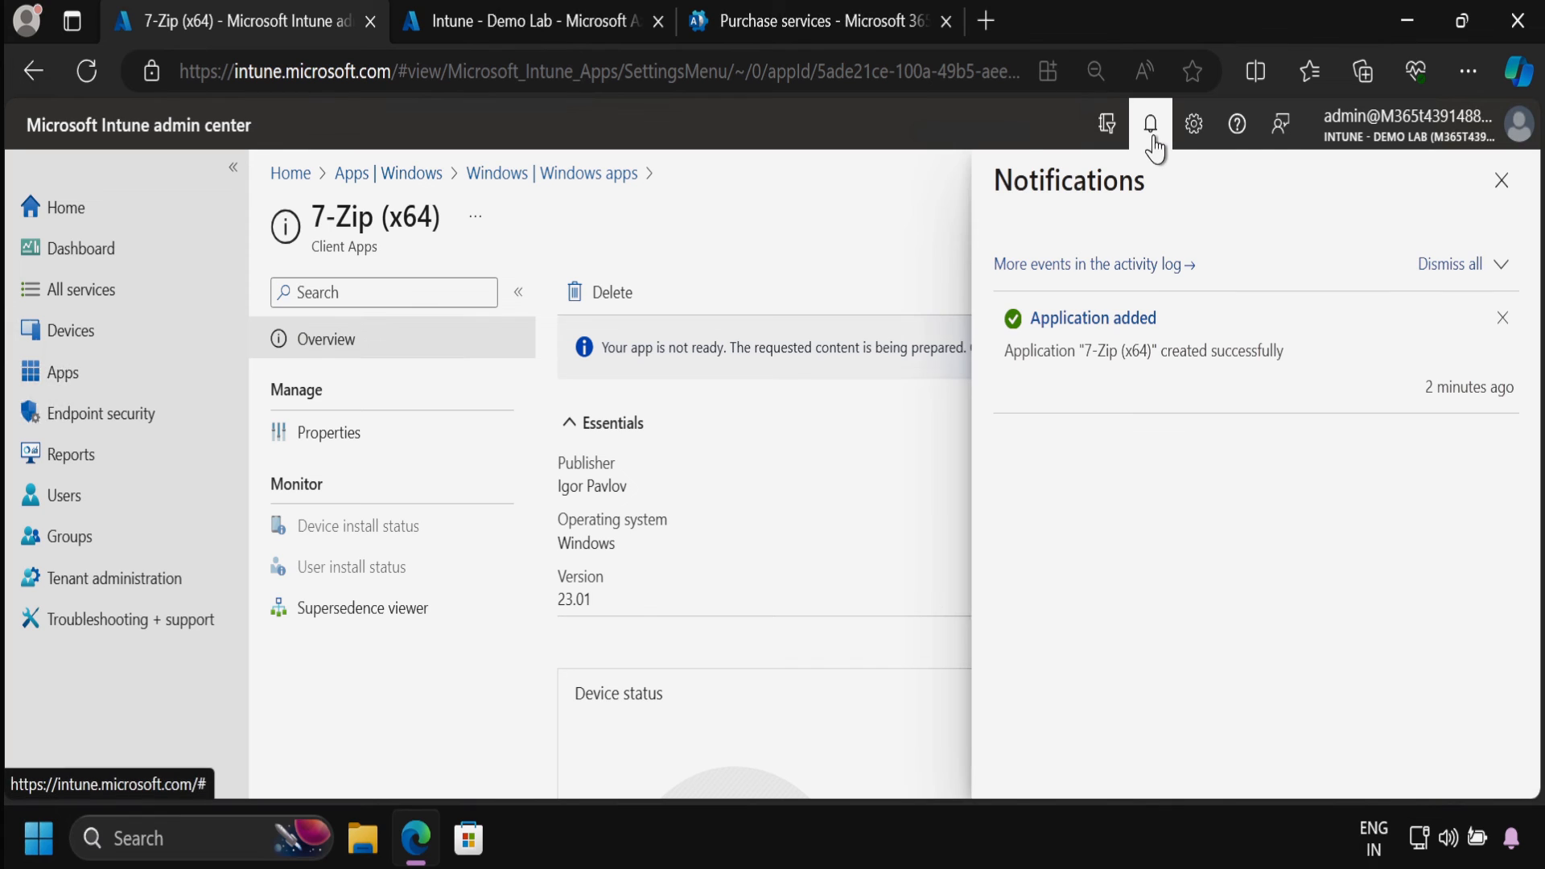
pyautogui.click(1501, 180)
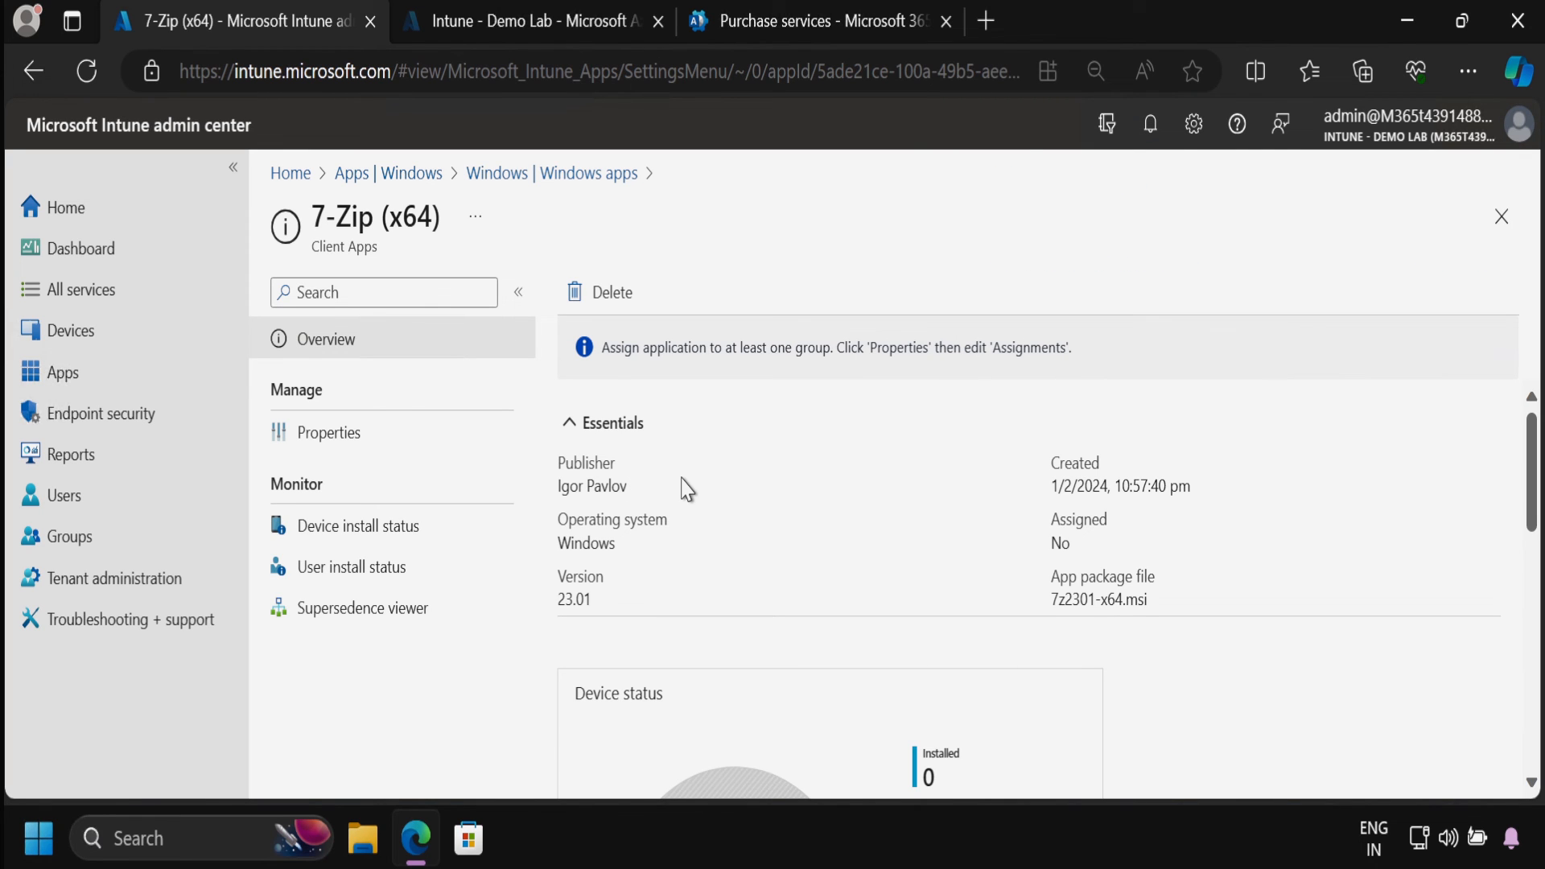
pyautogui.moveTo(330, 433)
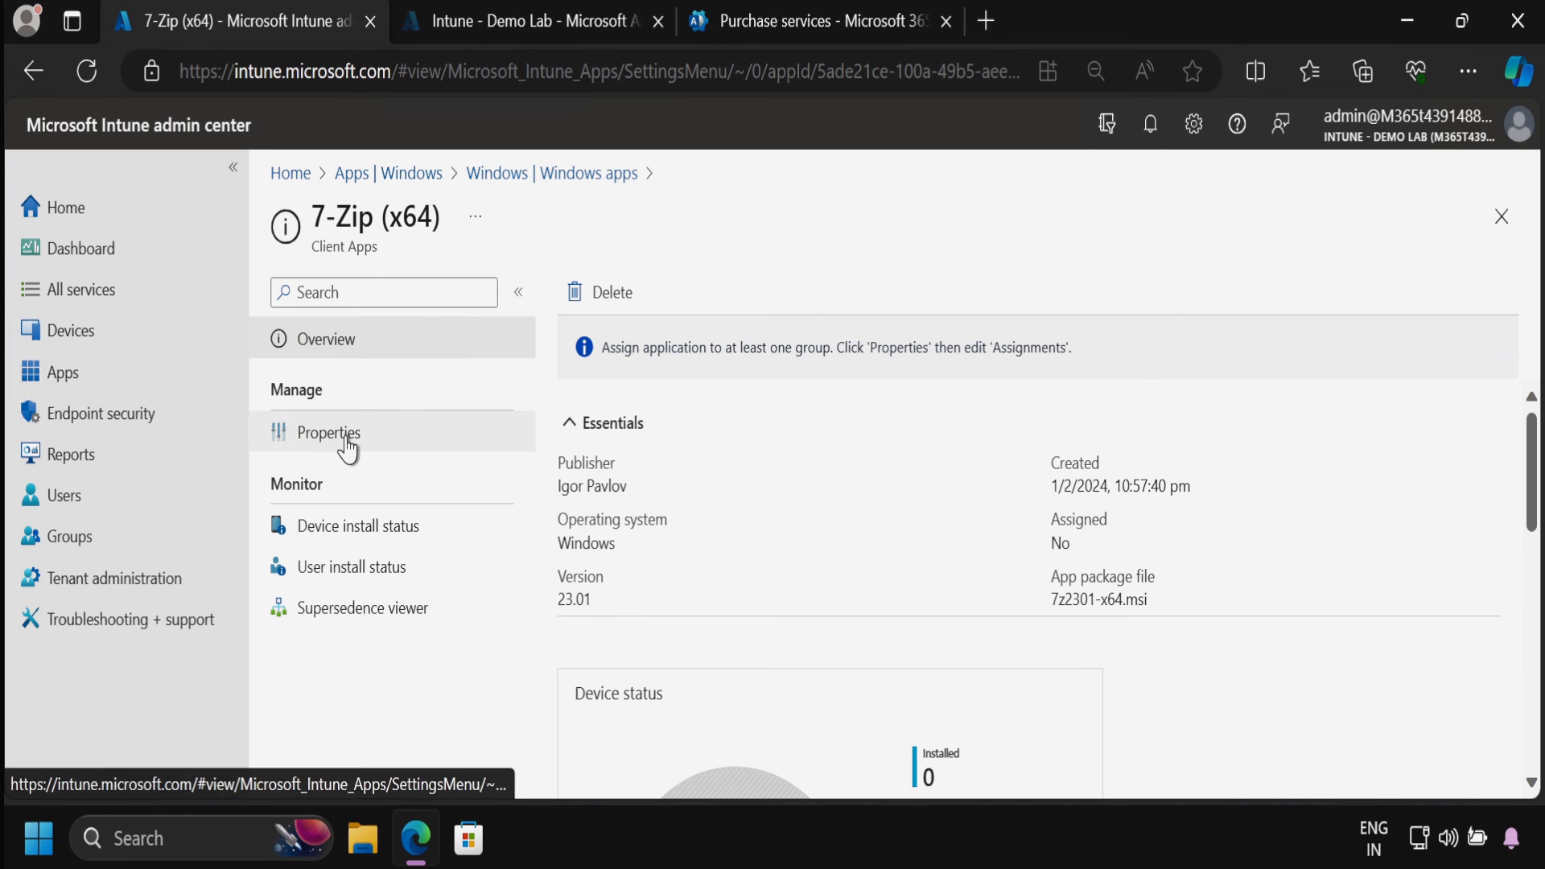
# - Assign 7-Zip (x64) as Required for All devices and save the assignment
pyautogui.click(328, 433)
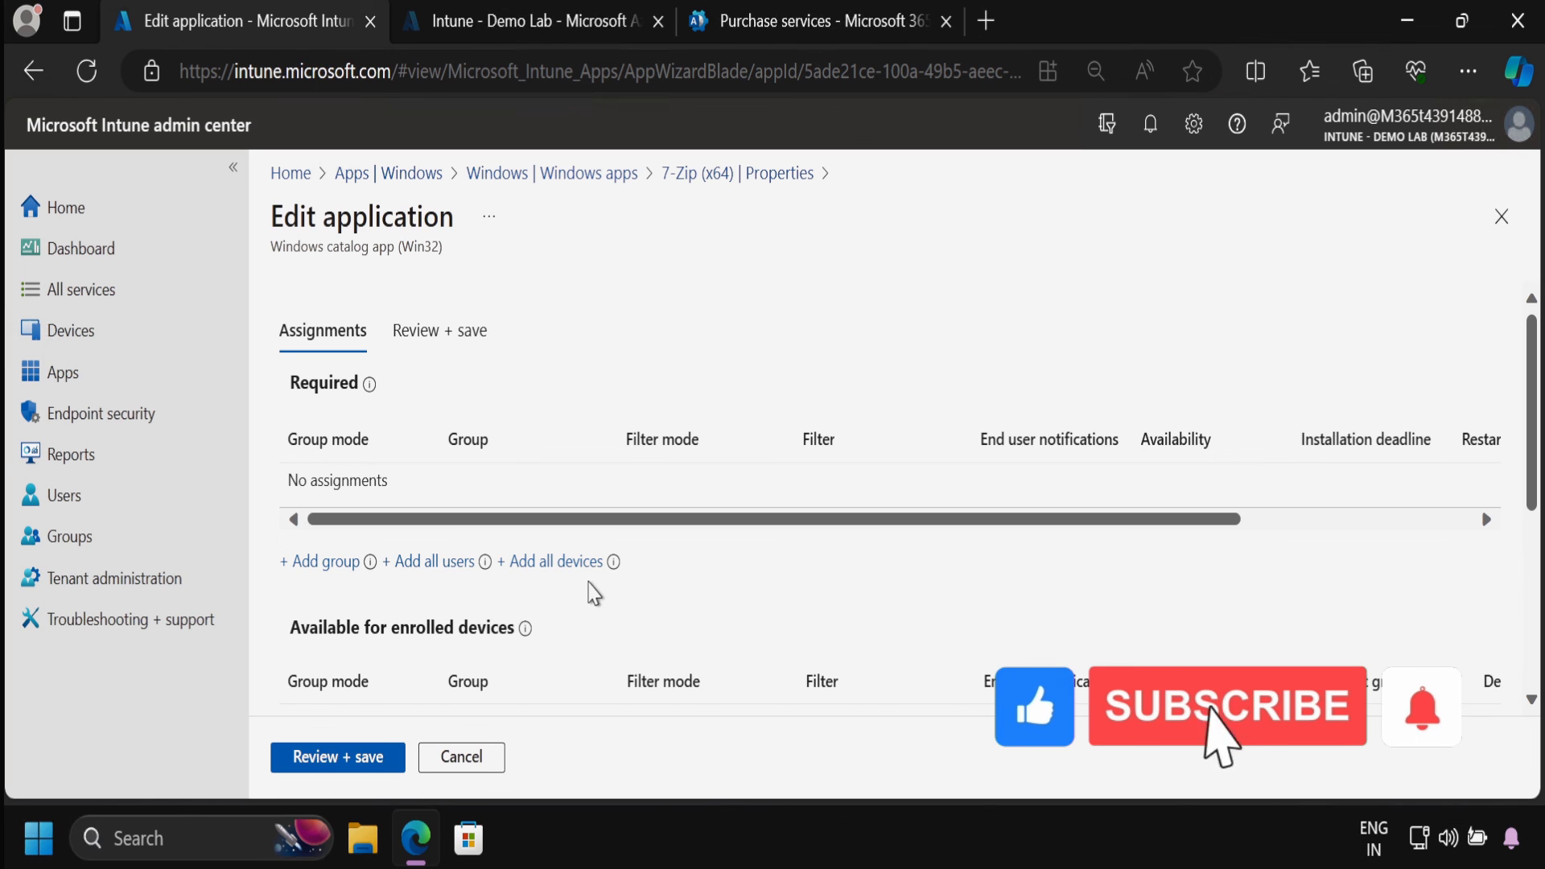
pyautogui.click(553, 562)
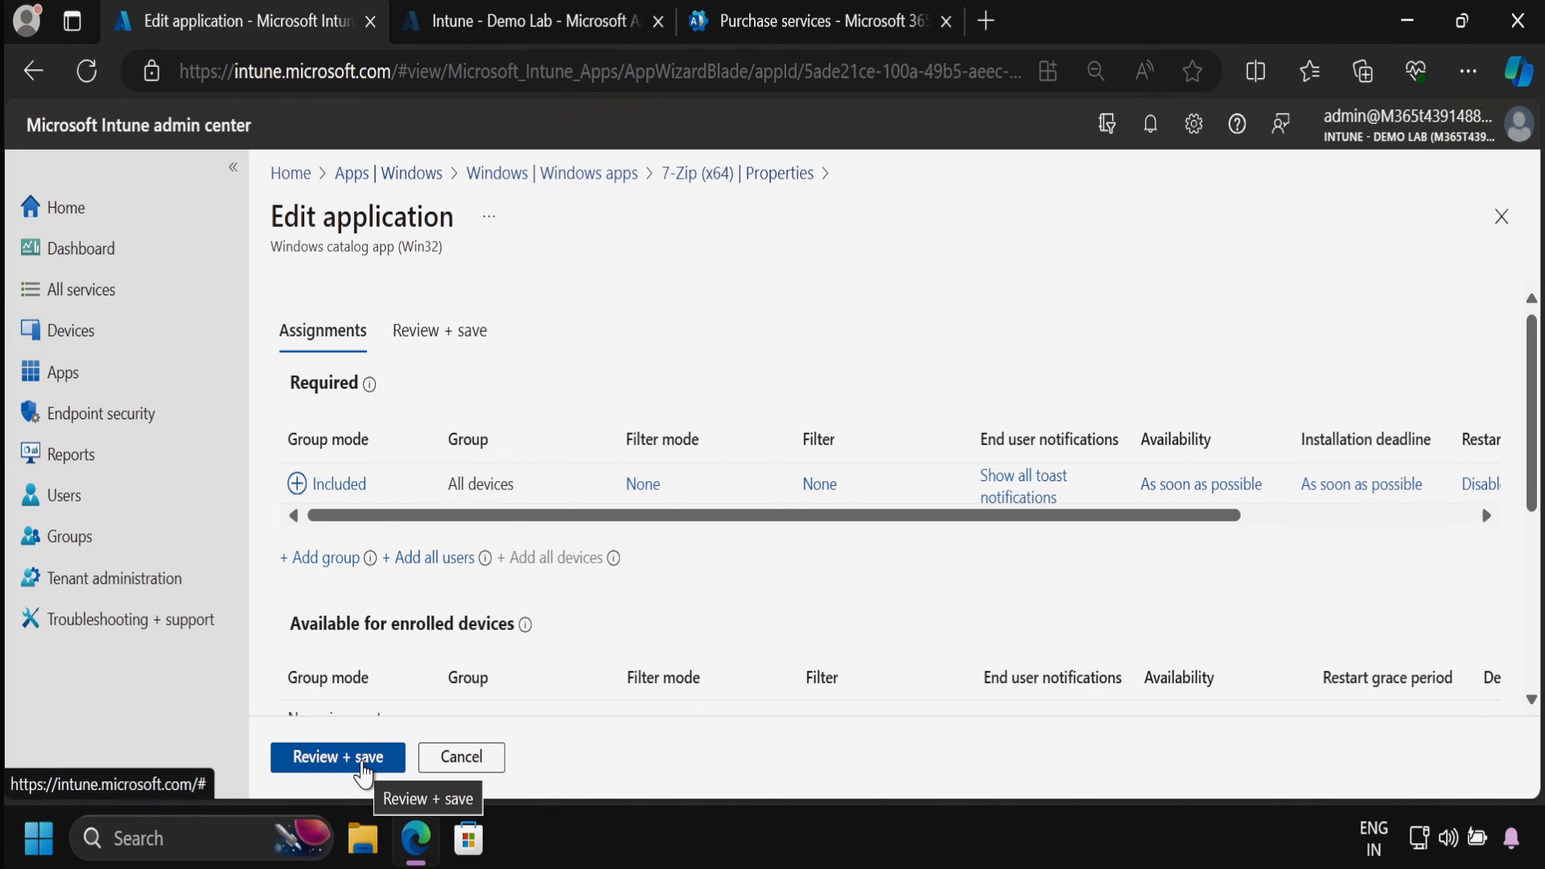
pyautogui.click(338, 756)
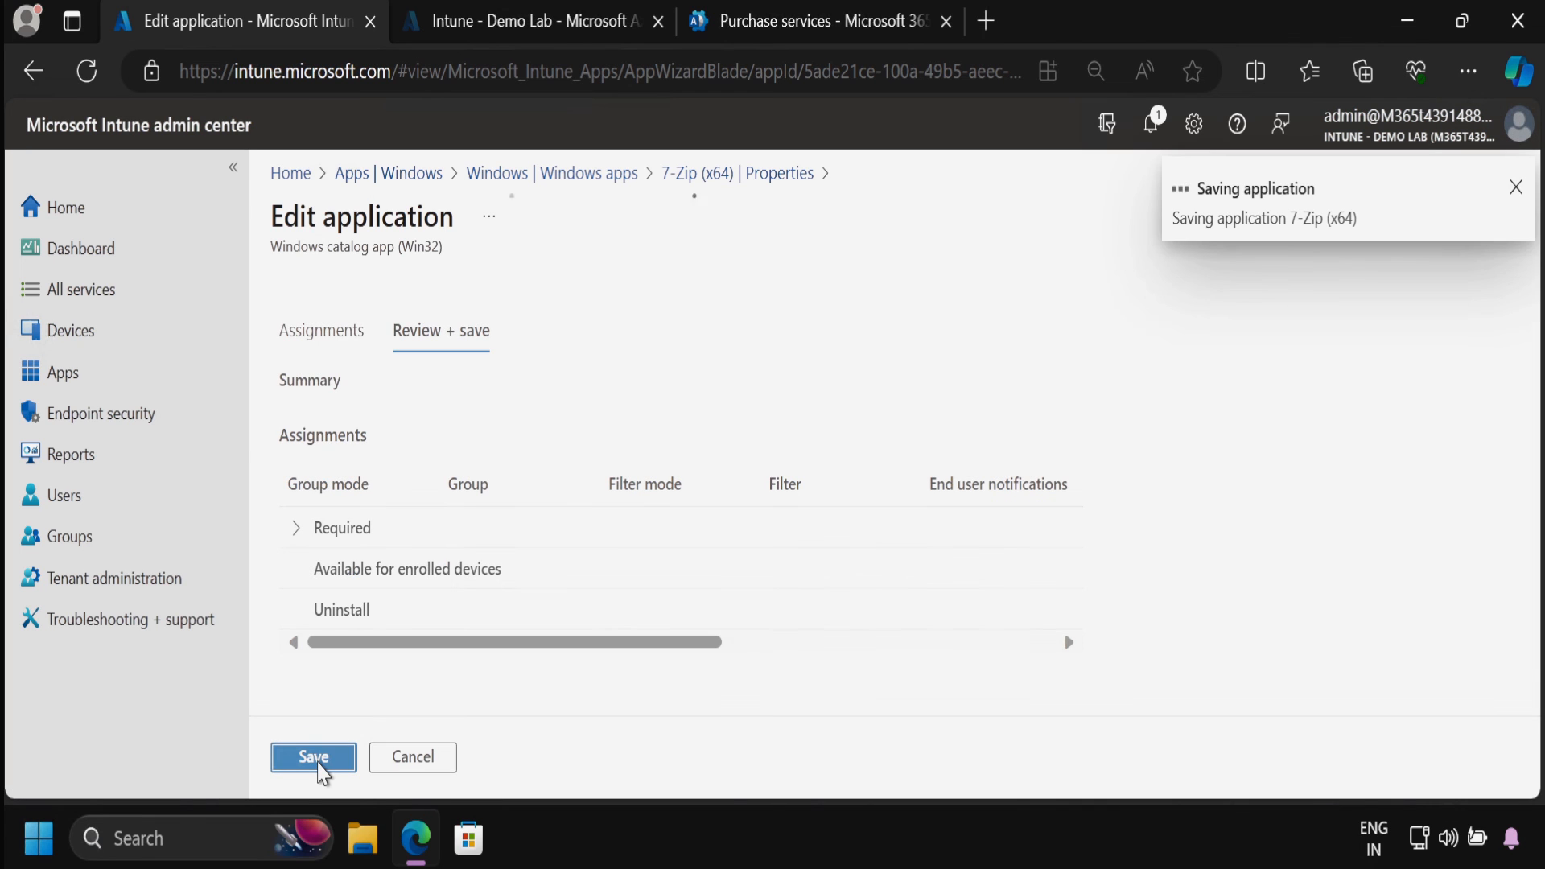
pyautogui.click(312, 756)
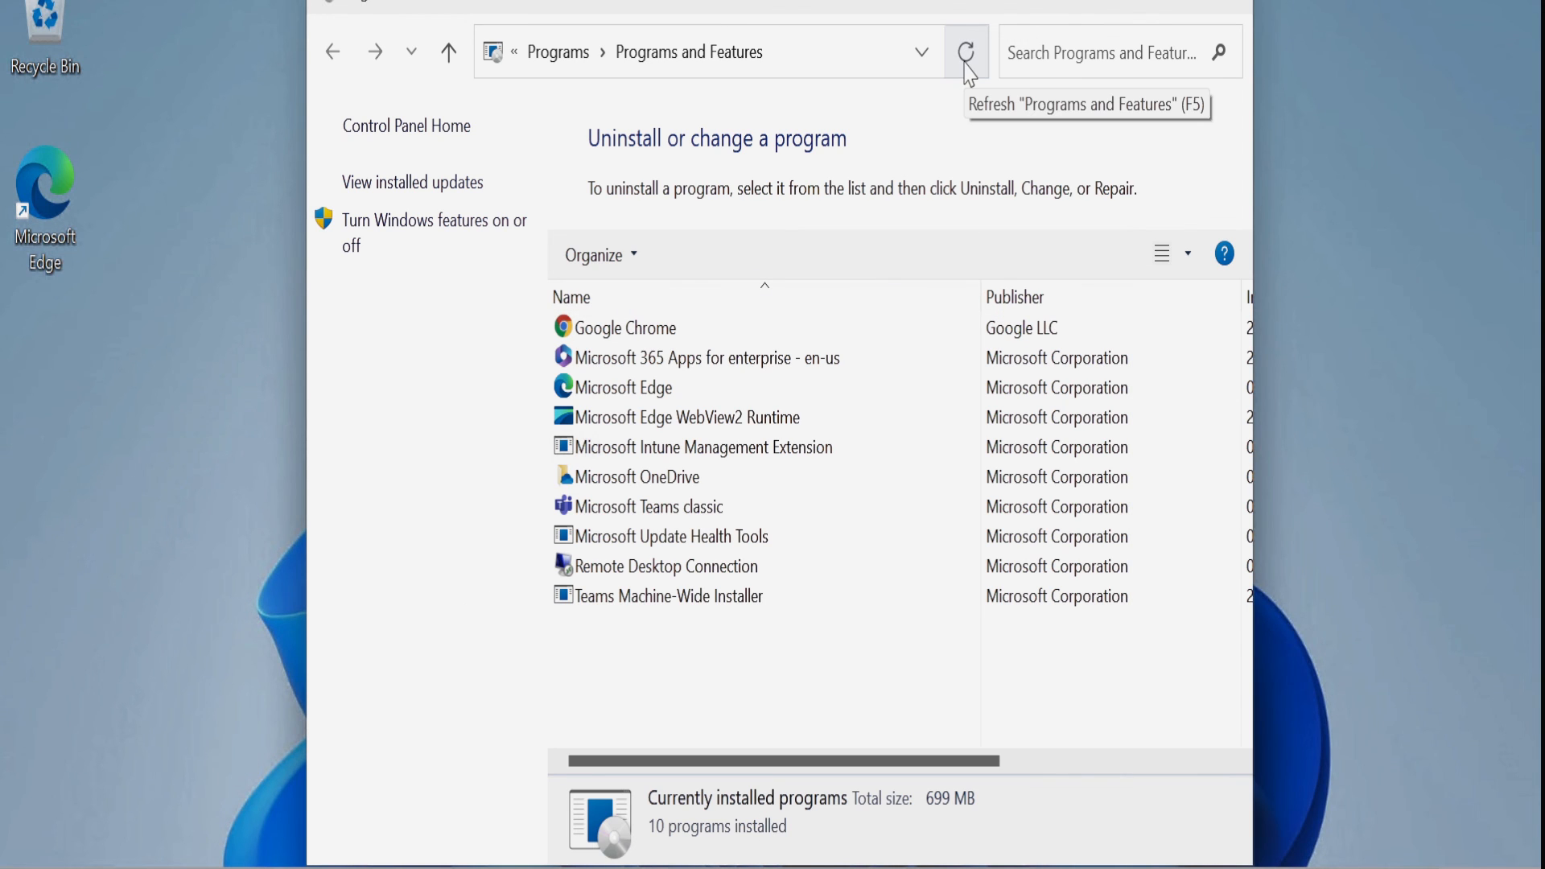
# - Refresh Programs and Features and select the installed 7-Zip 23.01 (x64 edition)
pyautogui.click(965, 52)
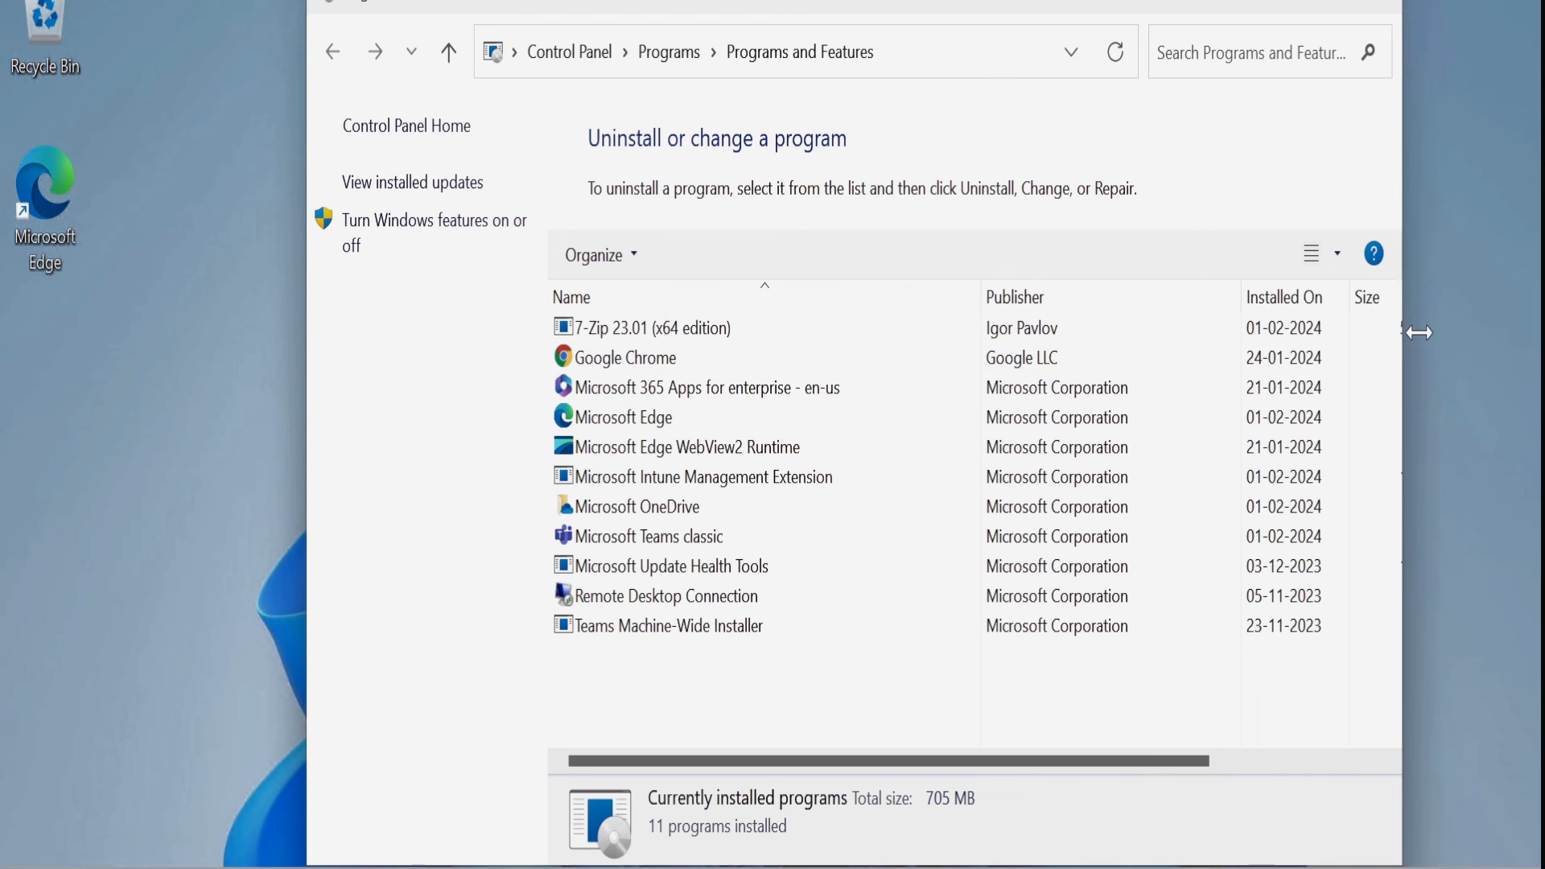
pyautogui.click(650, 328)
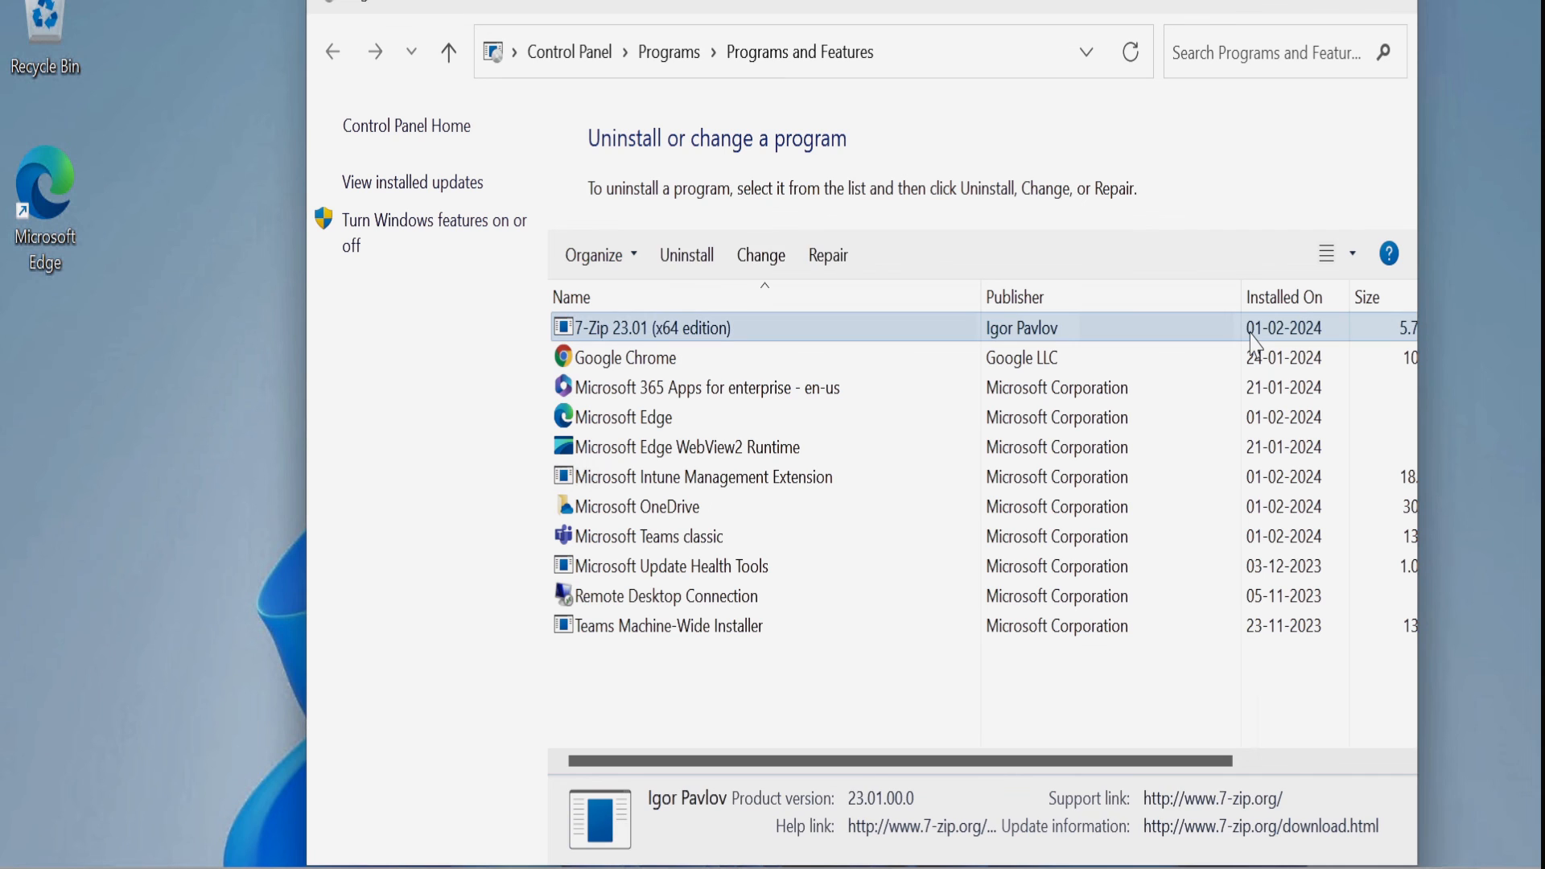